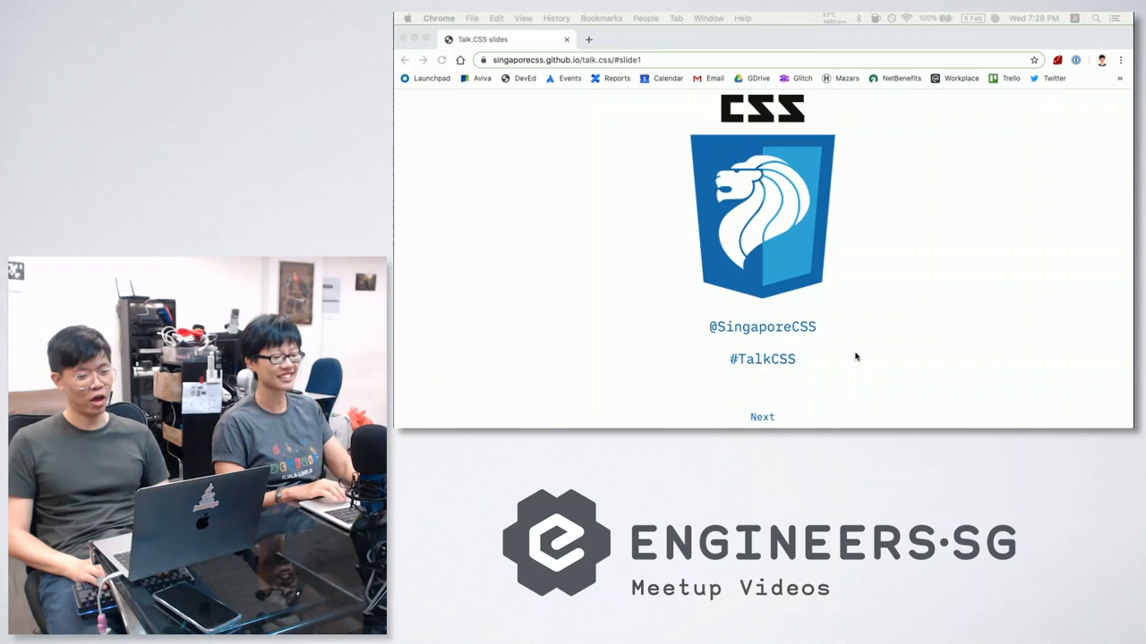
mouse_move(1099, 193)
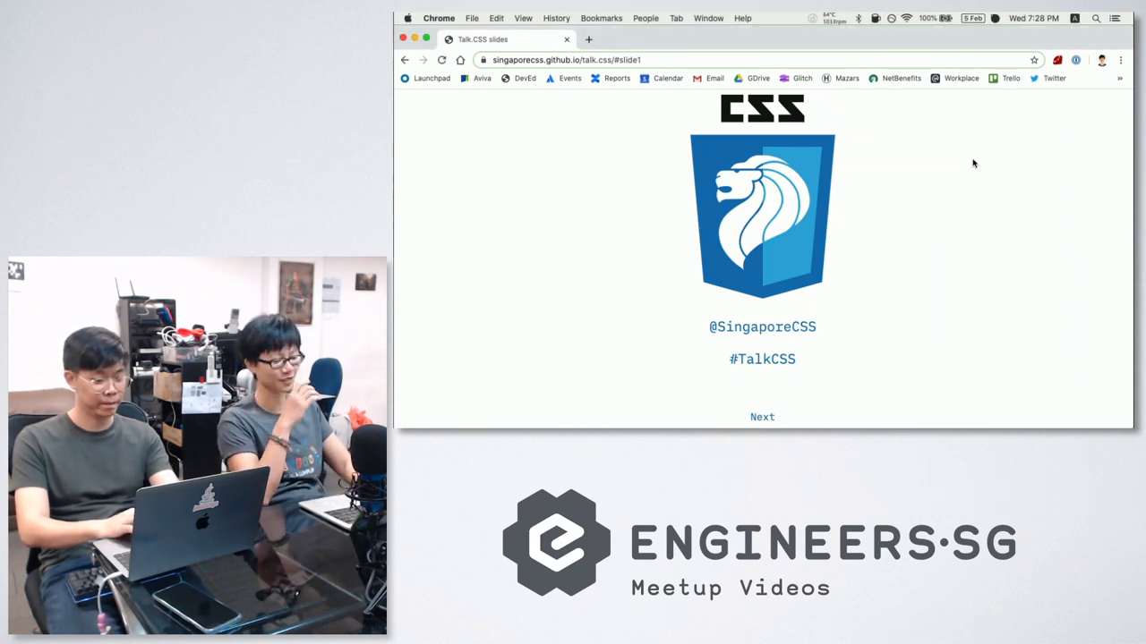
Advance the Talk.CSS deck through Join us, Shout-outs and Host of the month to the colour of the month slide
left_click(763, 416)
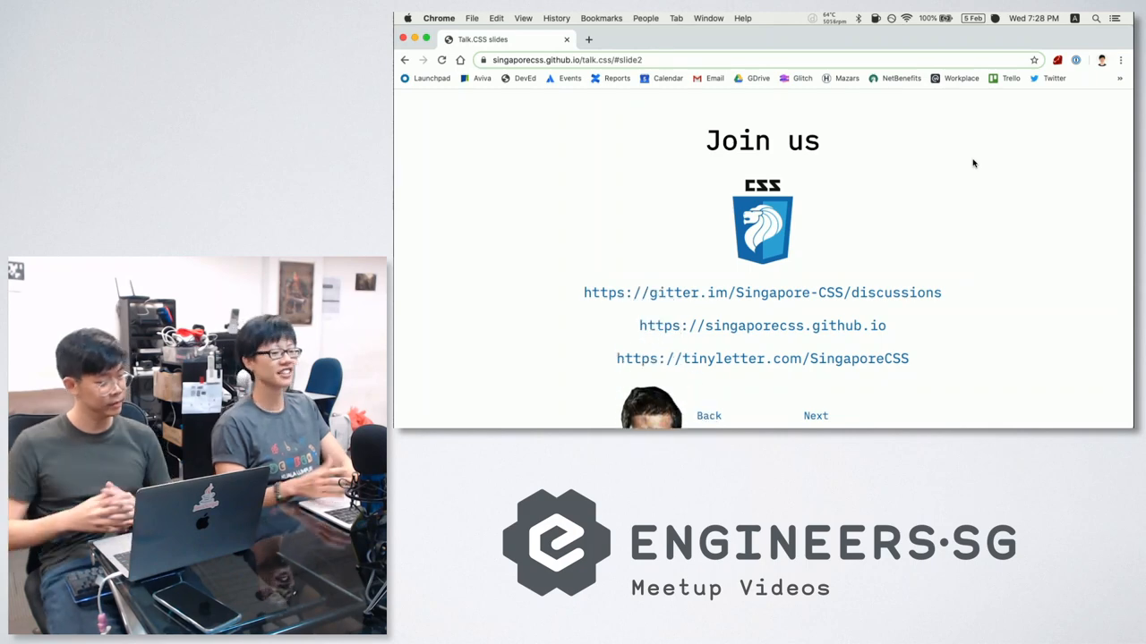
left_click(815, 415)
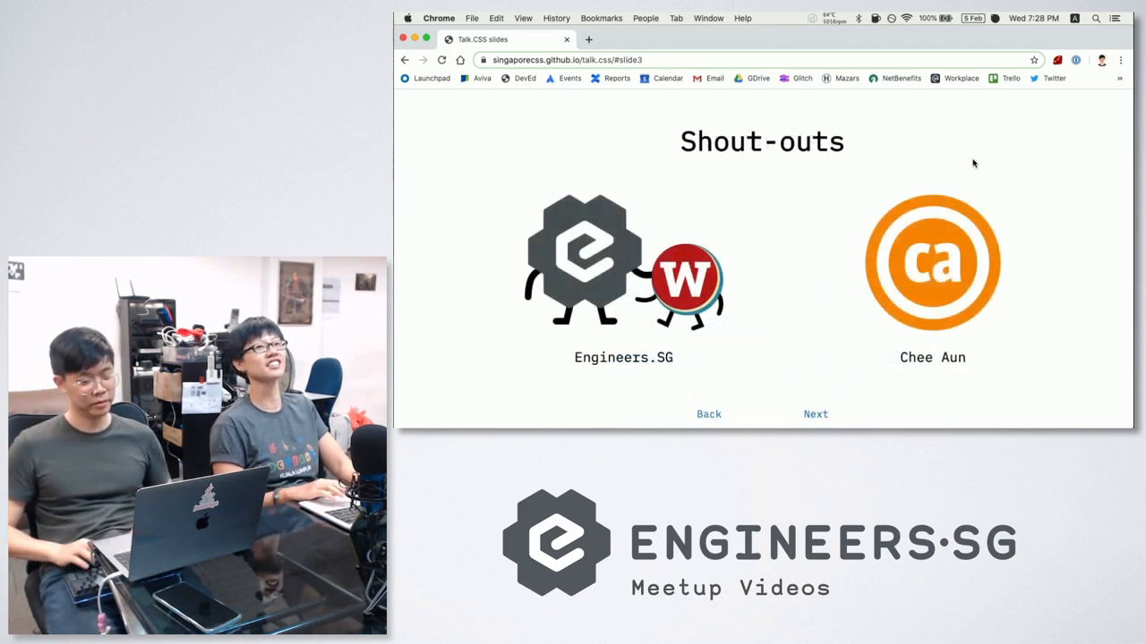
left_click(815, 414)
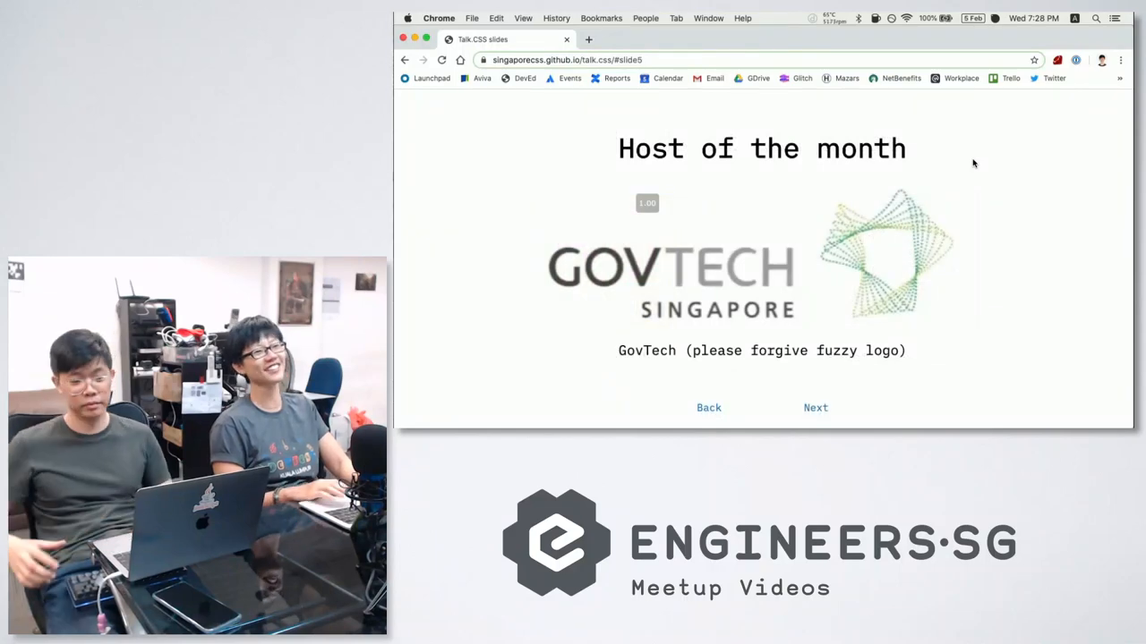
left_click(815, 408)
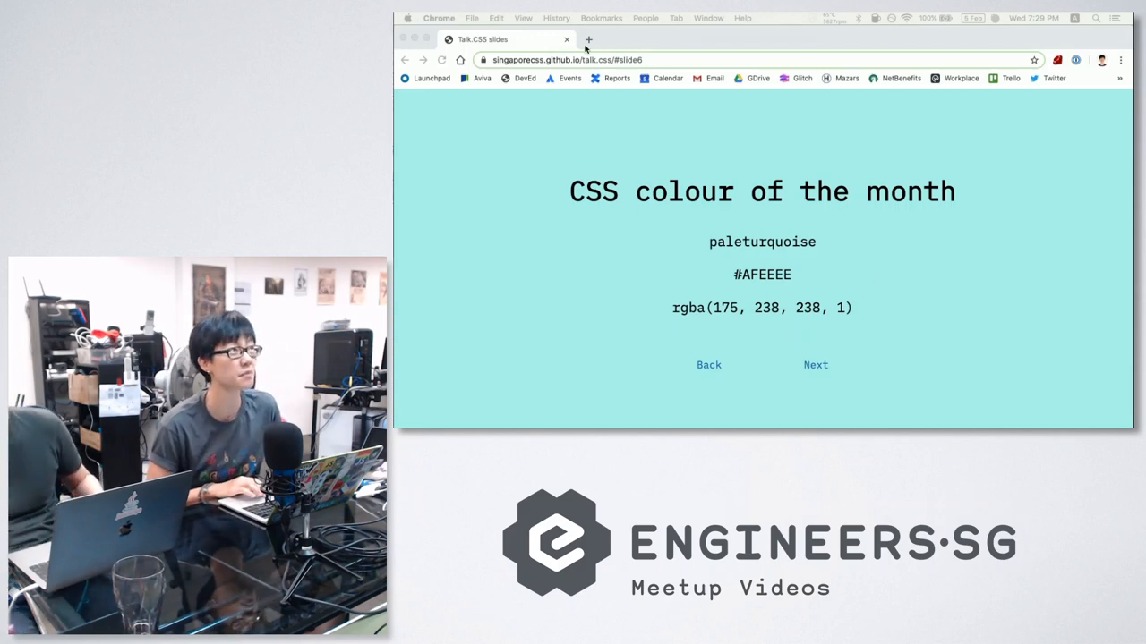
In a new tab, go to github.com/singaporecss and enter the talk.css repository
left_click(587, 40)
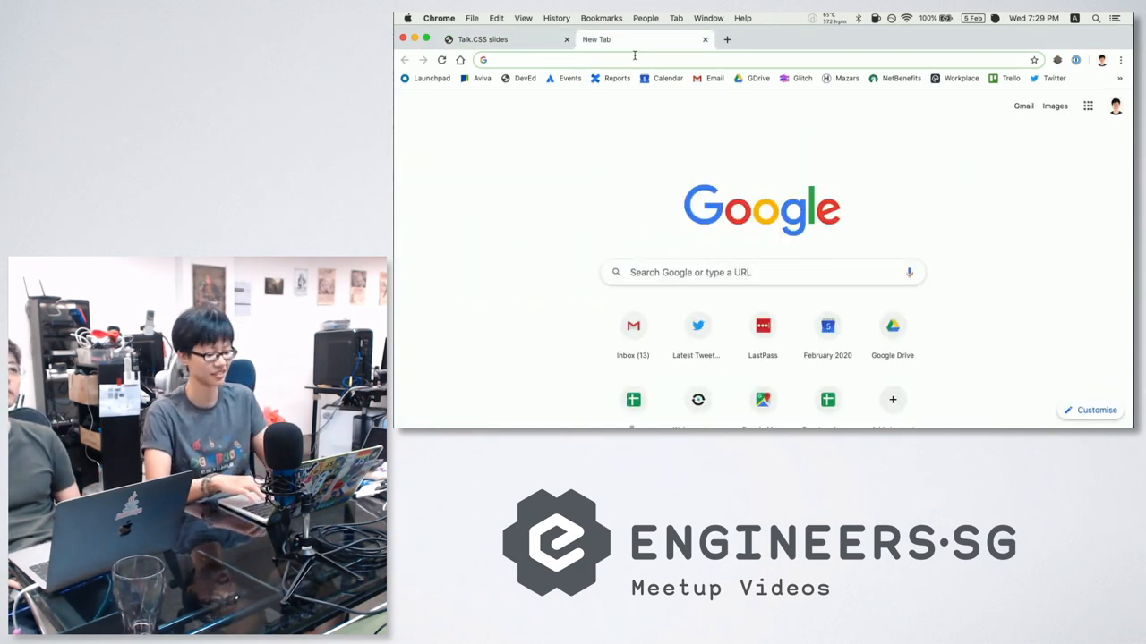
type("github.com/singaporecss")
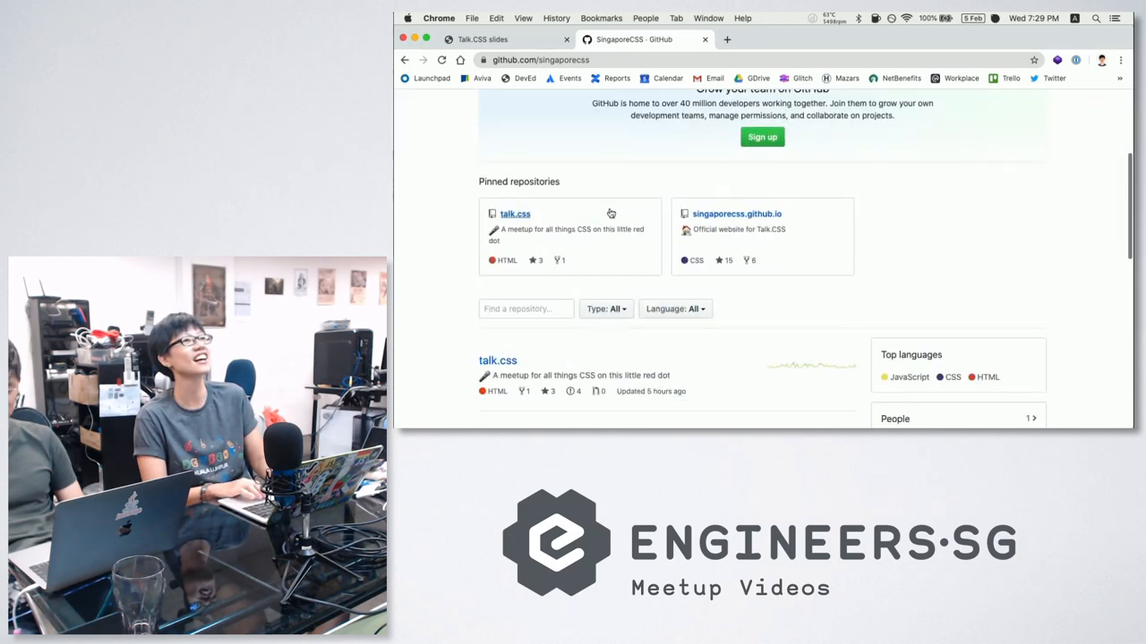
scroll("down", 3)
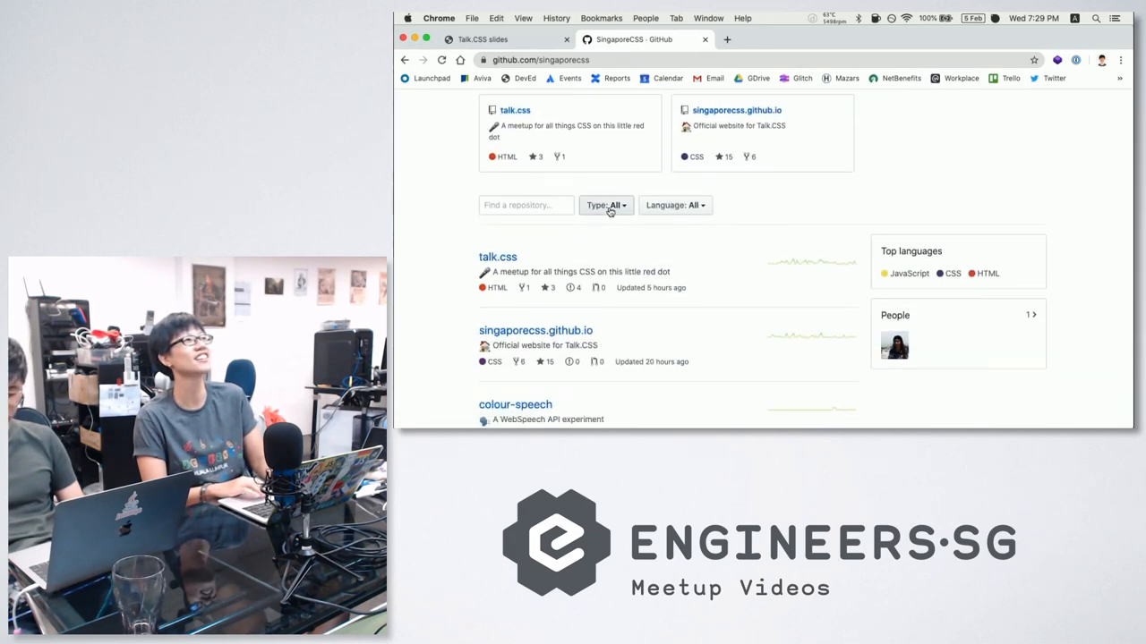
left_click(497, 258)
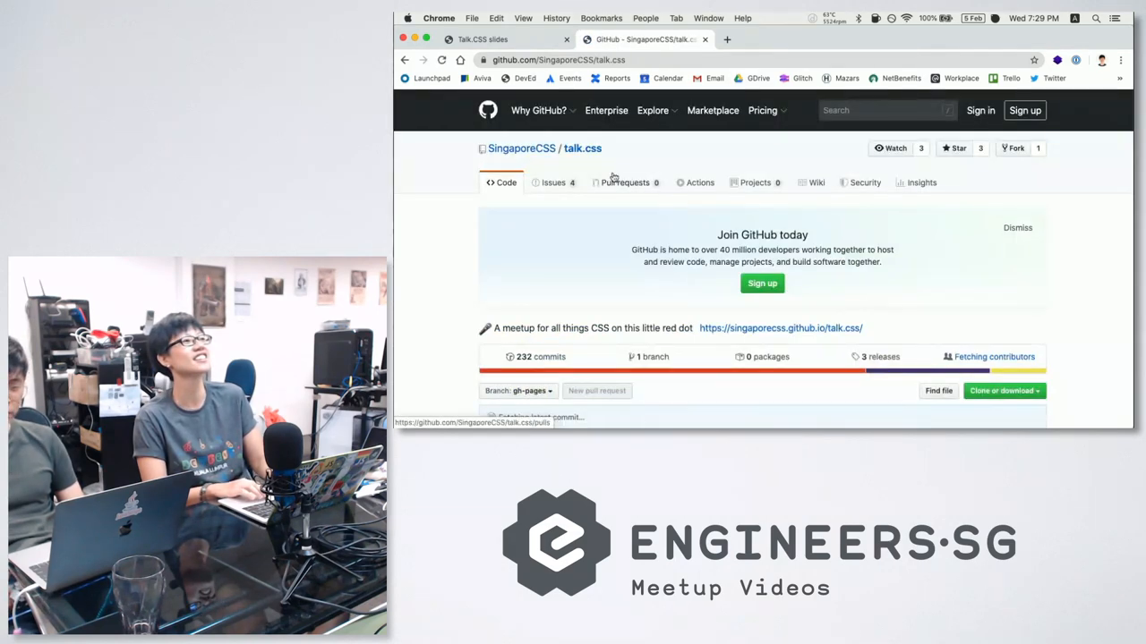
Navigate into the notes folder and show the talk-47.md notes file
scroll("down", 3)
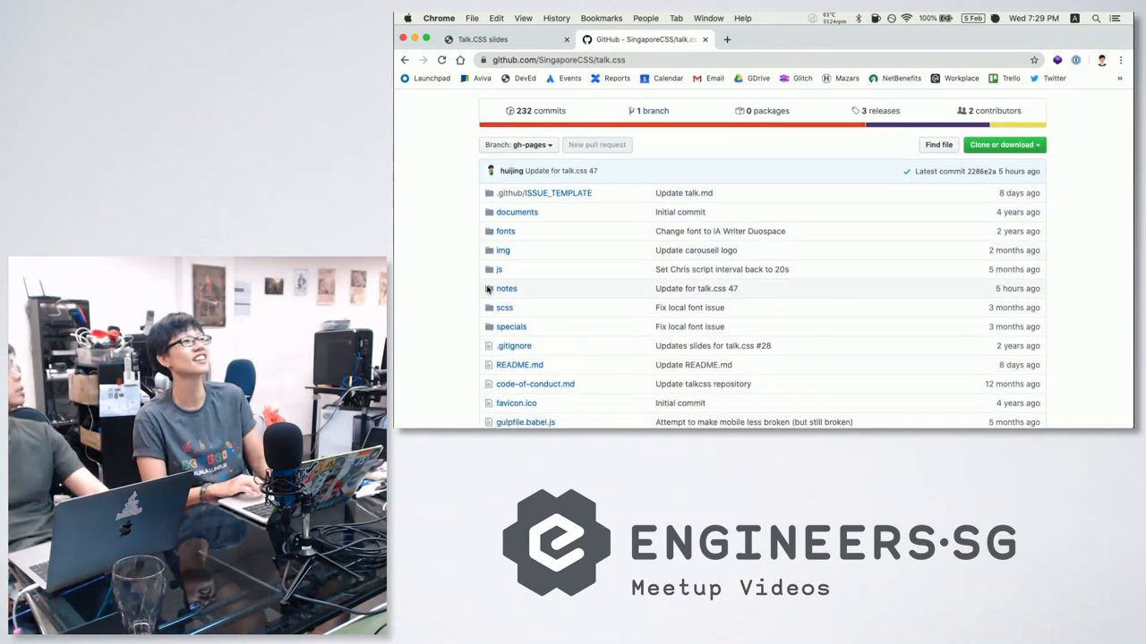
left_click(507, 288)
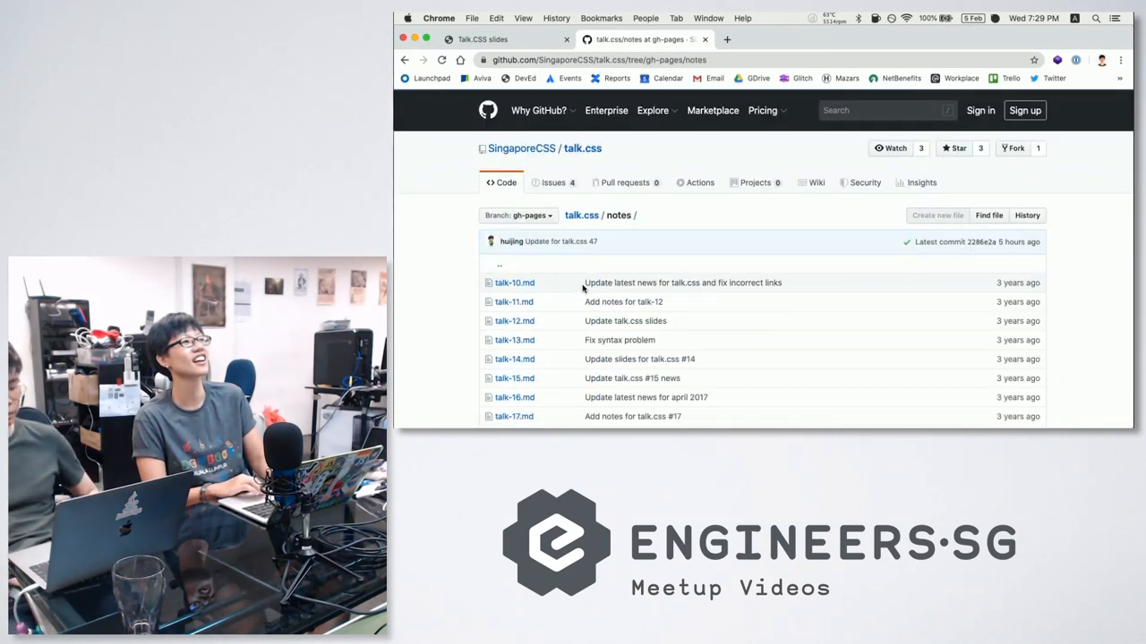
scroll("down", 3)
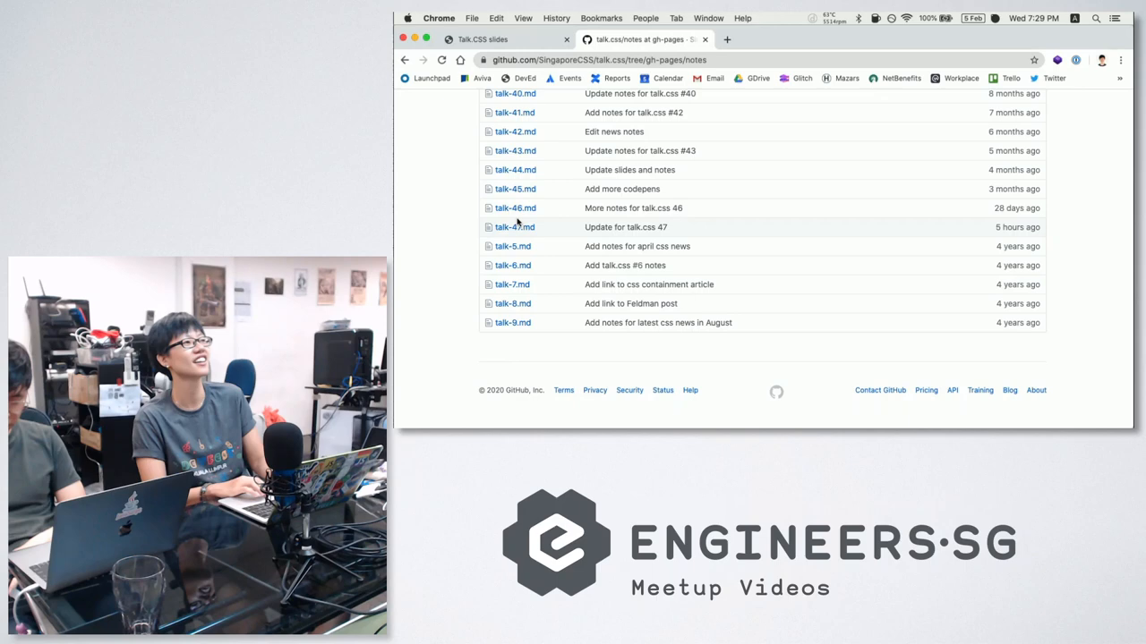
left_click(514, 225)
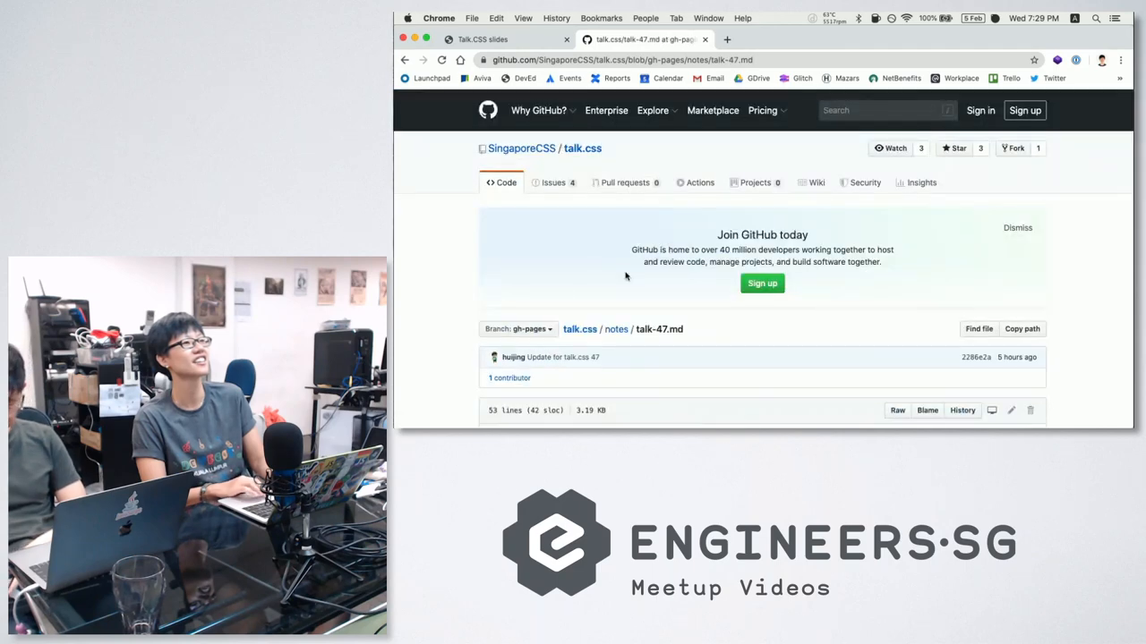
Scroll the talk-47 notes around the HTML and CSS News for February 2020 browser updates list
scroll("down", 3)
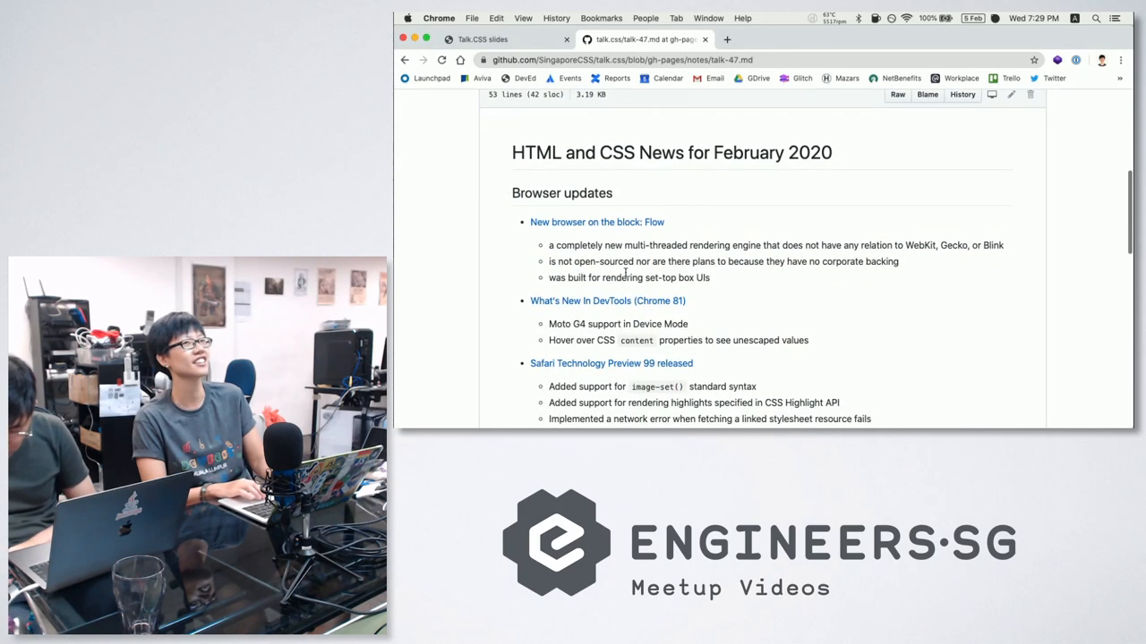
scroll("up", 3)
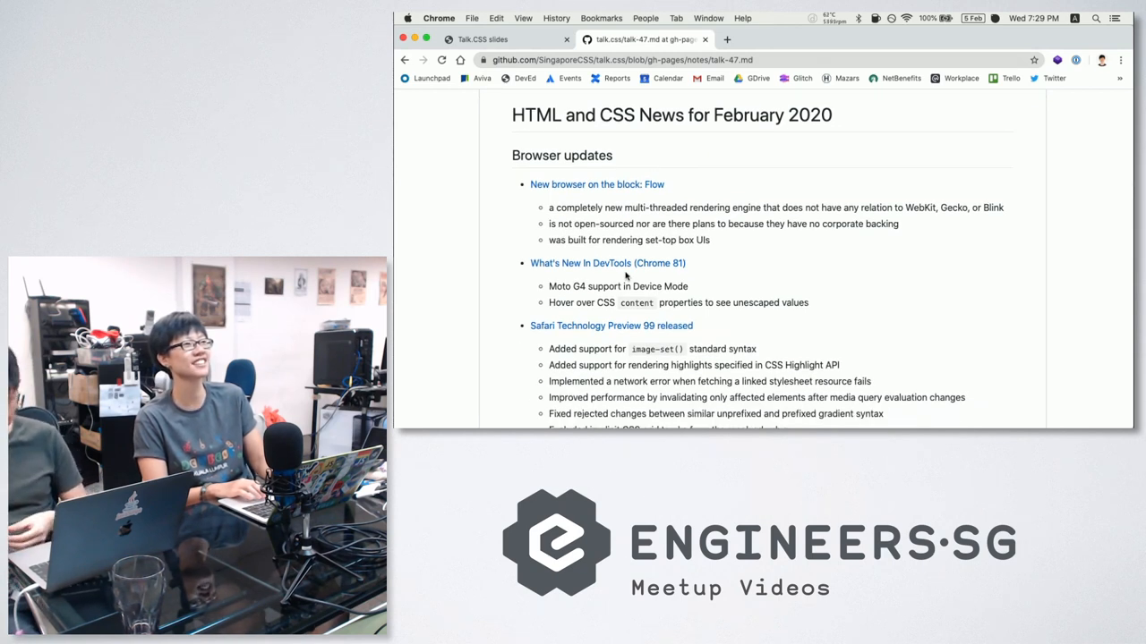
scroll("down", 3)
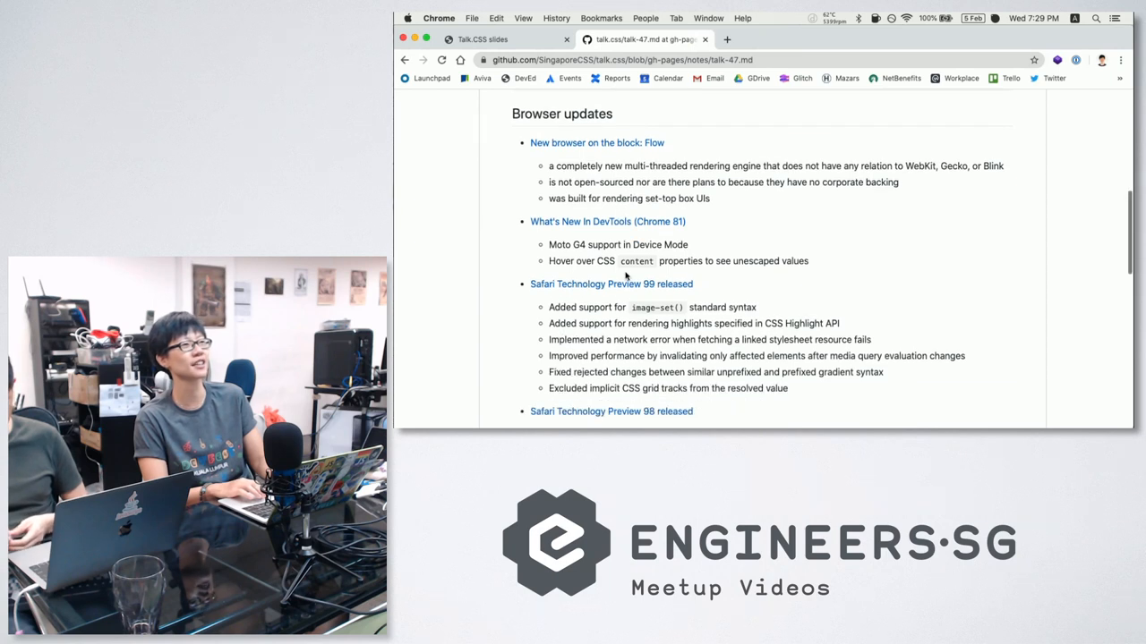
scroll("up", 3)
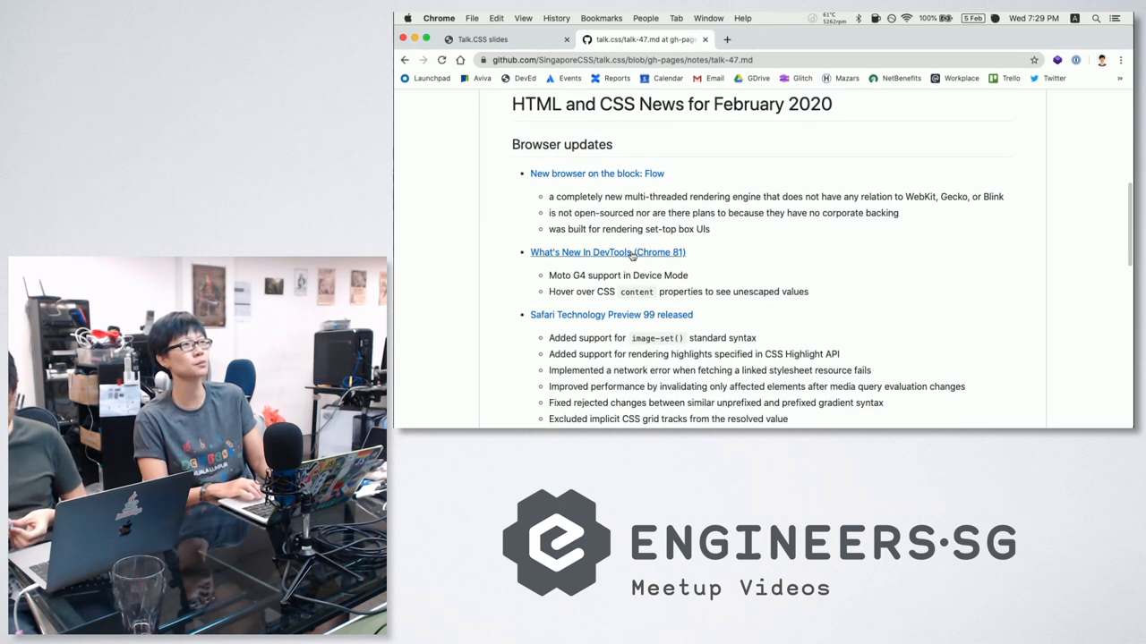
scroll("up", 3)
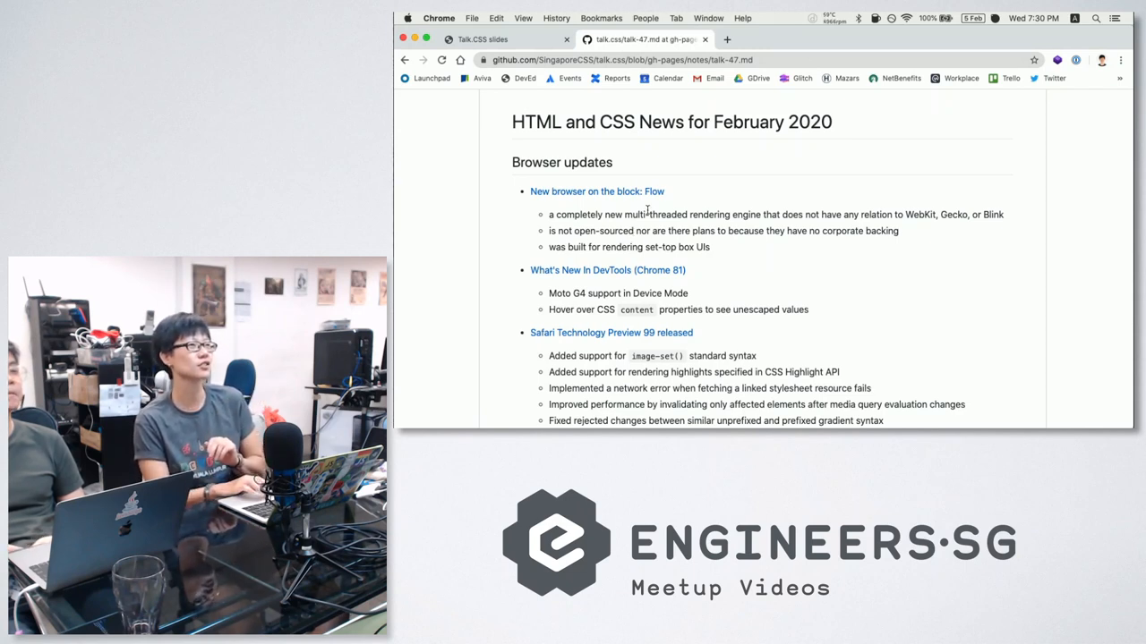
mouse_move(617, 165)
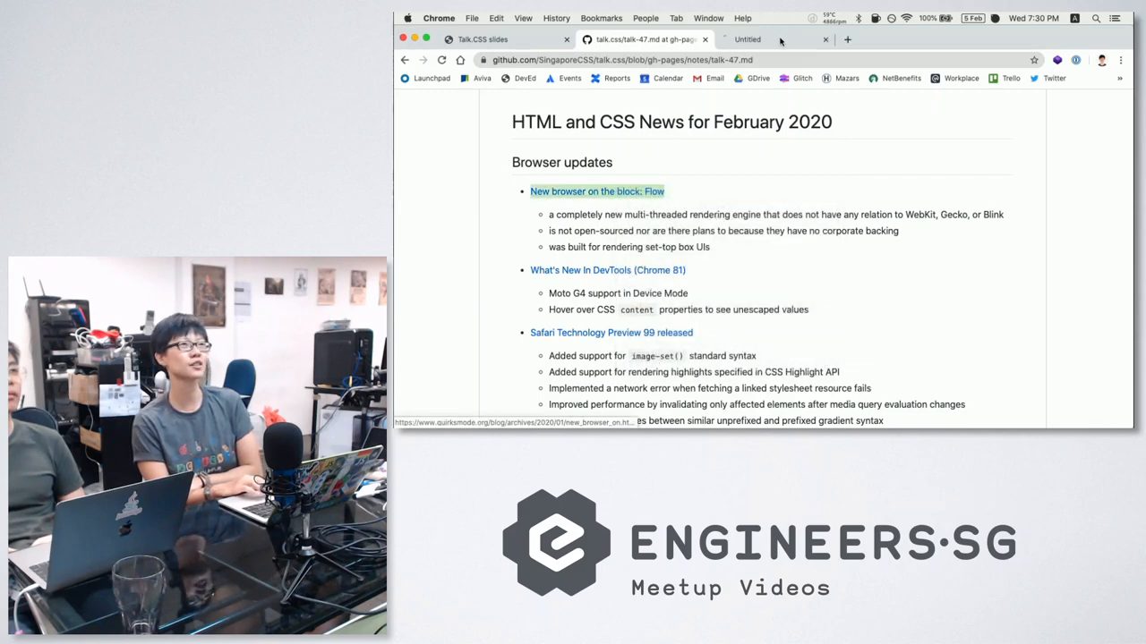
Switch to the quirksmode 'New browser on the block: Flow' tab and read down into the Ekioh interview
left_click(596, 190)
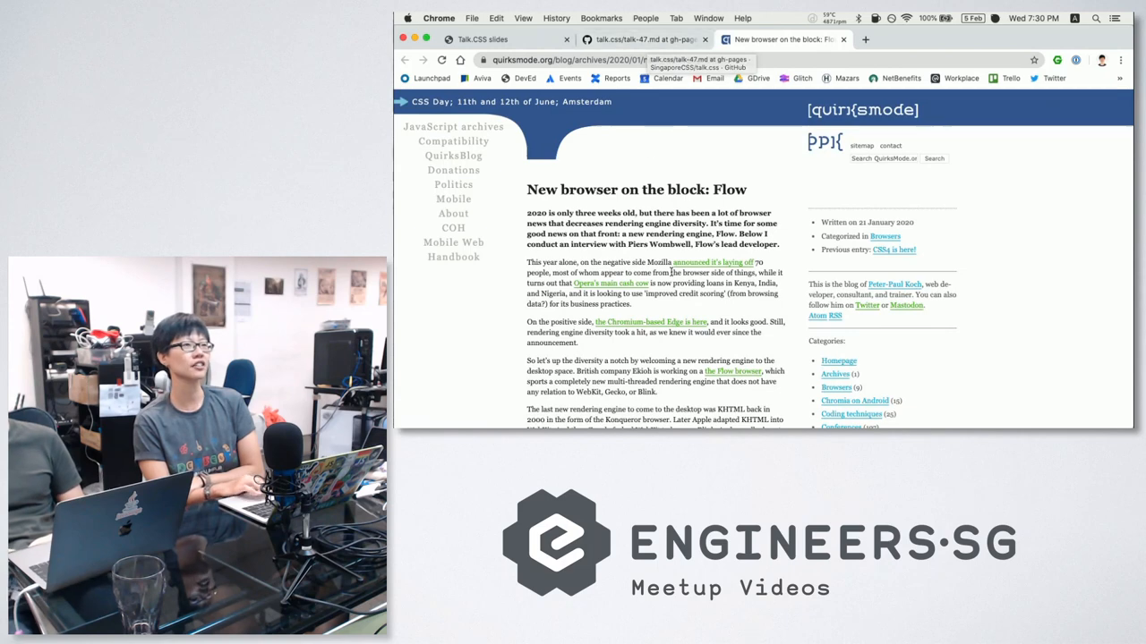
scroll("down", 3)
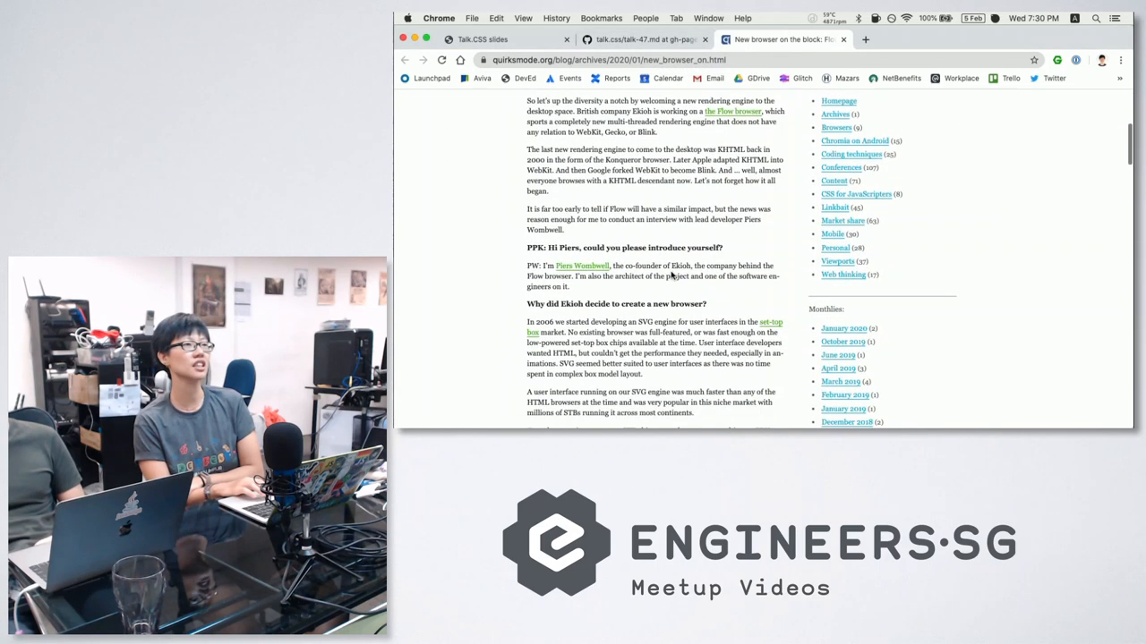
scroll("down", 3)
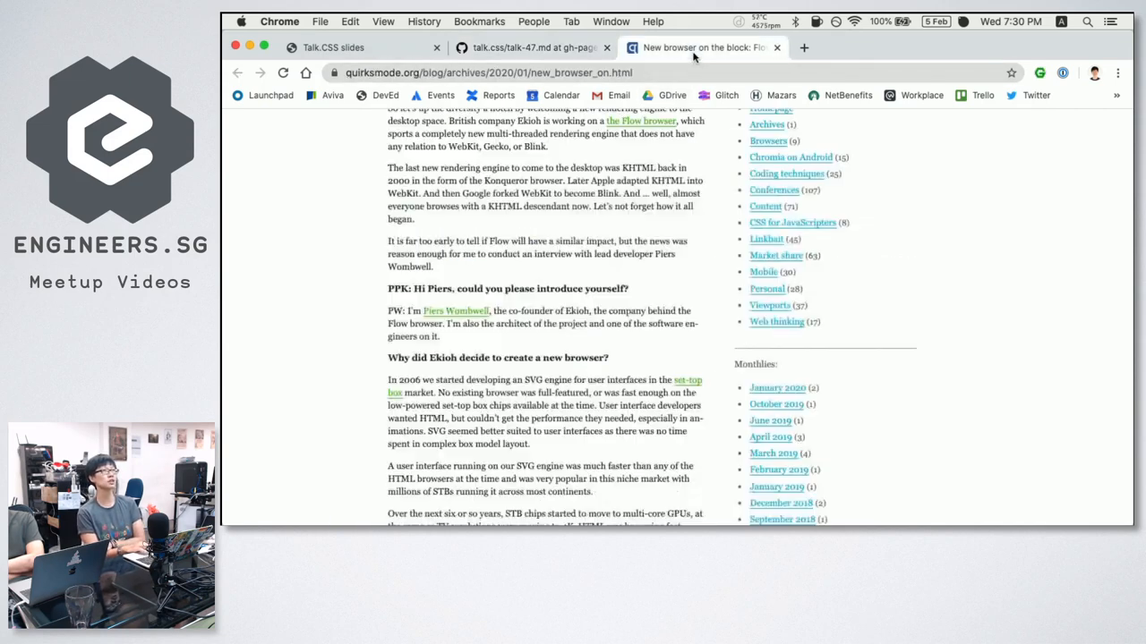
scroll("down", 3)
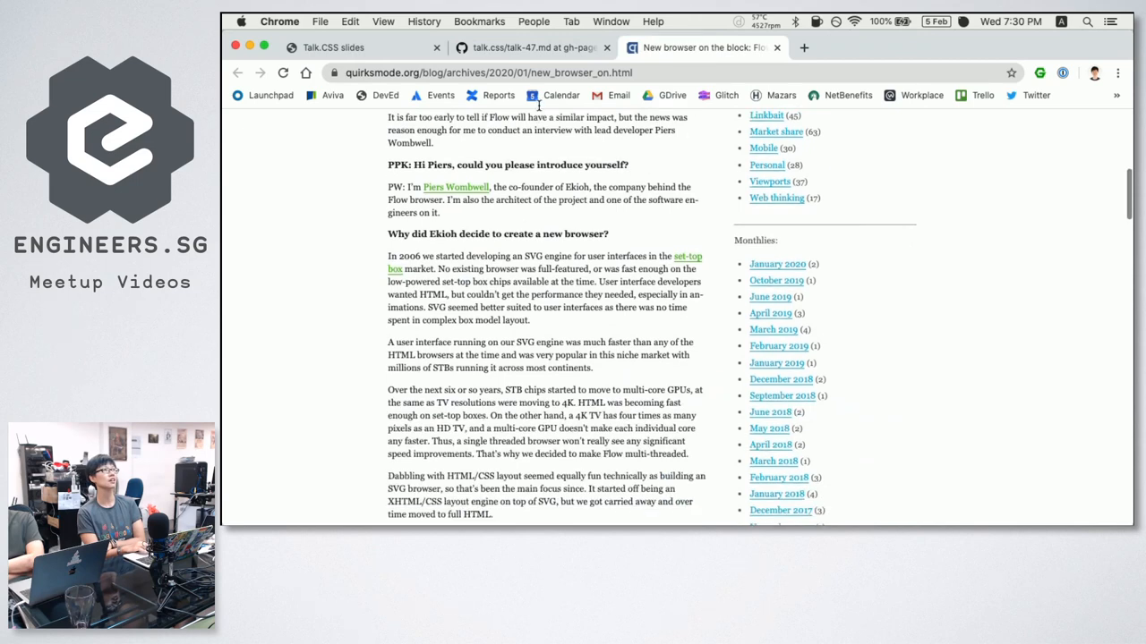
left_click(501, 47)
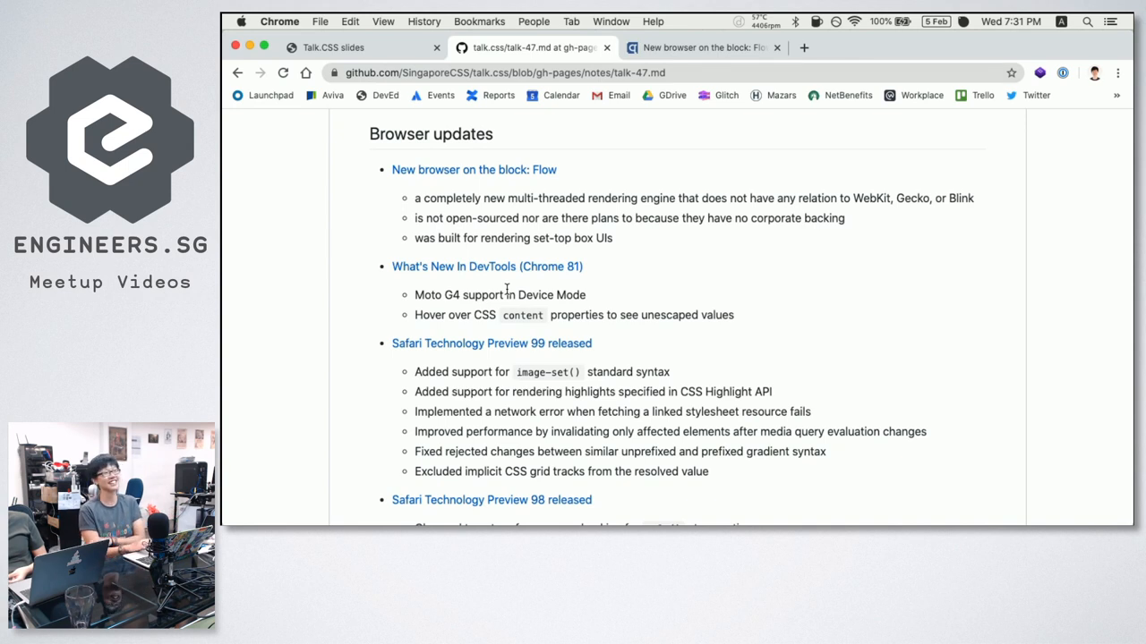
mouse_move(589, 311)
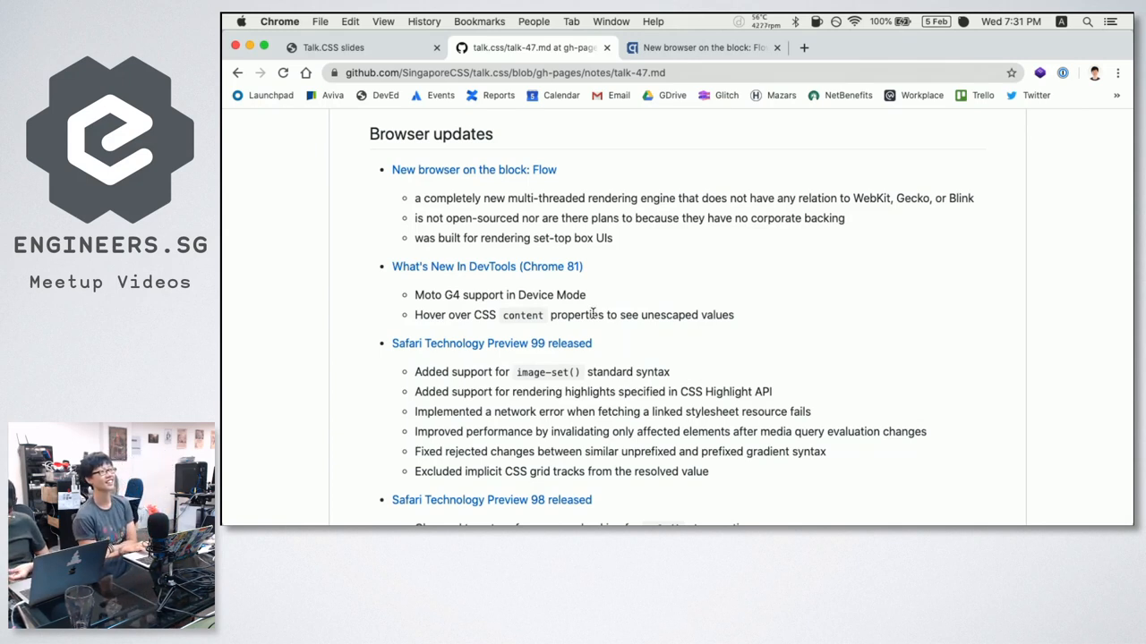
mouse_move(536, 258)
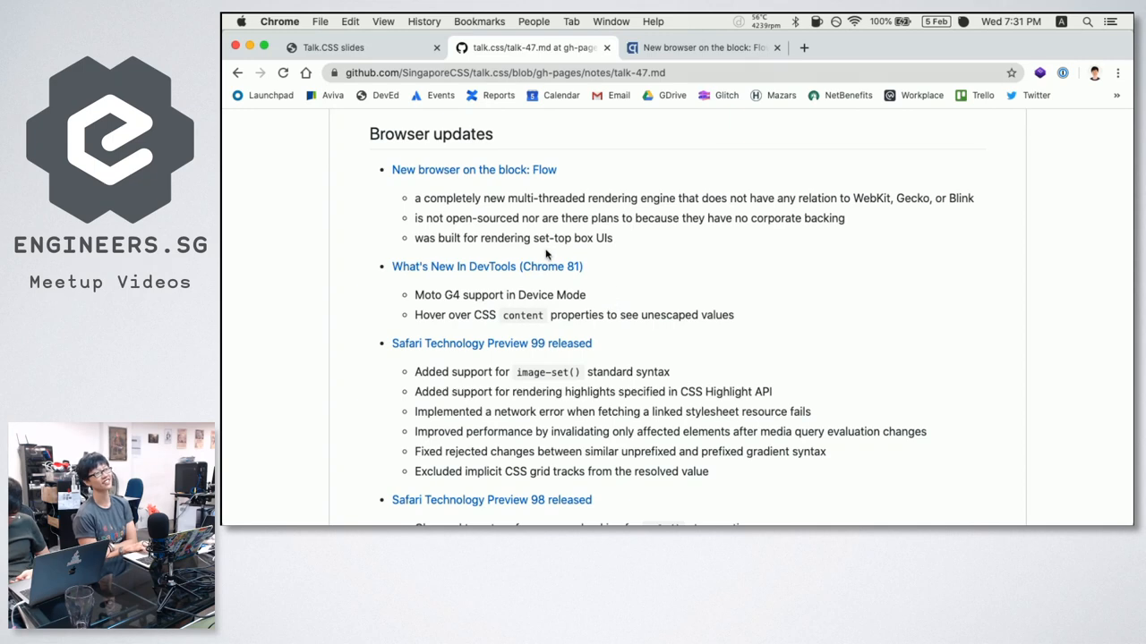
scroll("down", 3)
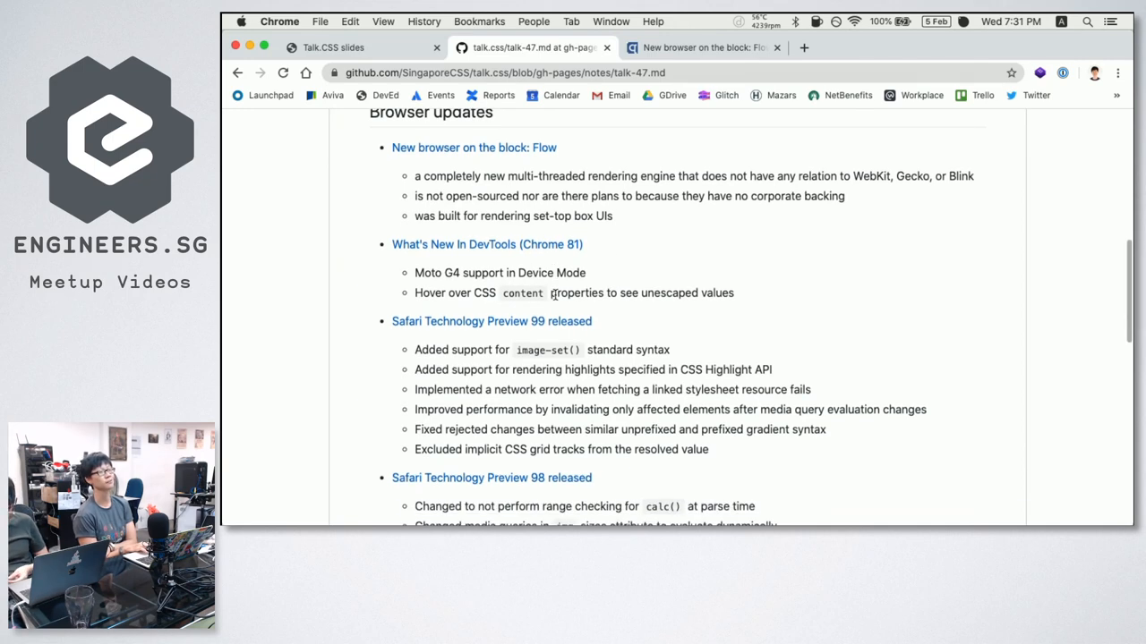
scroll("down", 3)
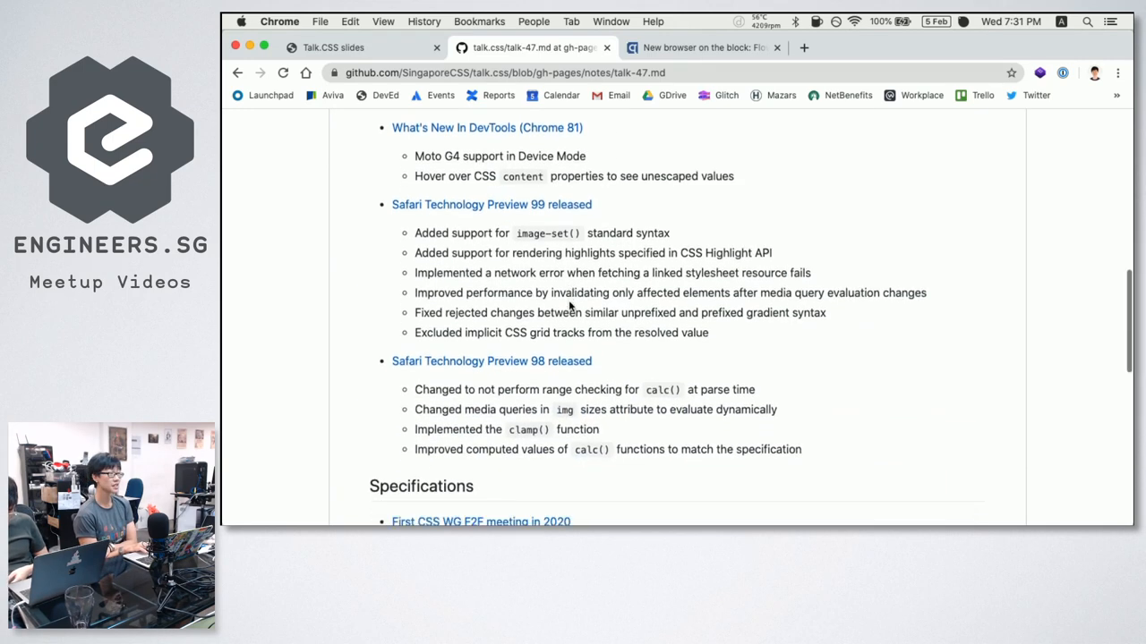
scroll("up", 3)
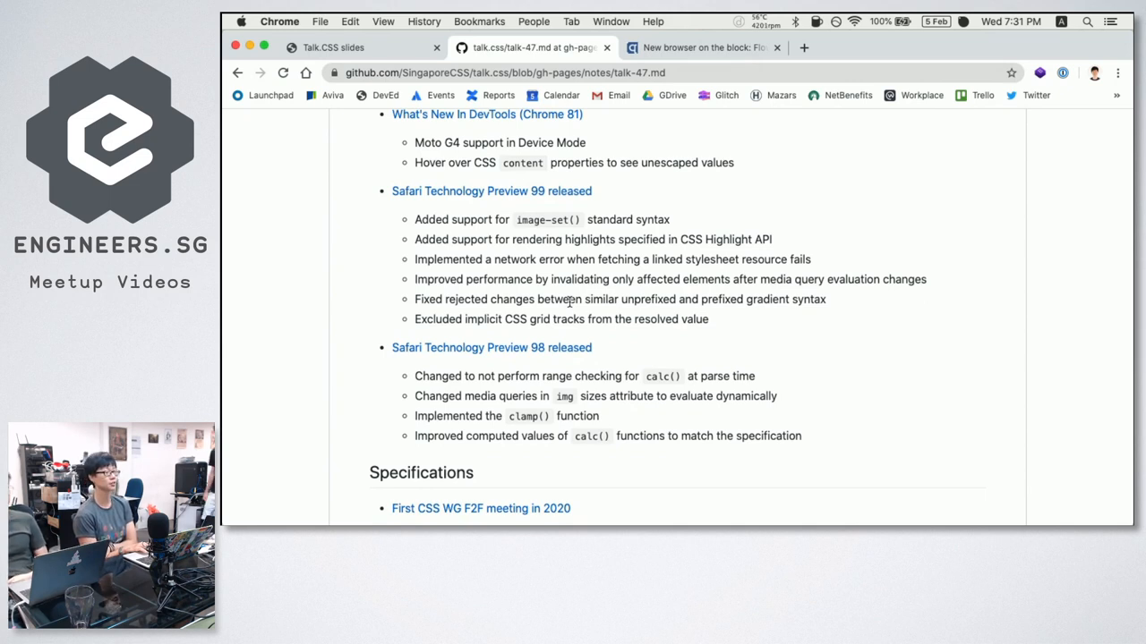
mouse_move(580, 254)
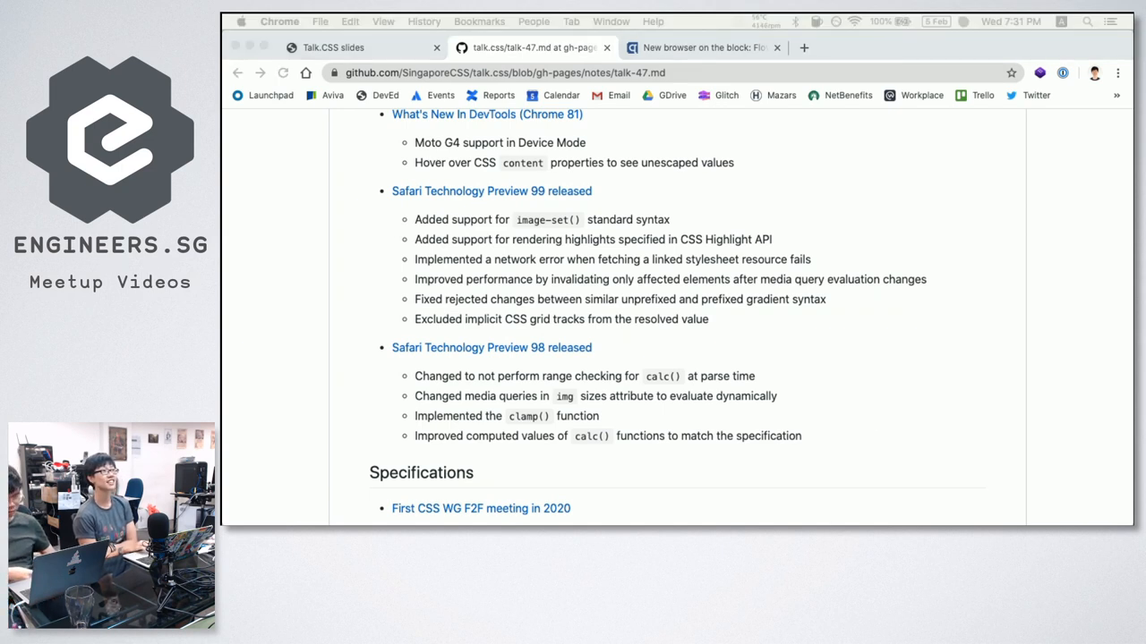
mouse_move(515, 229)
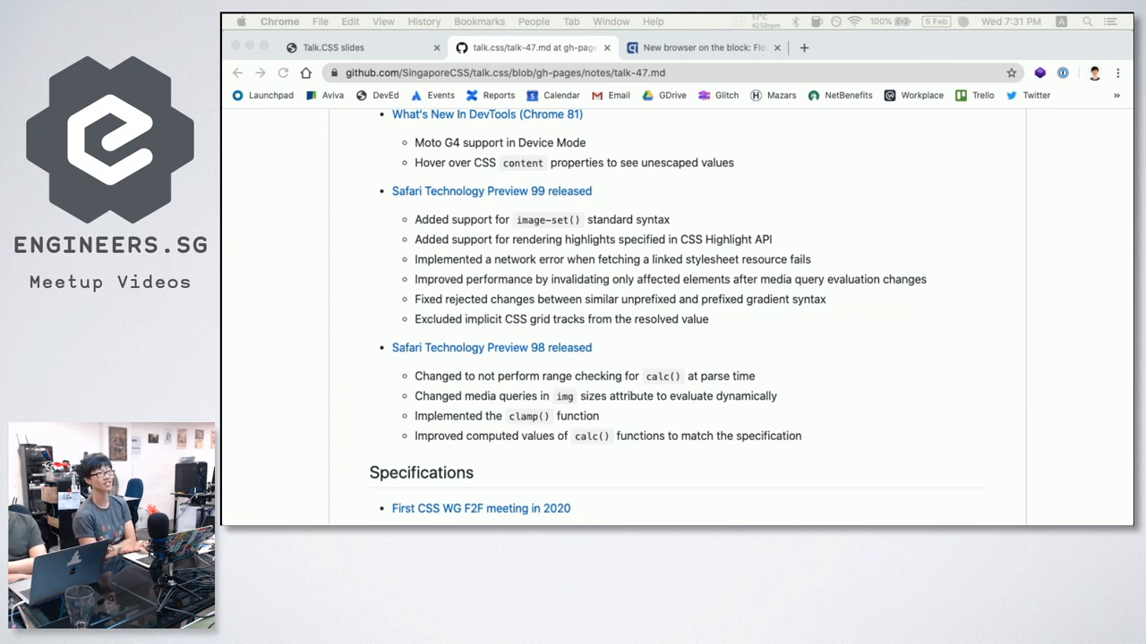
mouse_move(720, 465)
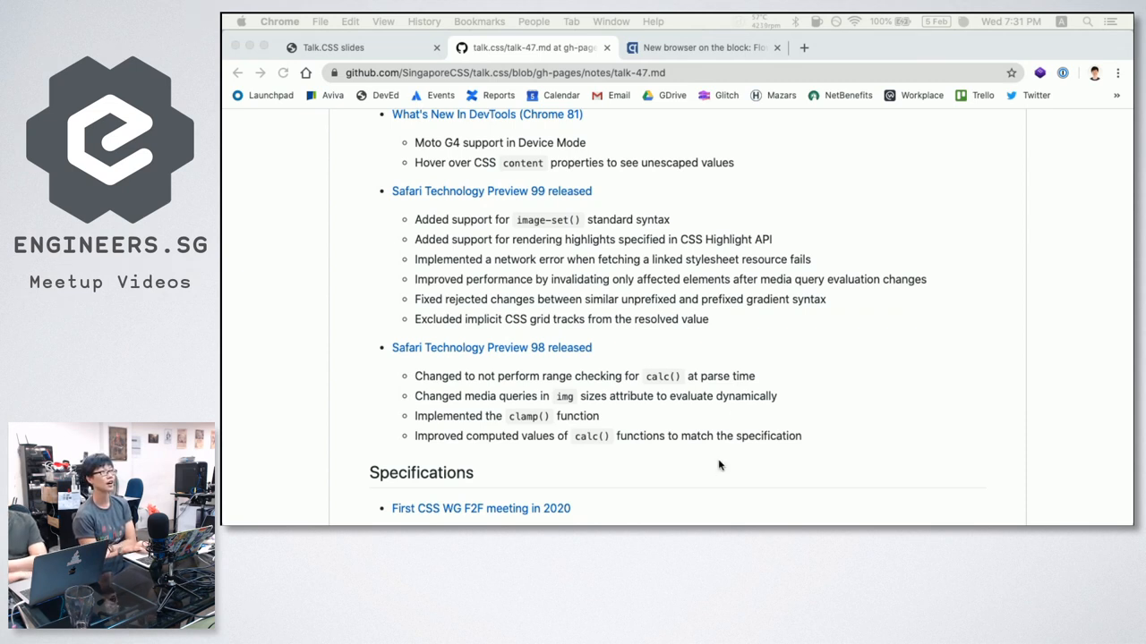
mouse_move(677, 194)
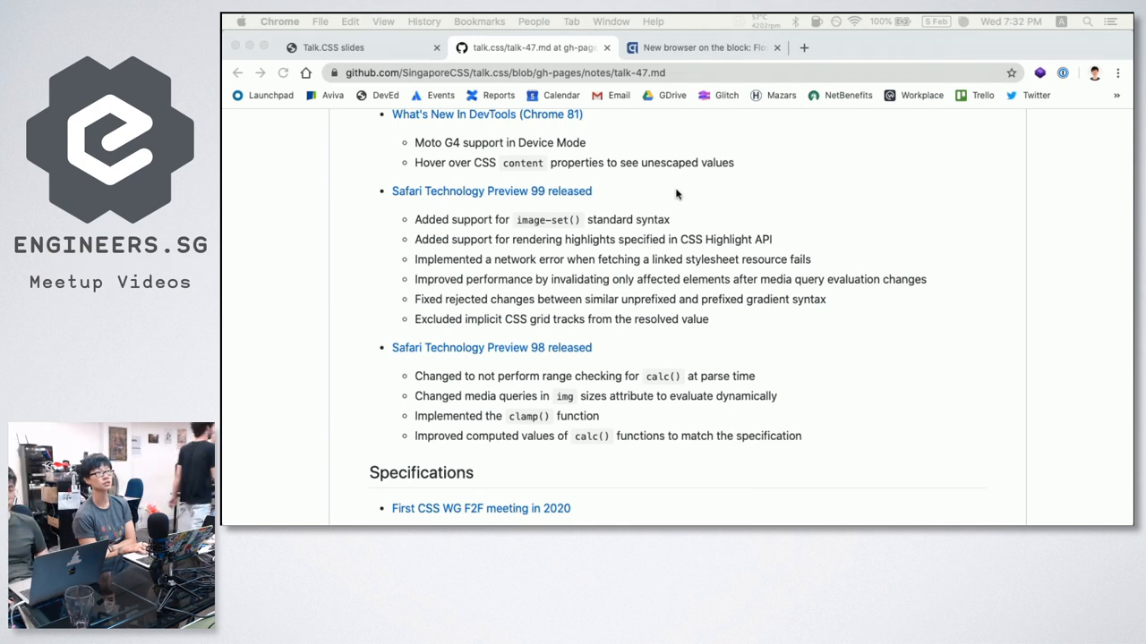
scroll("down", 3)
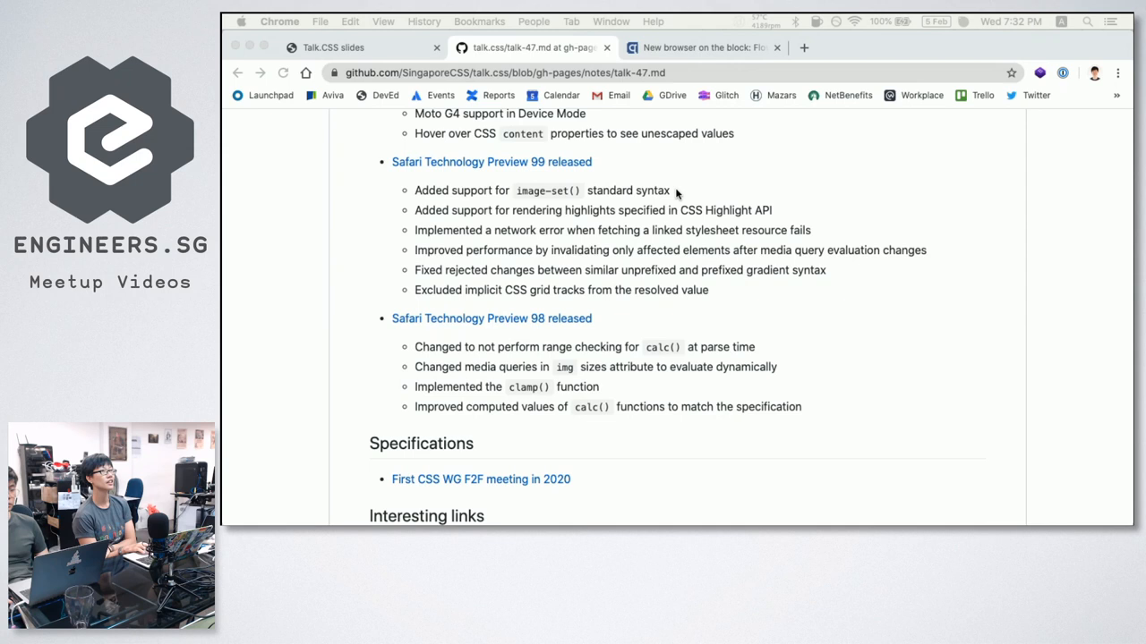
mouse_move(702, 274)
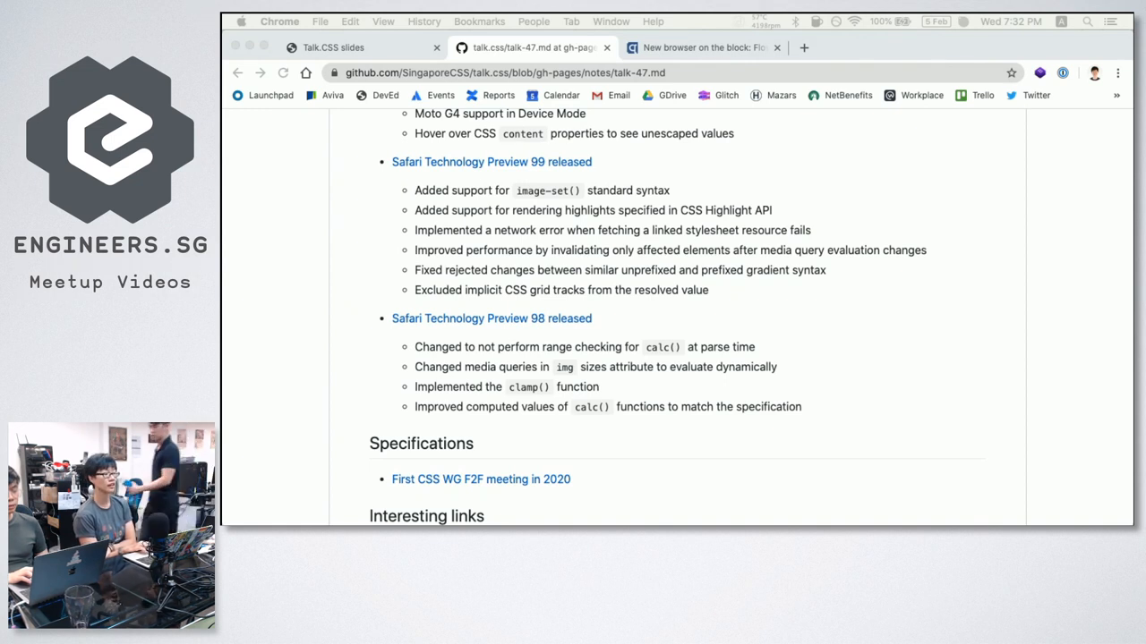
mouse_move(737, 316)
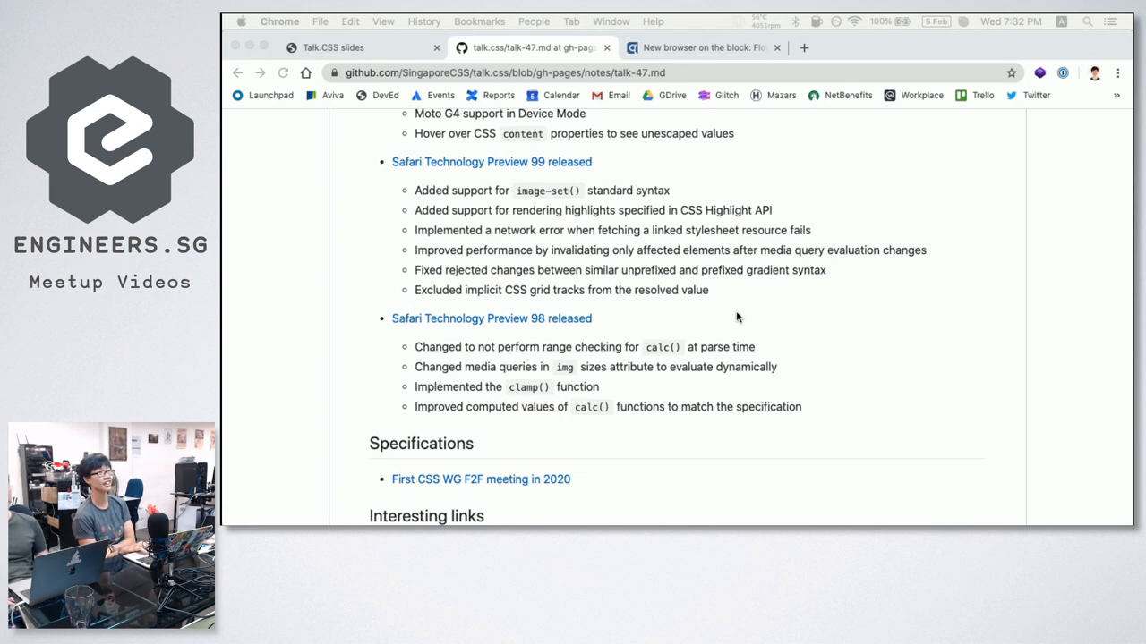
mouse_move(702, 260)
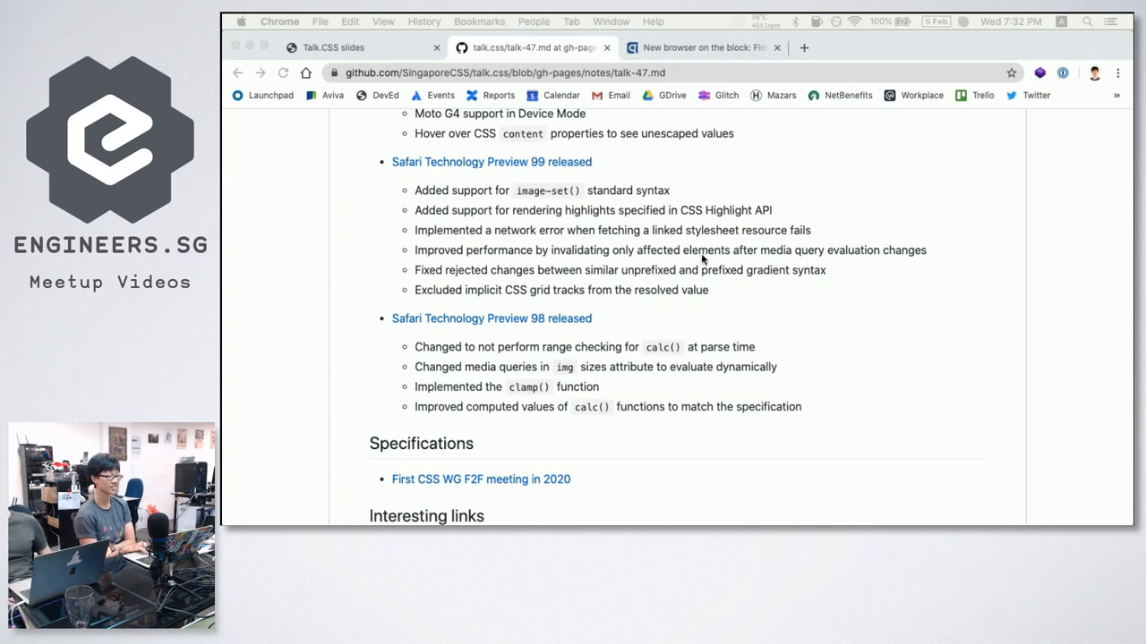
mouse_move(673, 231)
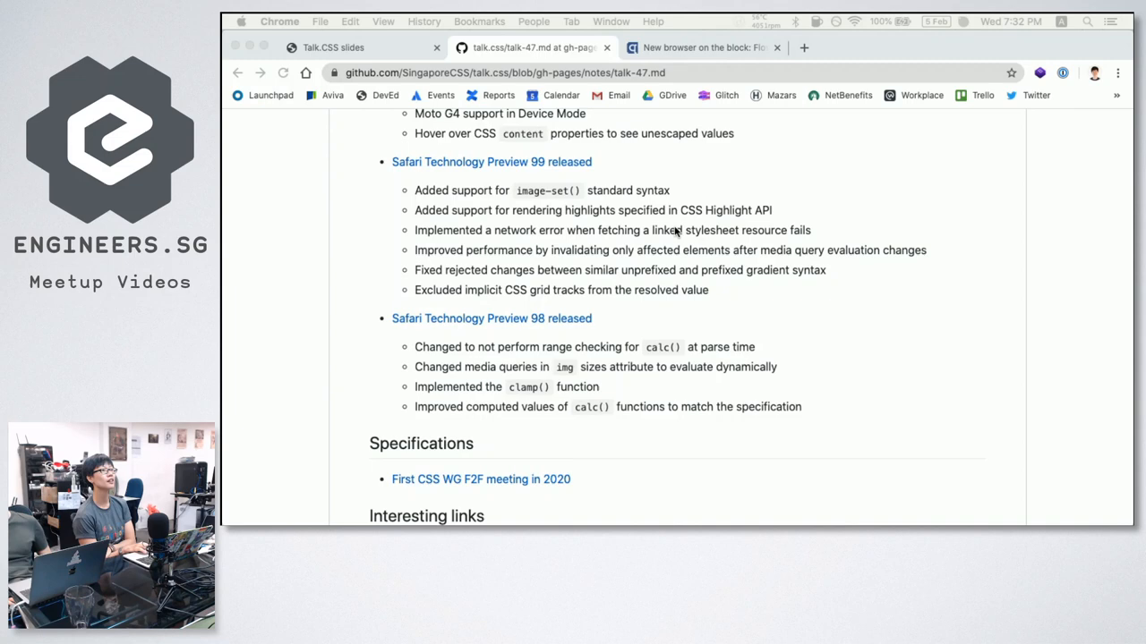
scroll("down", 3)
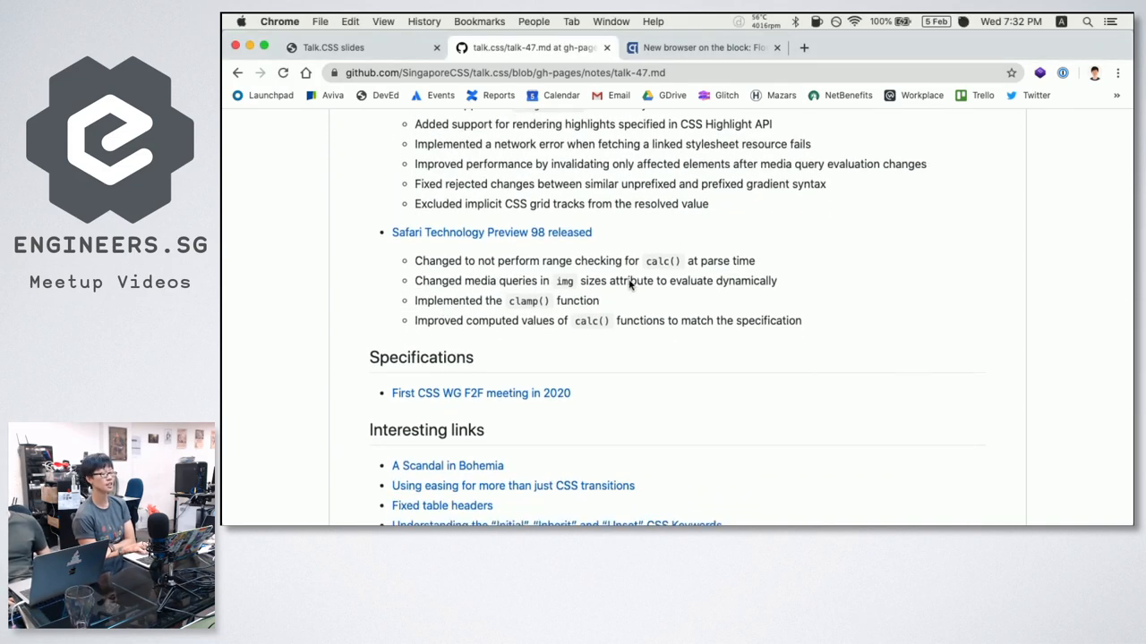
double_click(625, 280)
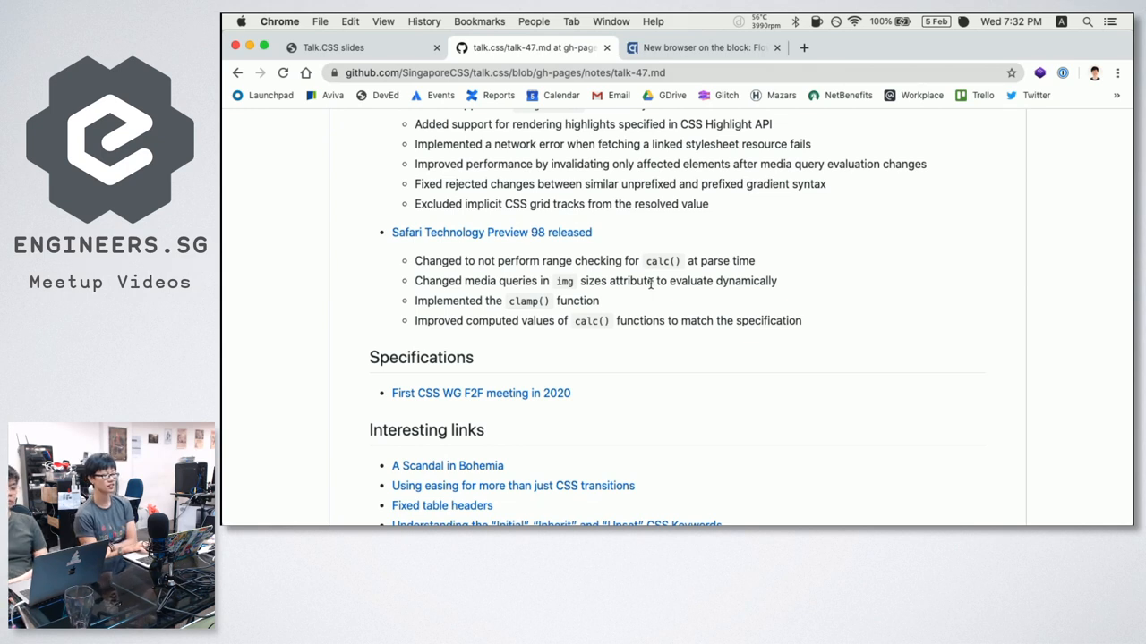
mouse_move(654, 261)
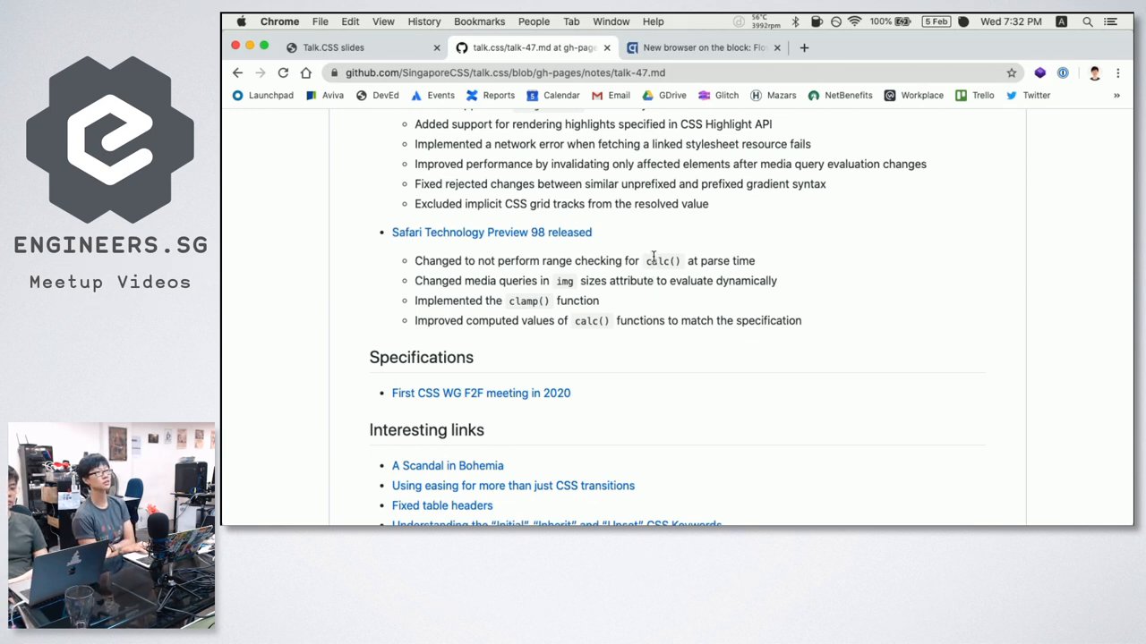
mouse_move(599, 278)
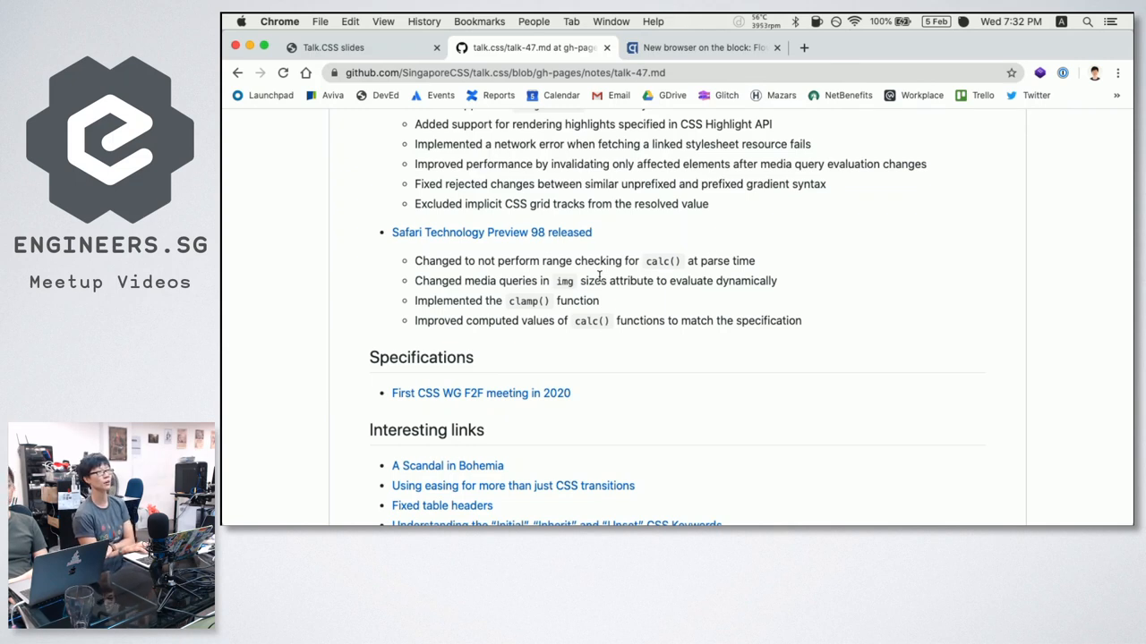
scroll("down", 3)
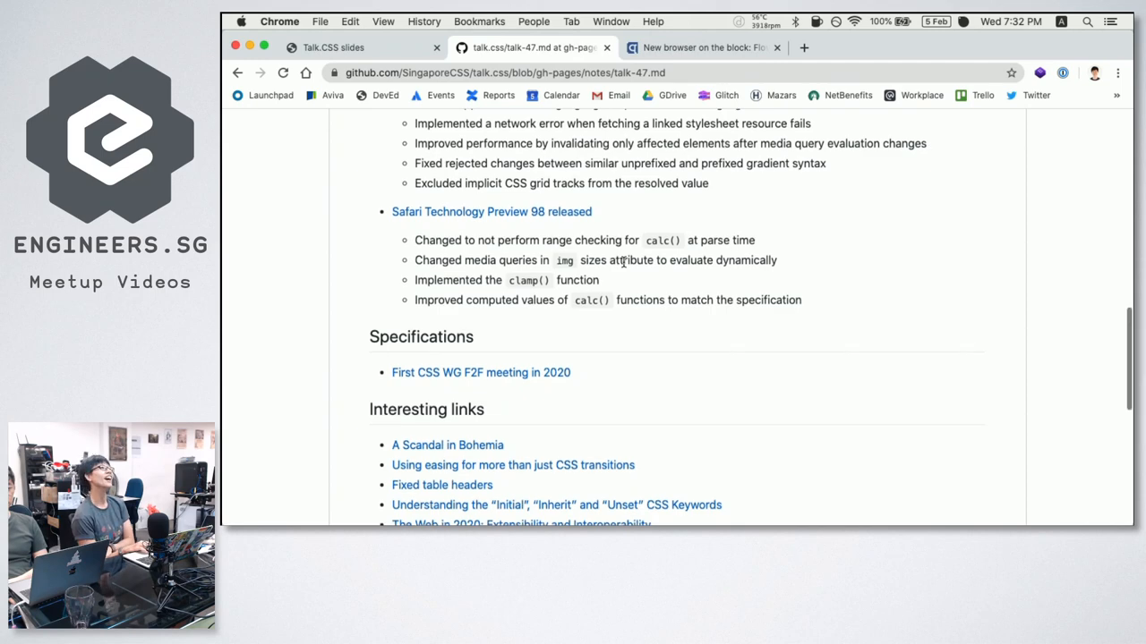
scroll("up", 3)
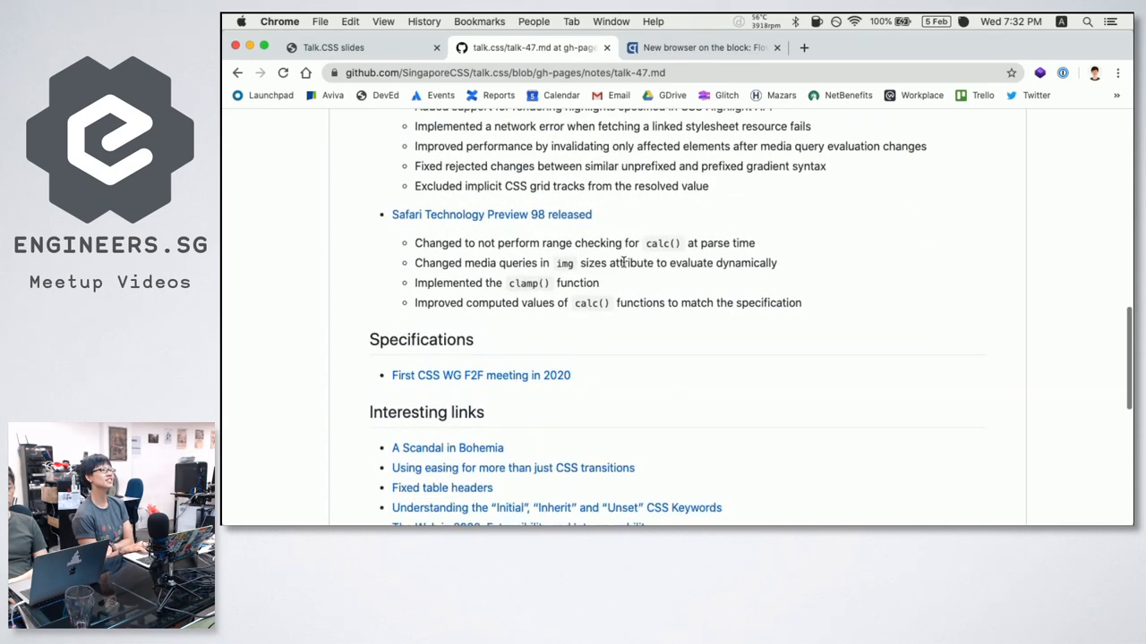
scroll("down", 3)
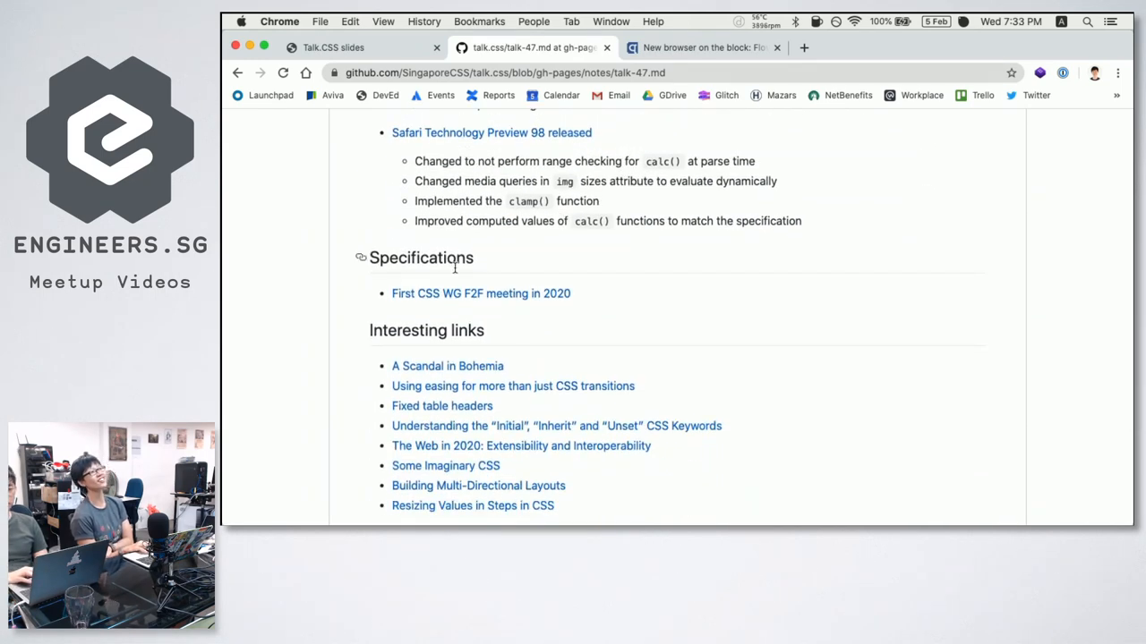
mouse_move(523, 318)
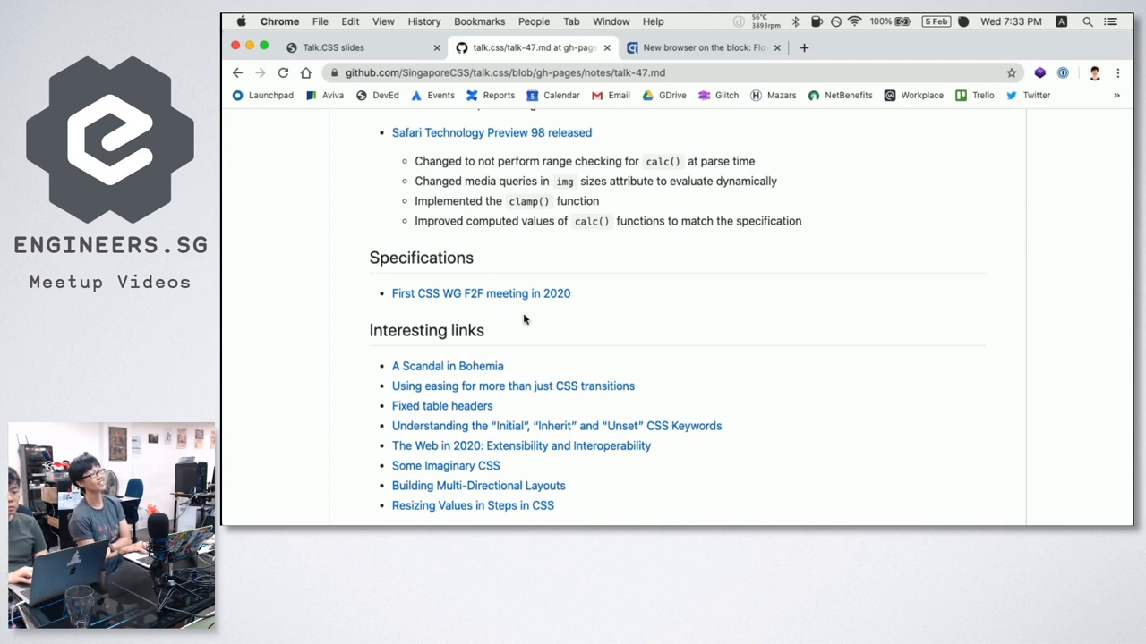
mouse_move(509, 297)
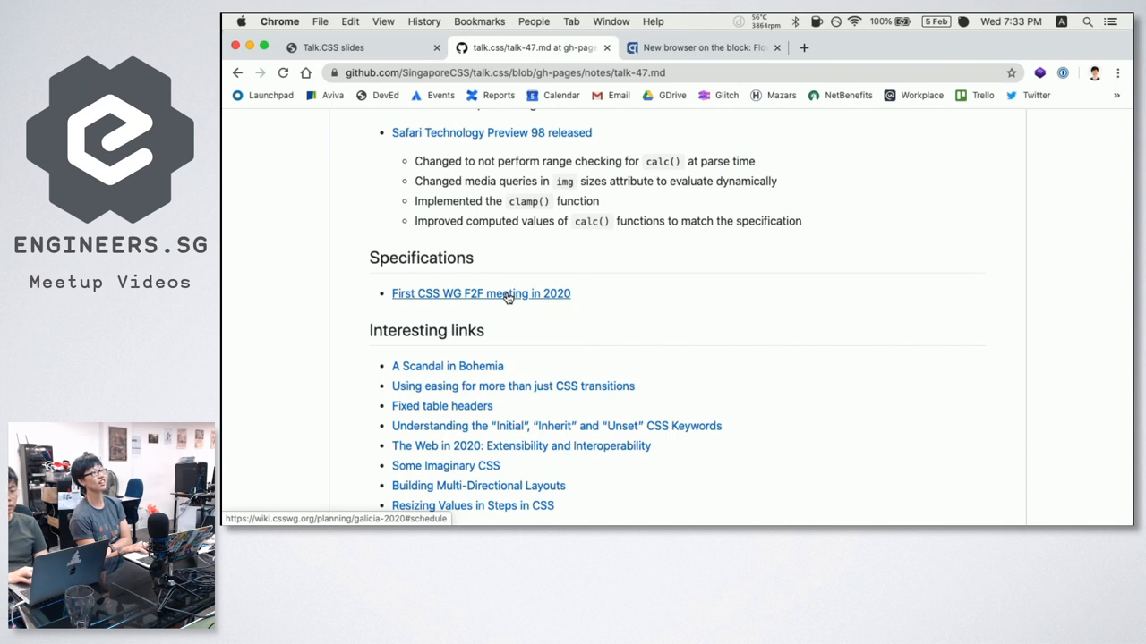
mouse_move(591, 267)
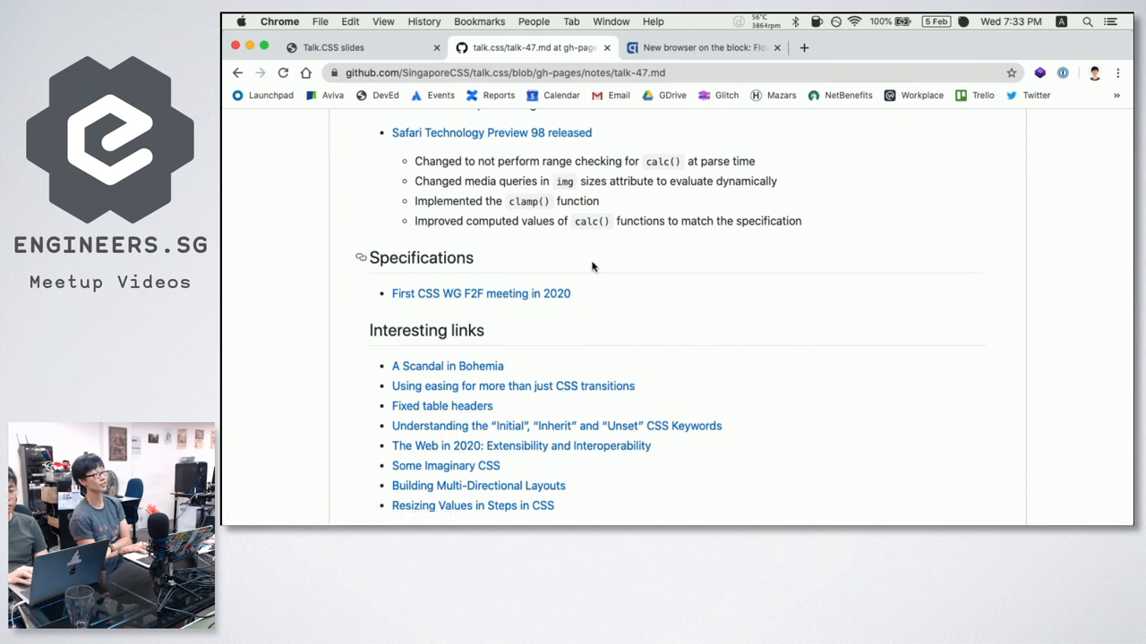
mouse_move(591, 266)
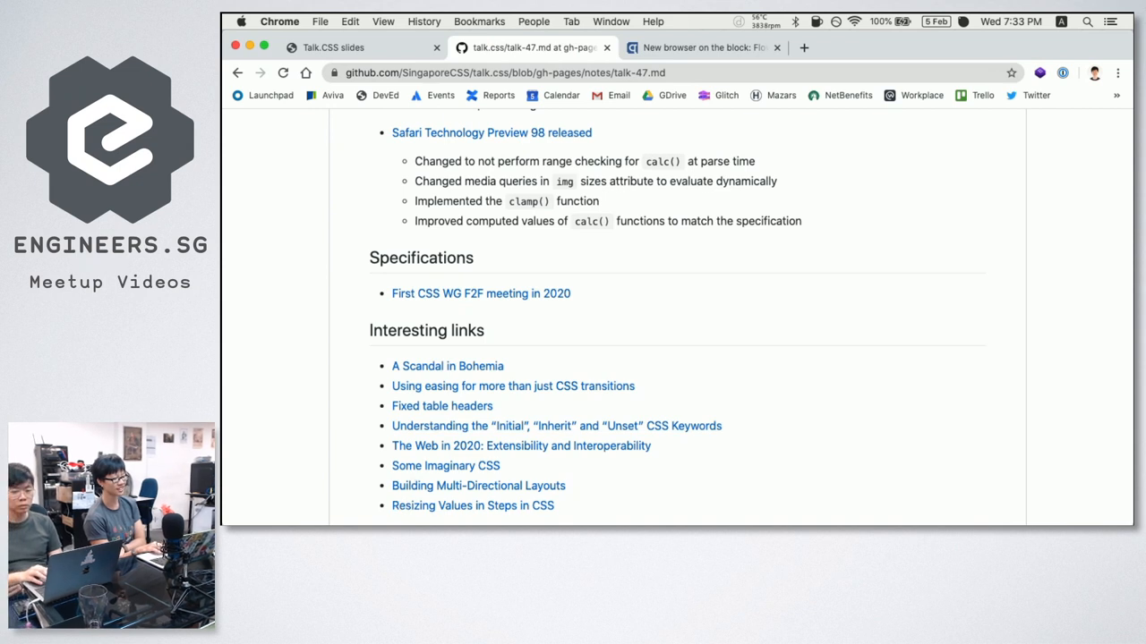
mouse_move(739, 317)
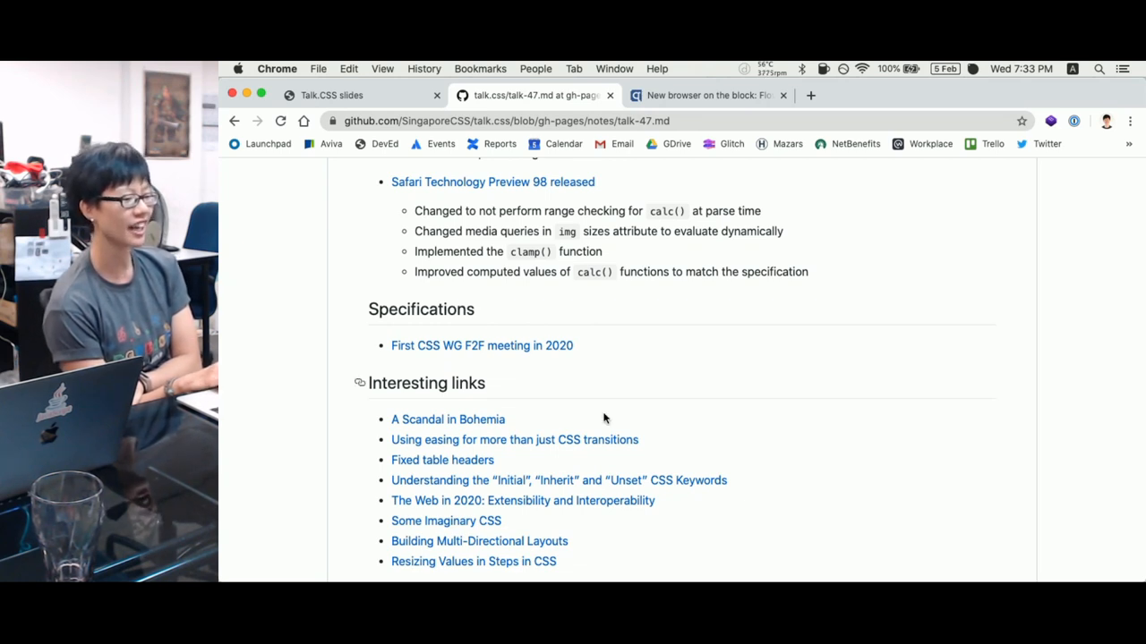
mouse_move(522, 501)
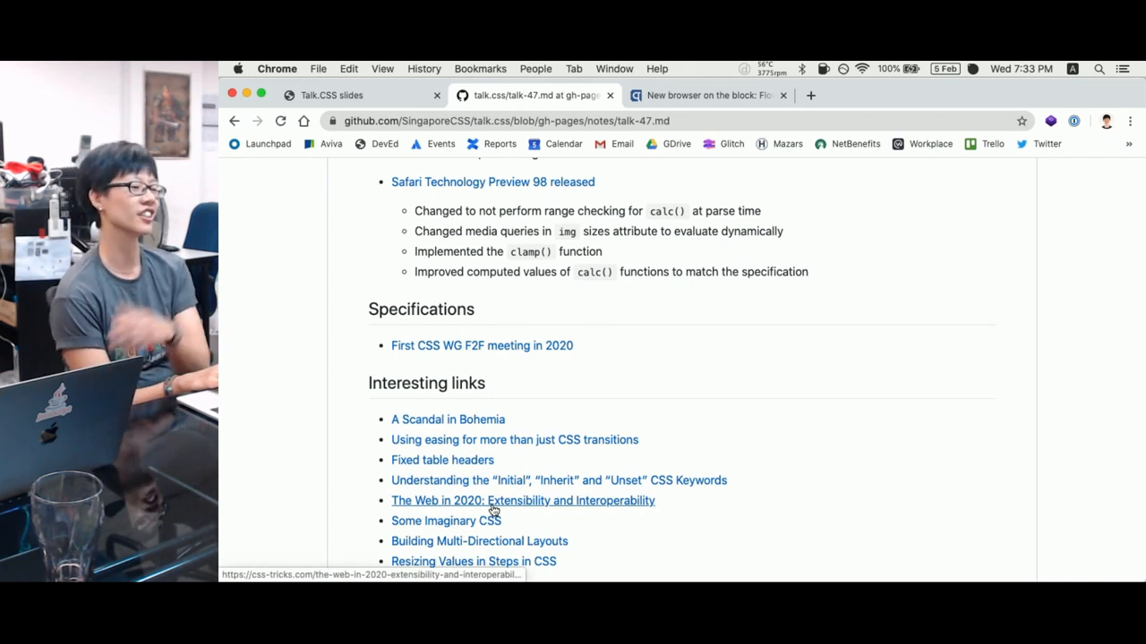
mouse_move(480, 541)
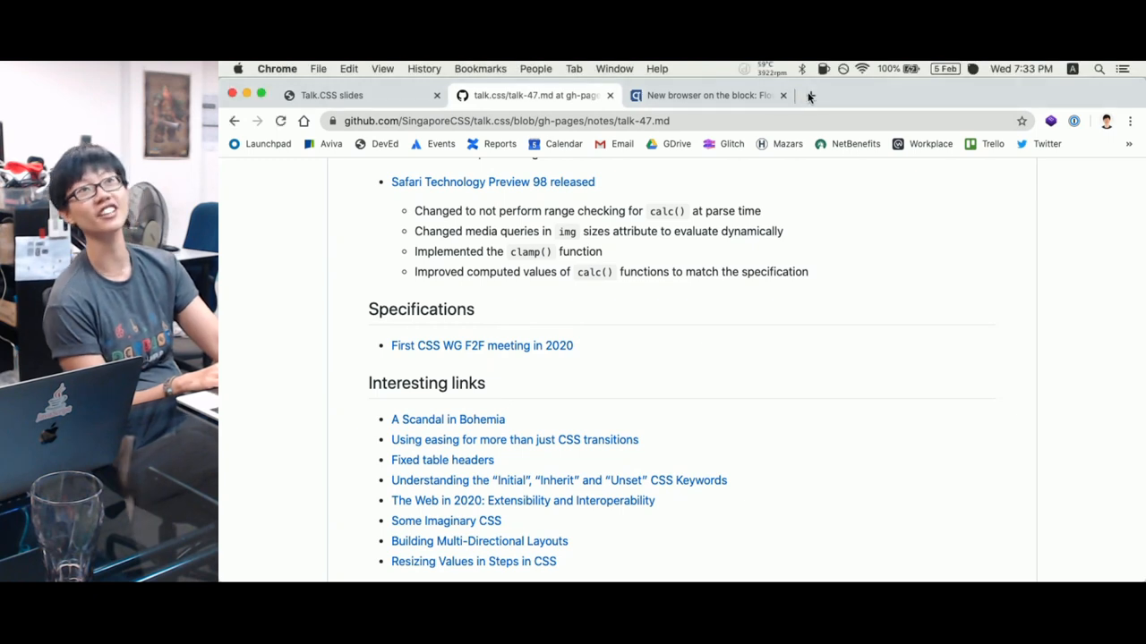
View the Jen Simmons tweet on stylesheet precedence, then return to the talk-47 notes tab
left_click(809, 97)
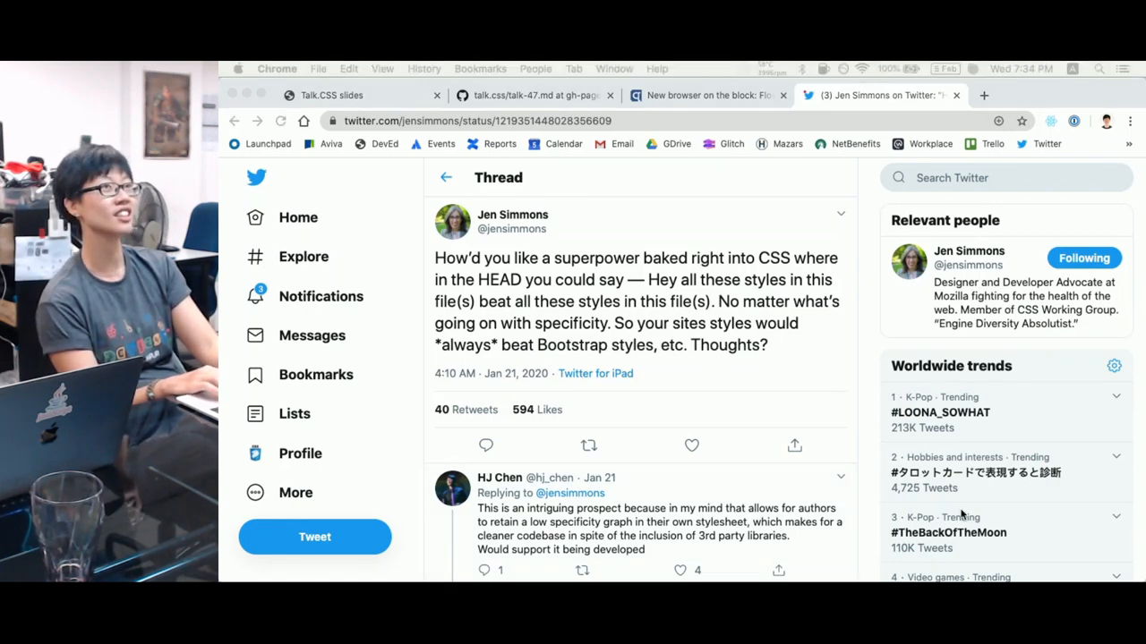
mouse_move(534, 97)
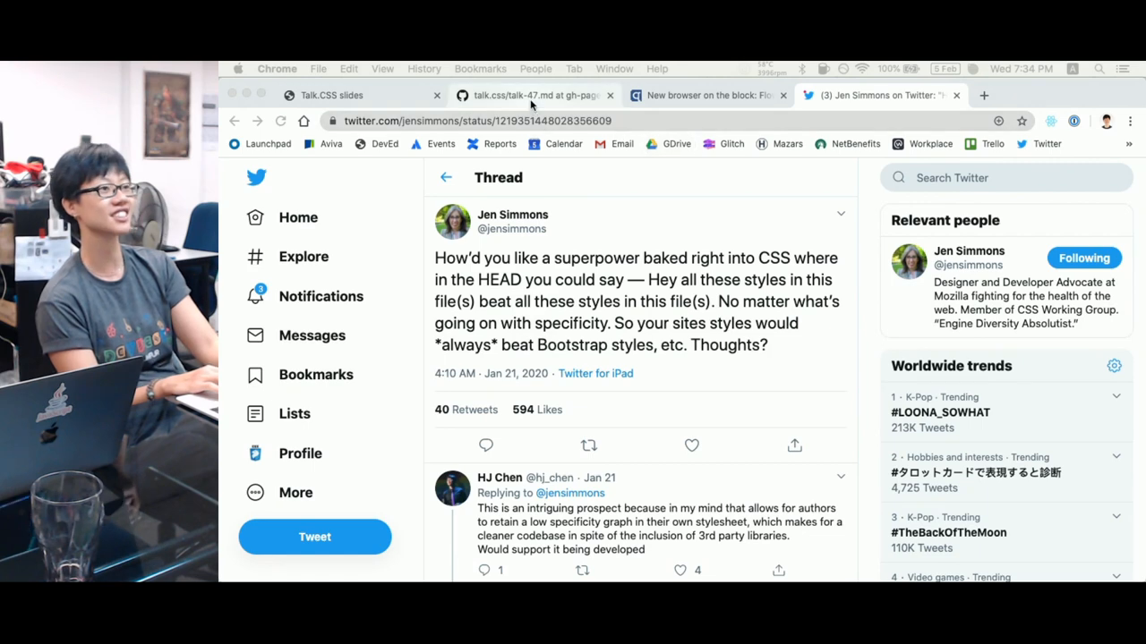
mouse_move(501, 426)
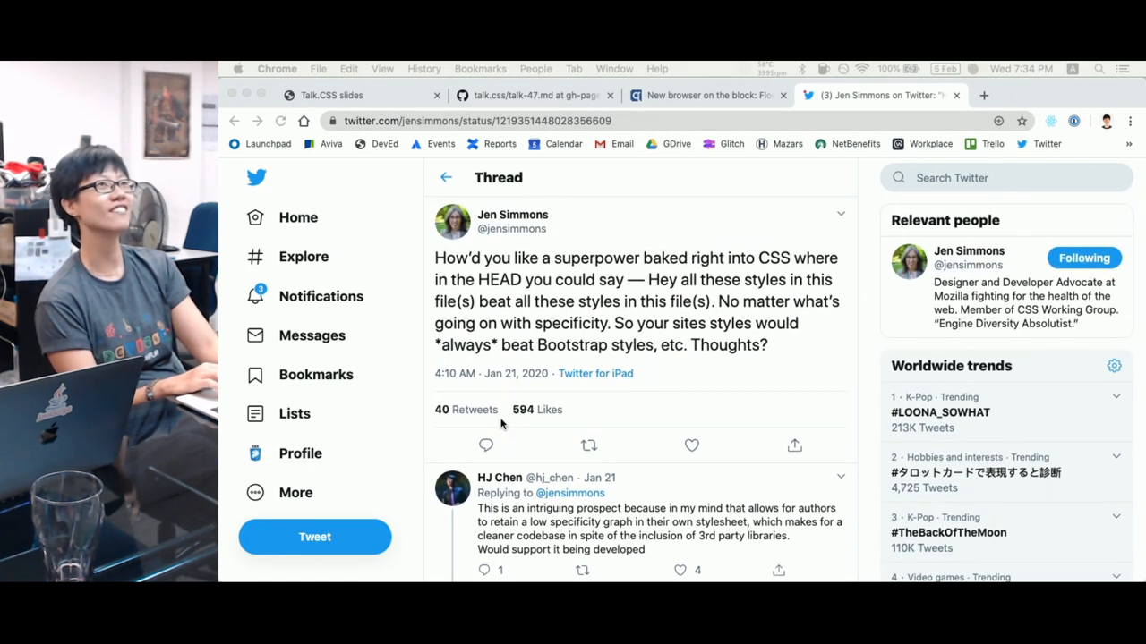
left_click(534, 95)
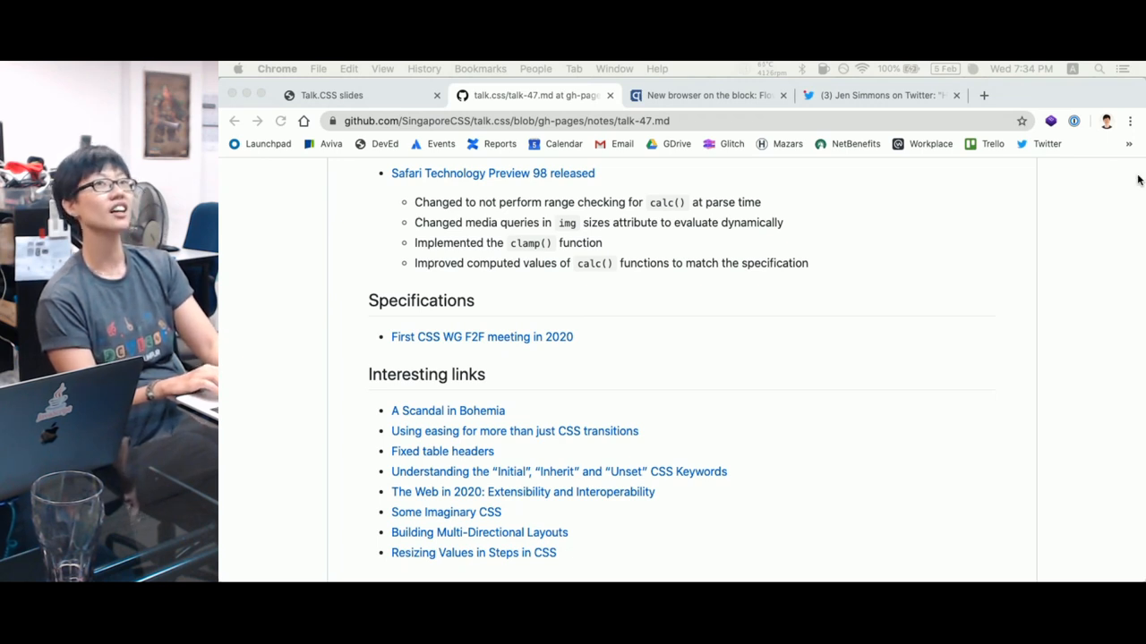
In a new tab load github.com/w3c/csswg-drafts/issues/4650 and read the Masonry proposal and code examples
left_click(1099, 95)
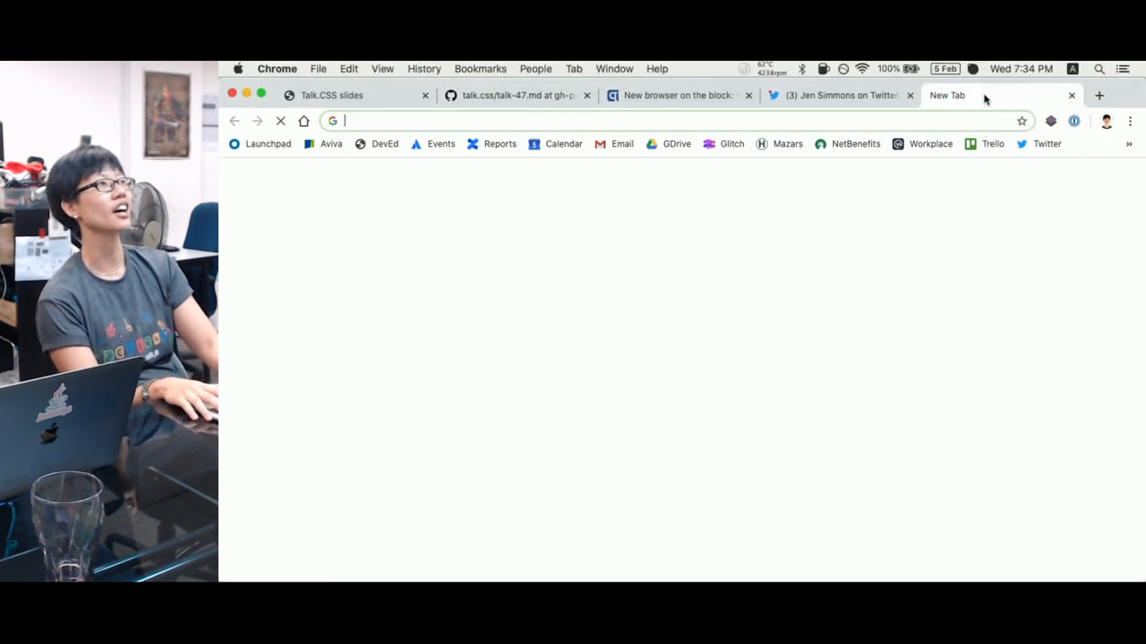
type("github.com/w3c/csswg-drafts/issues/4650")
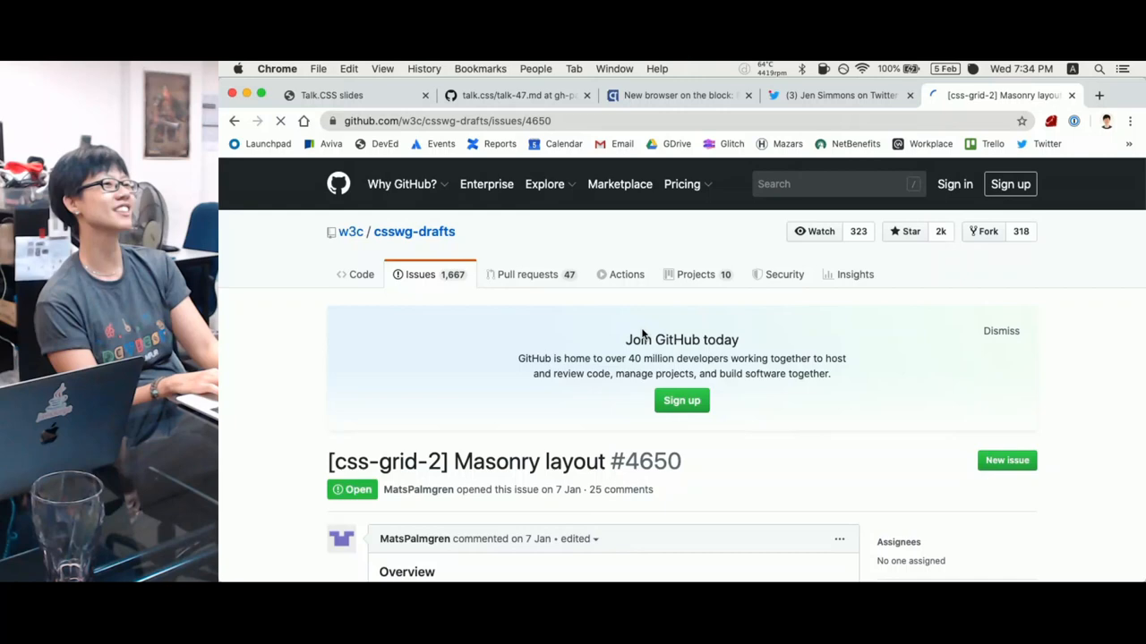
scroll("down", 3)
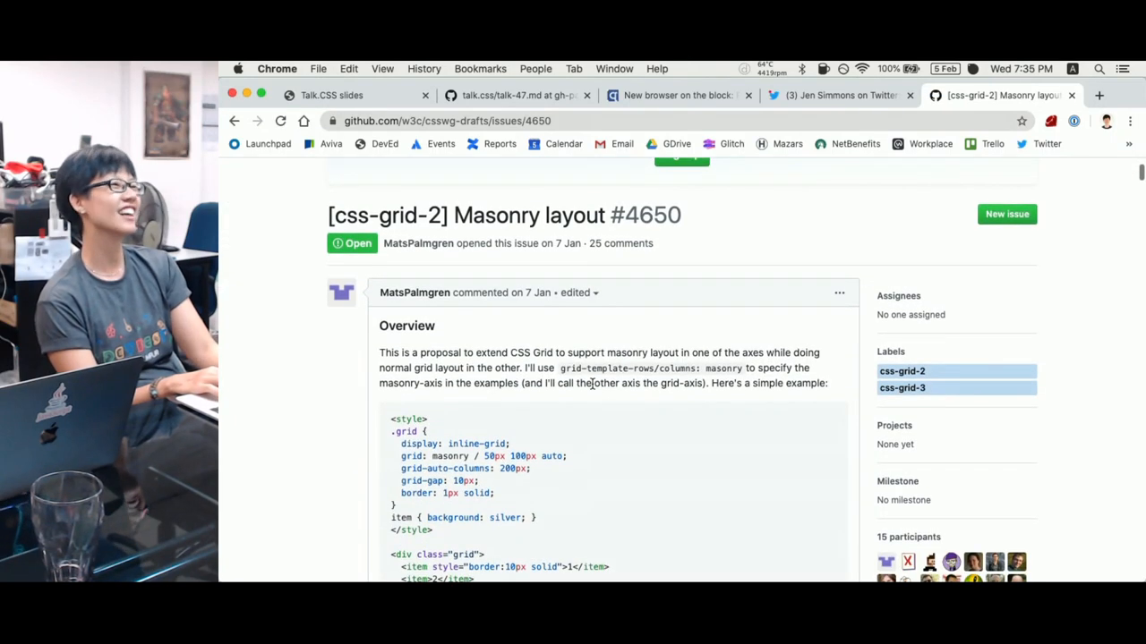
scroll("down", 3)
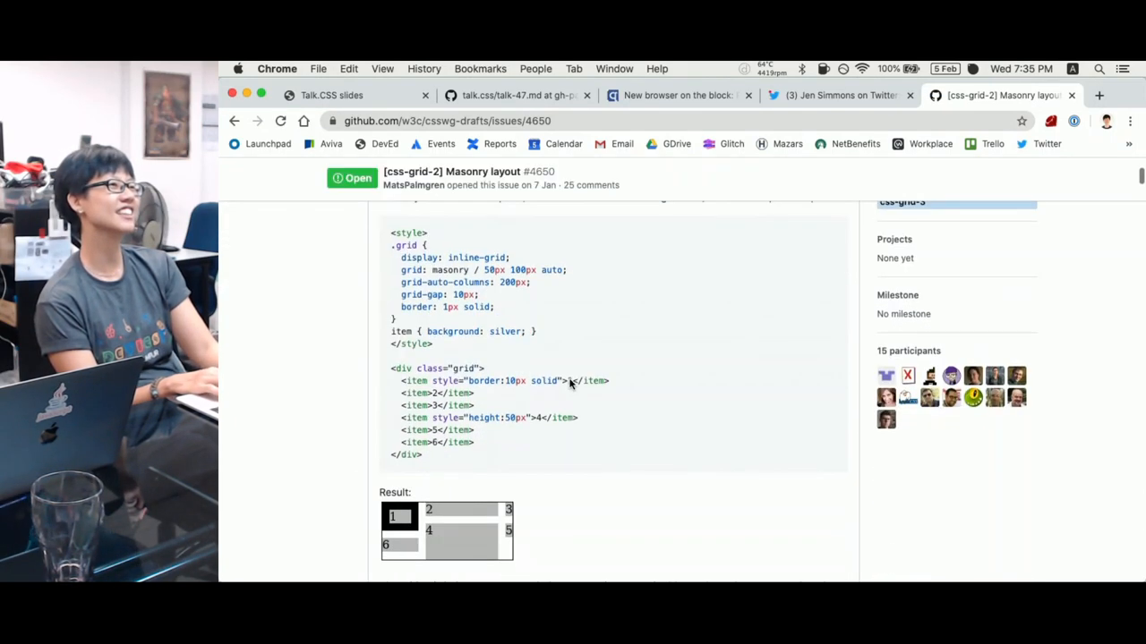
scroll("up", 3)
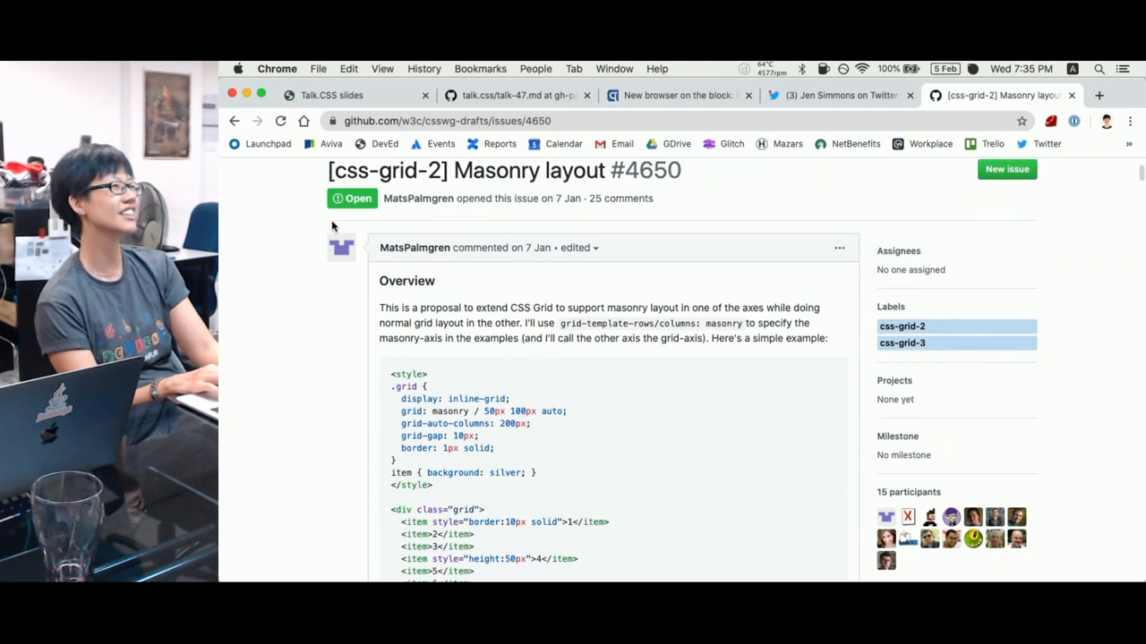
mouse_move(630, 430)
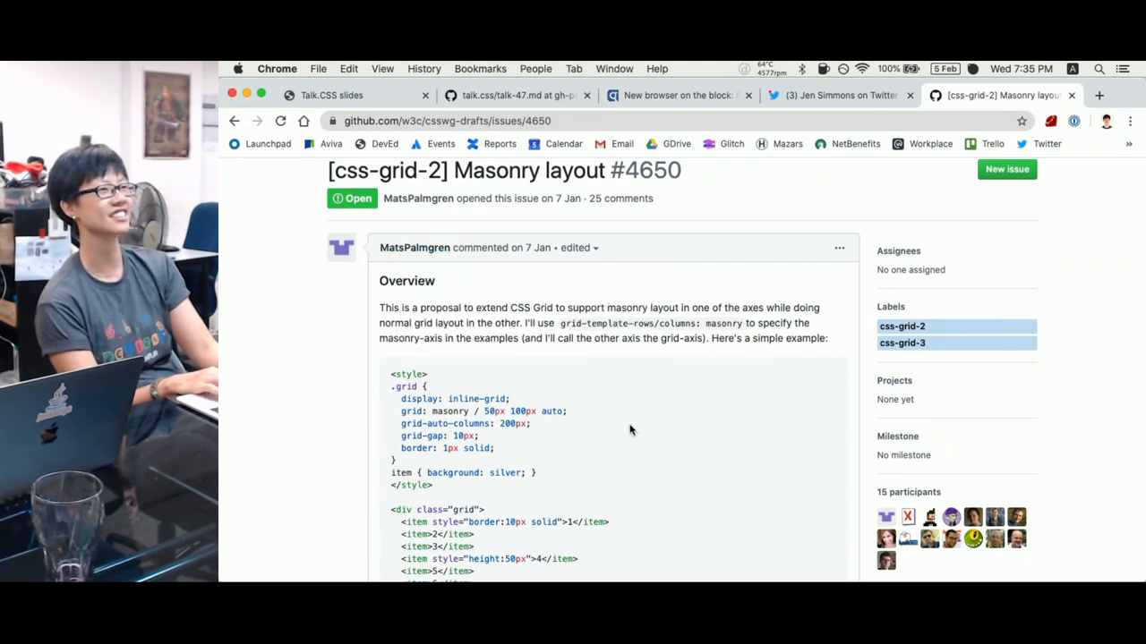
scroll("down", 3)
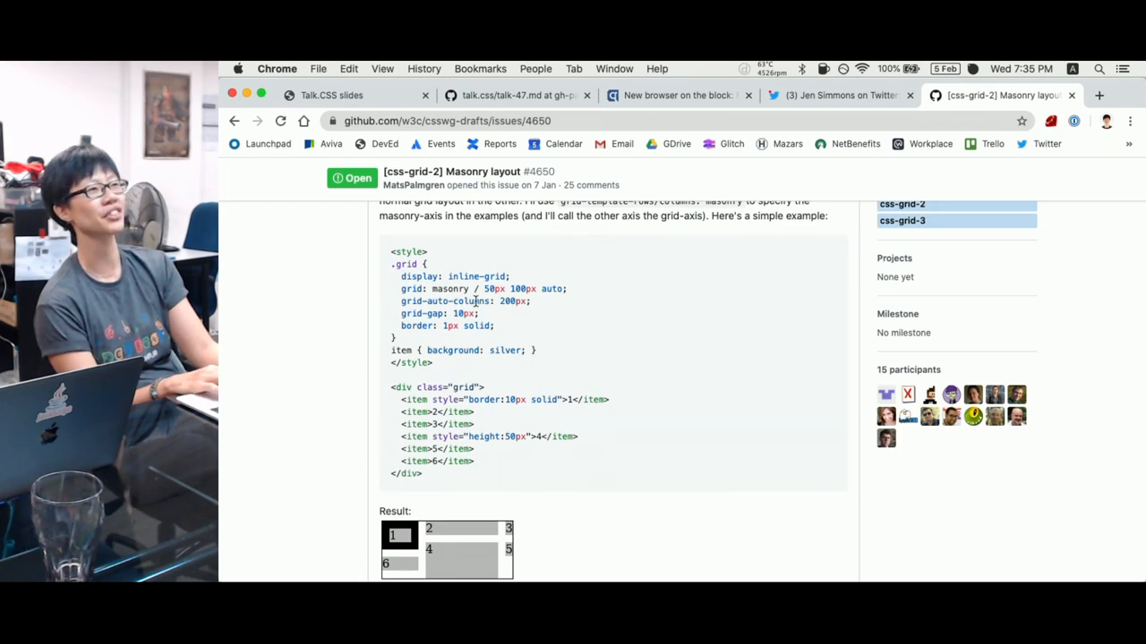
scroll("down", 3)
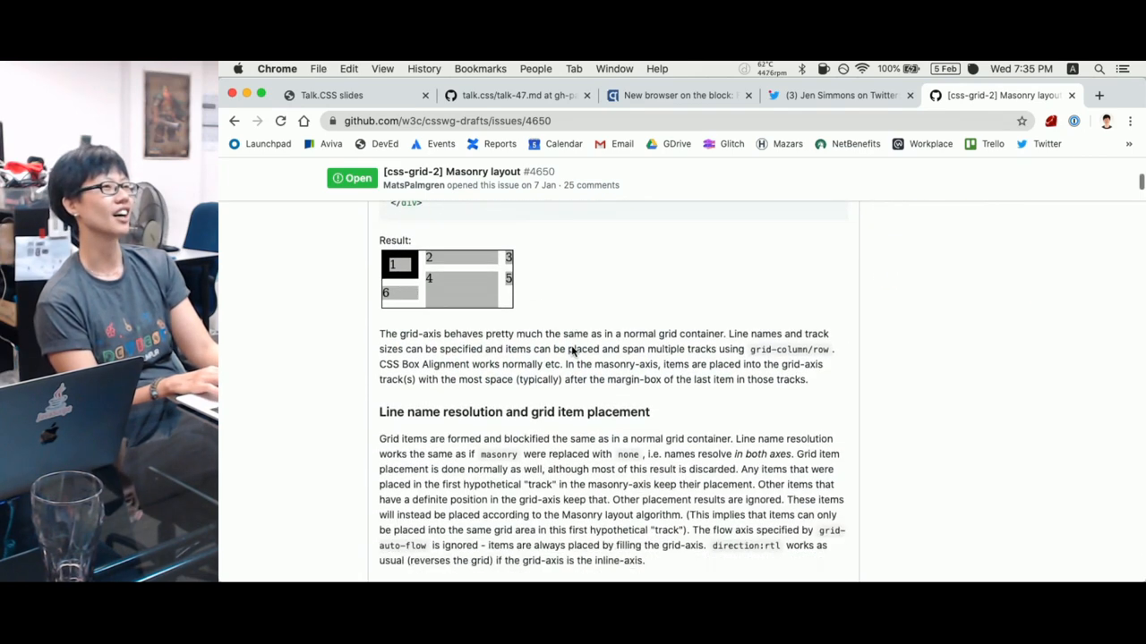
scroll("down", 3)
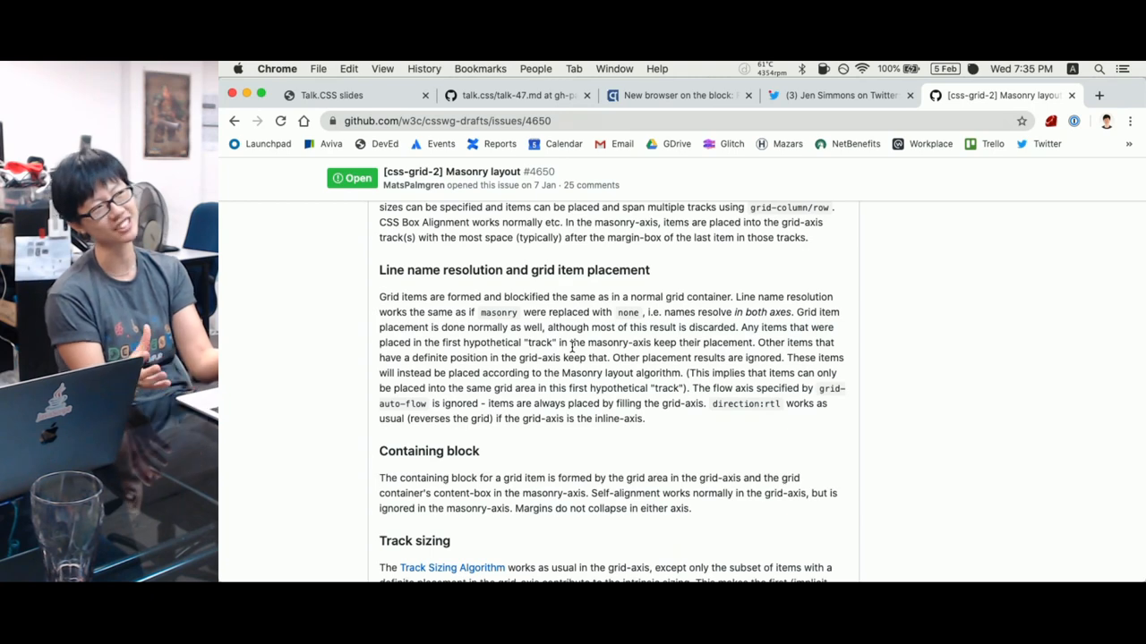
Read down through the result diagrams to the comments, then bring up Rich Harris's web standards tweet
scroll("down", 3)
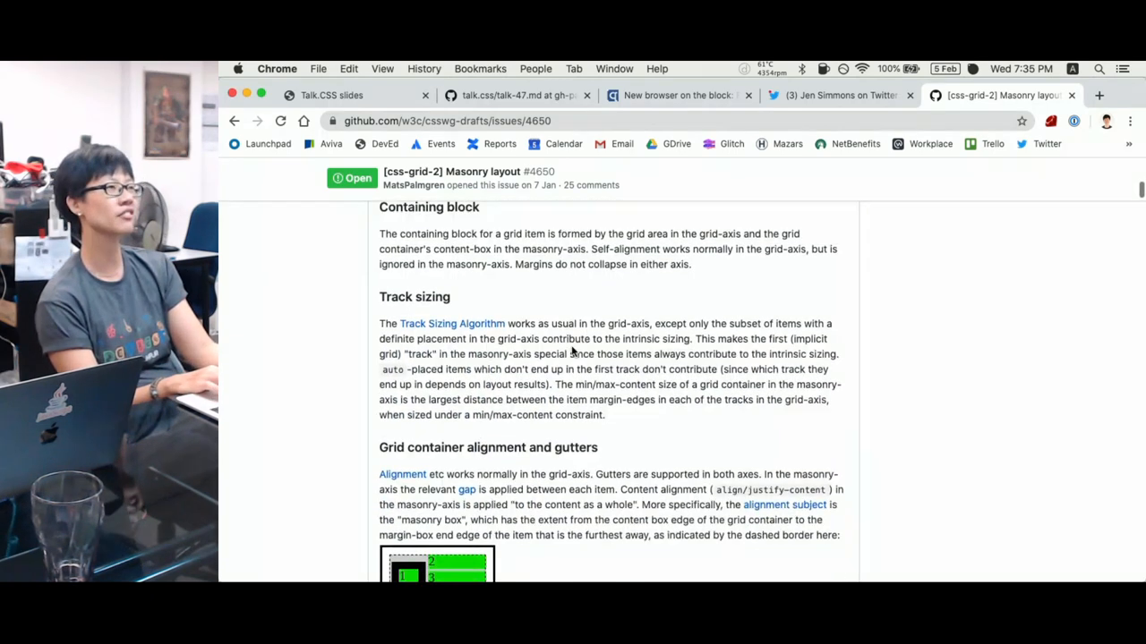
scroll("down", 3)
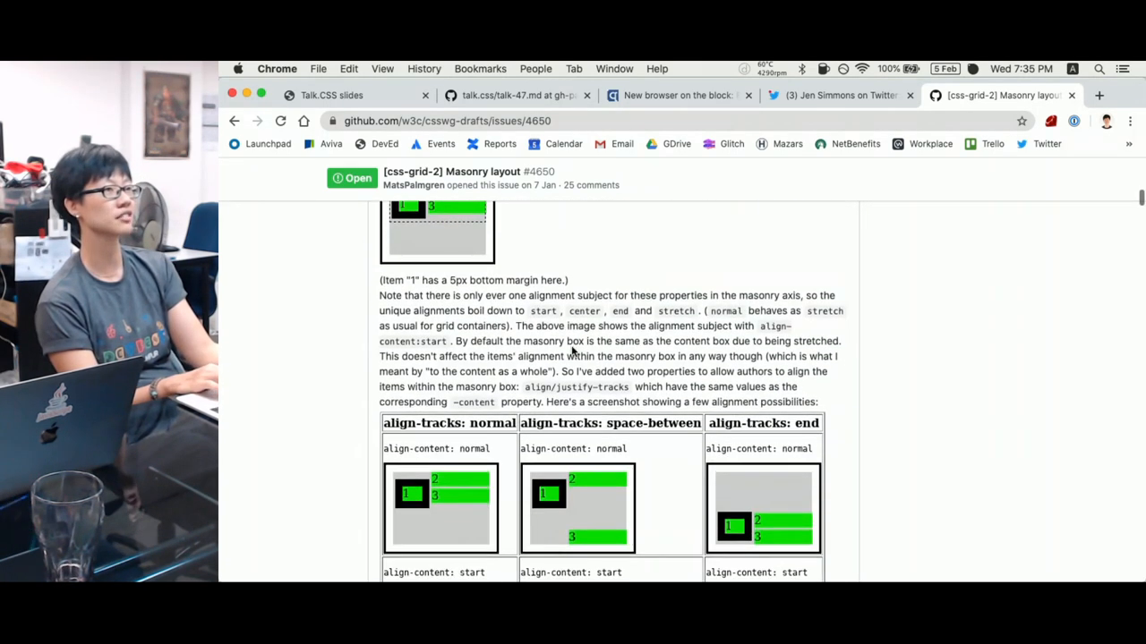
scroll("down", 3)
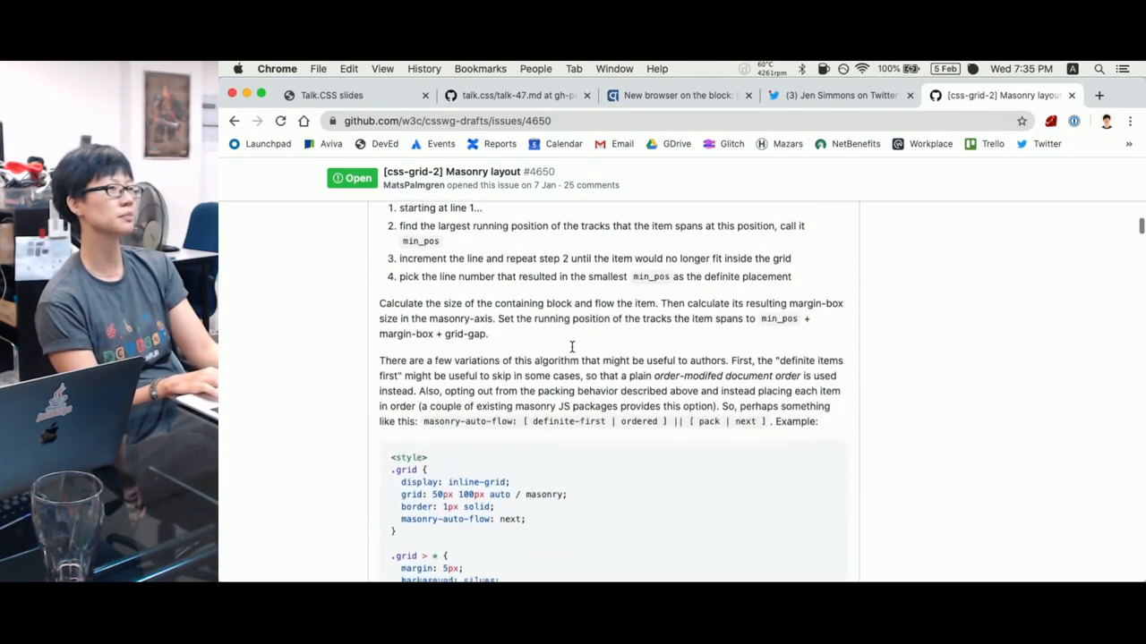
scroll("down", 3)
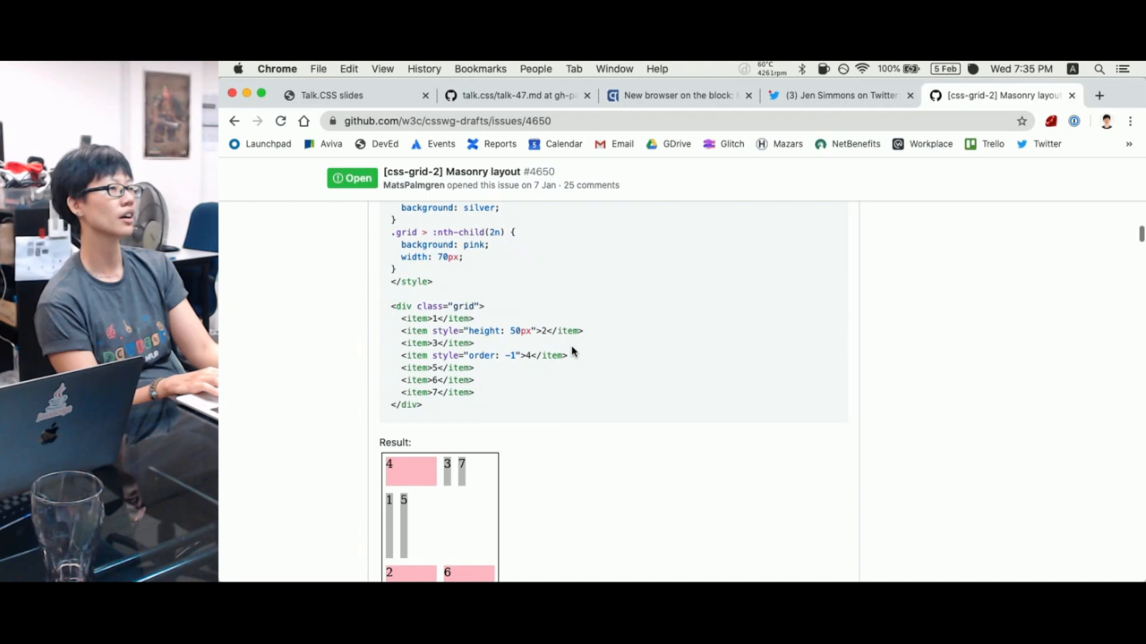
scroll("down", 3)
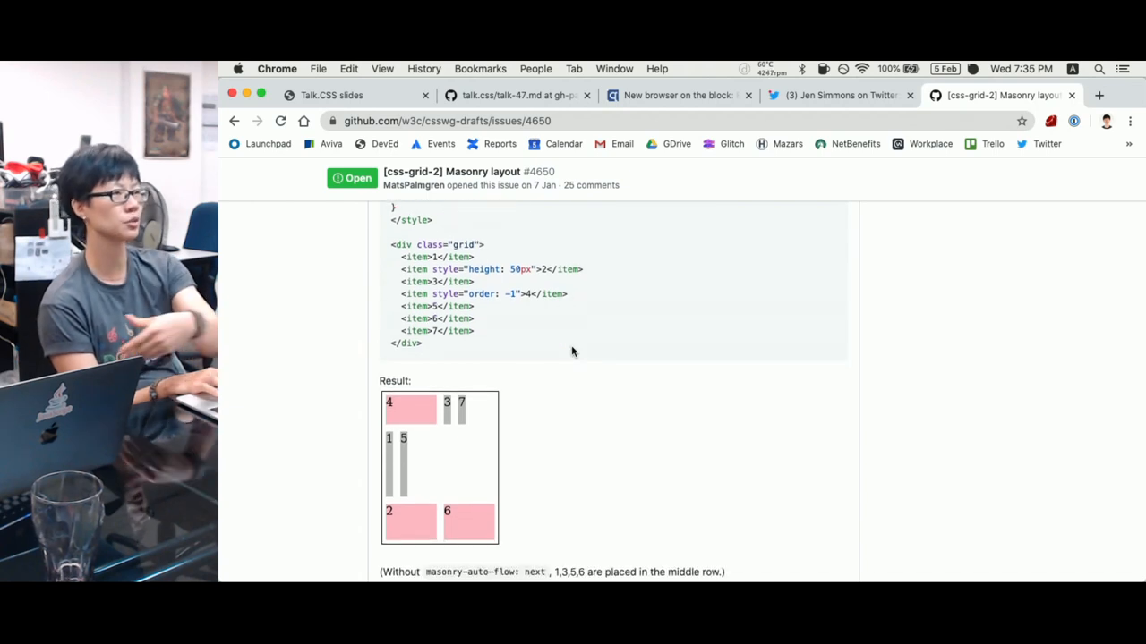
scroll("down", 3)
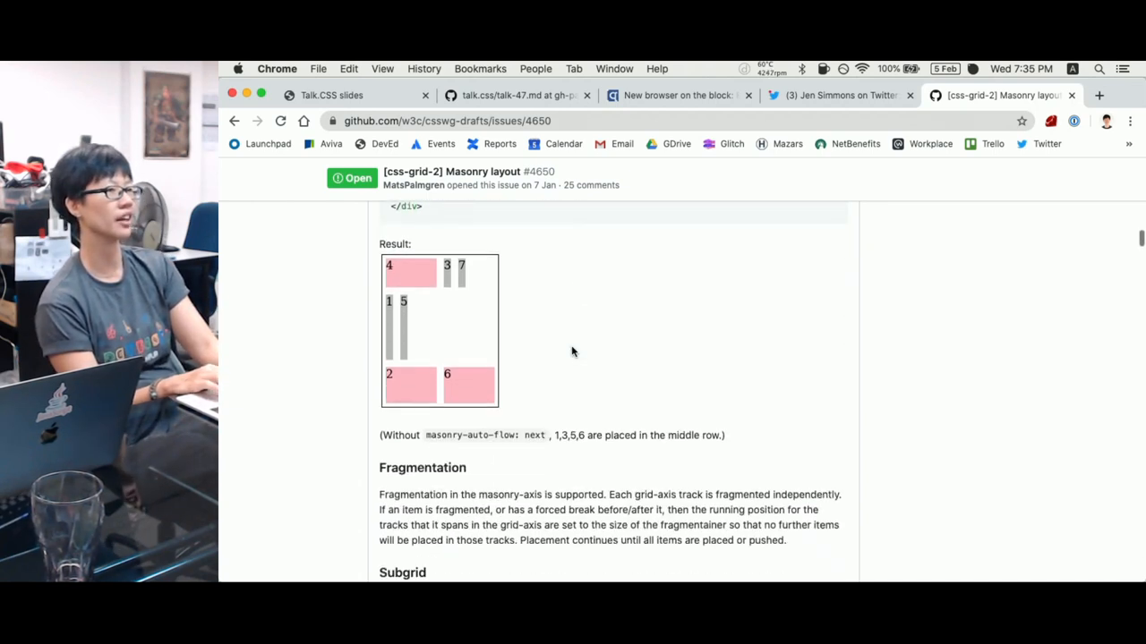
scroll("down", 3)
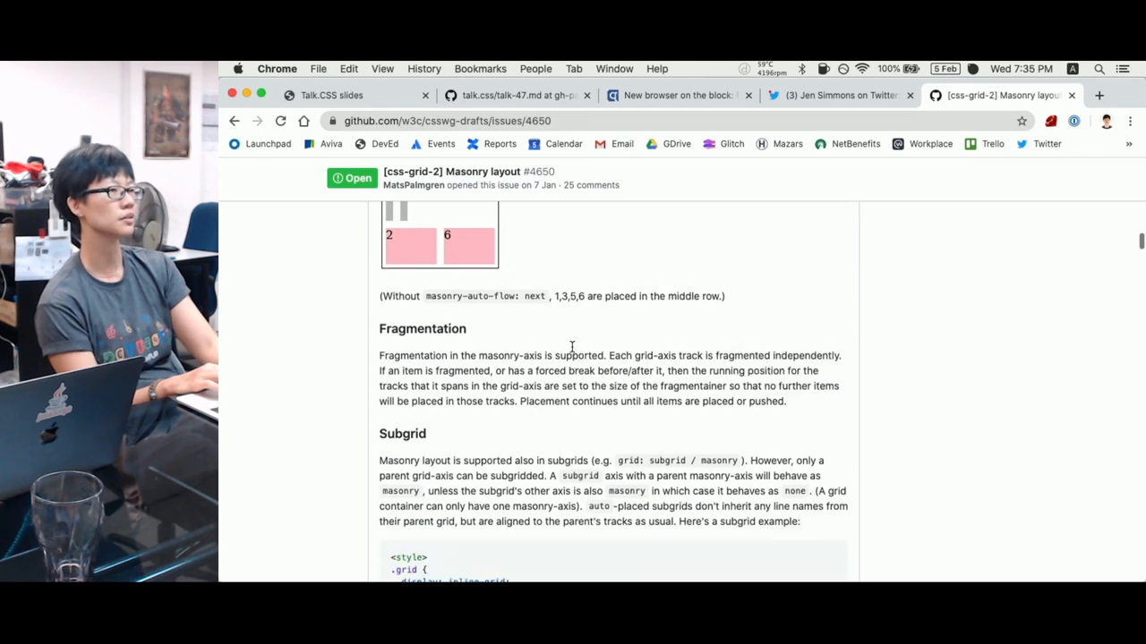
scroll("down", 3)
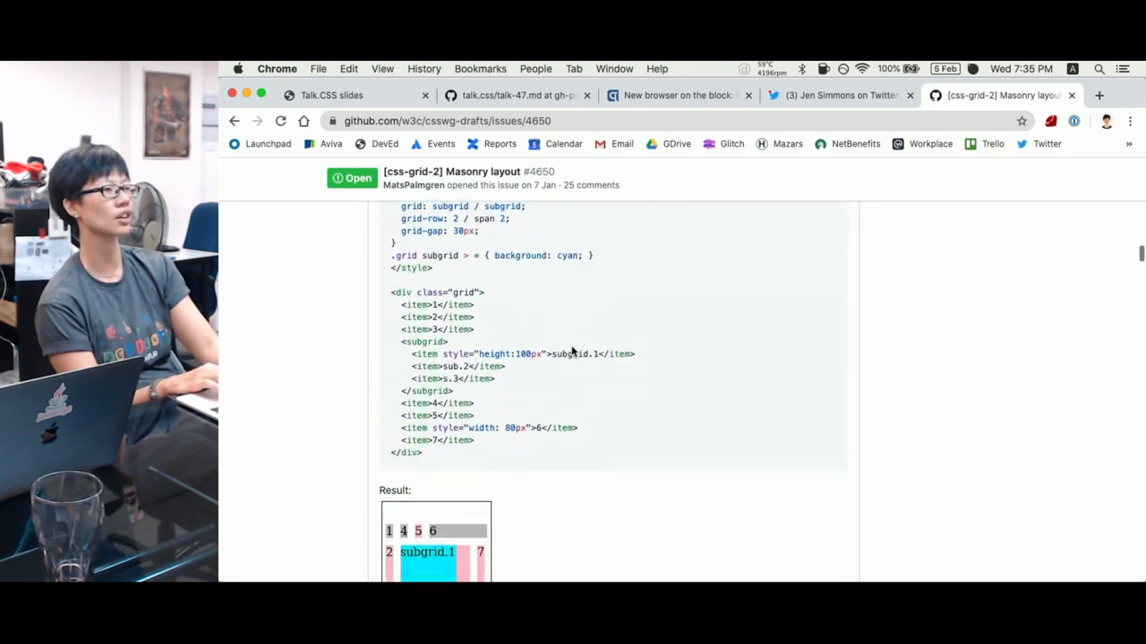
scroll("down", 3)
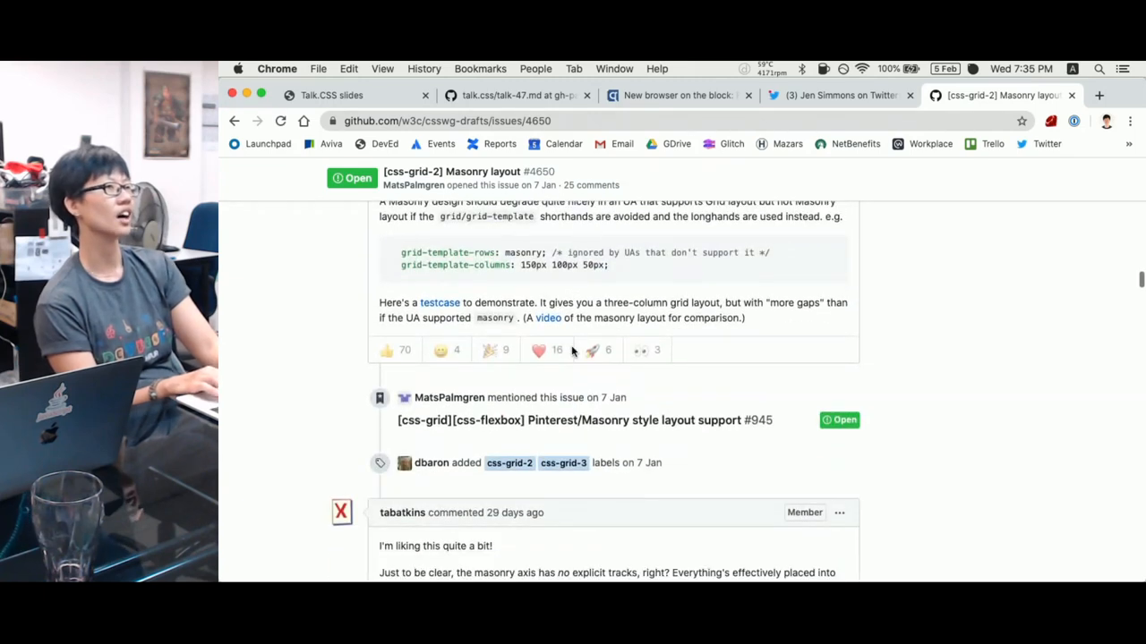
scroll("down", 3)
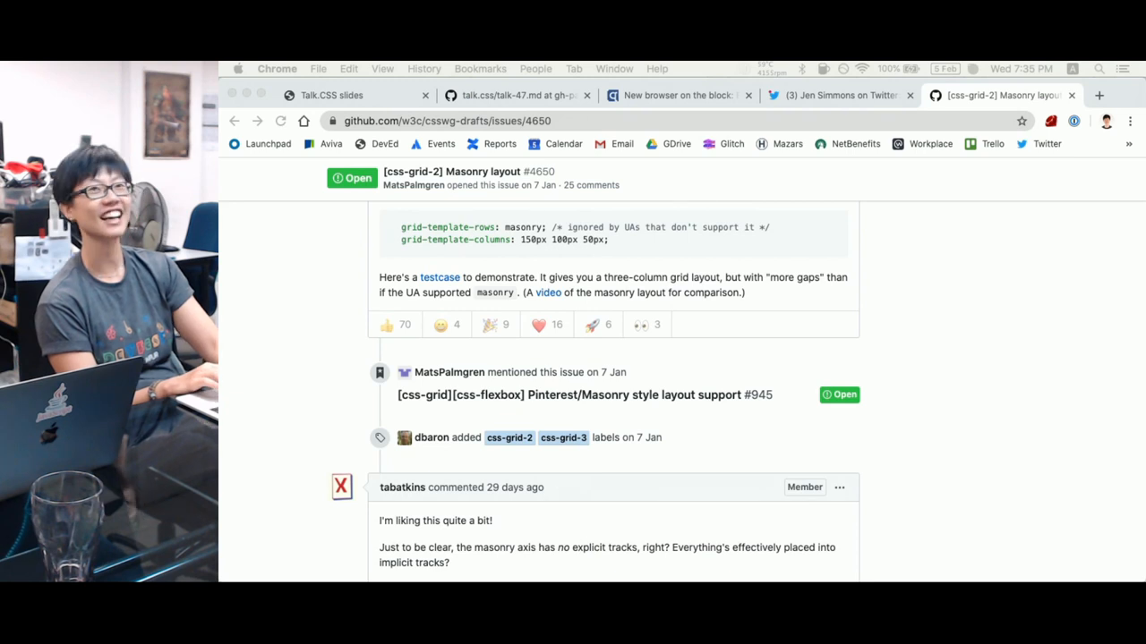
left_click(1099, 95)
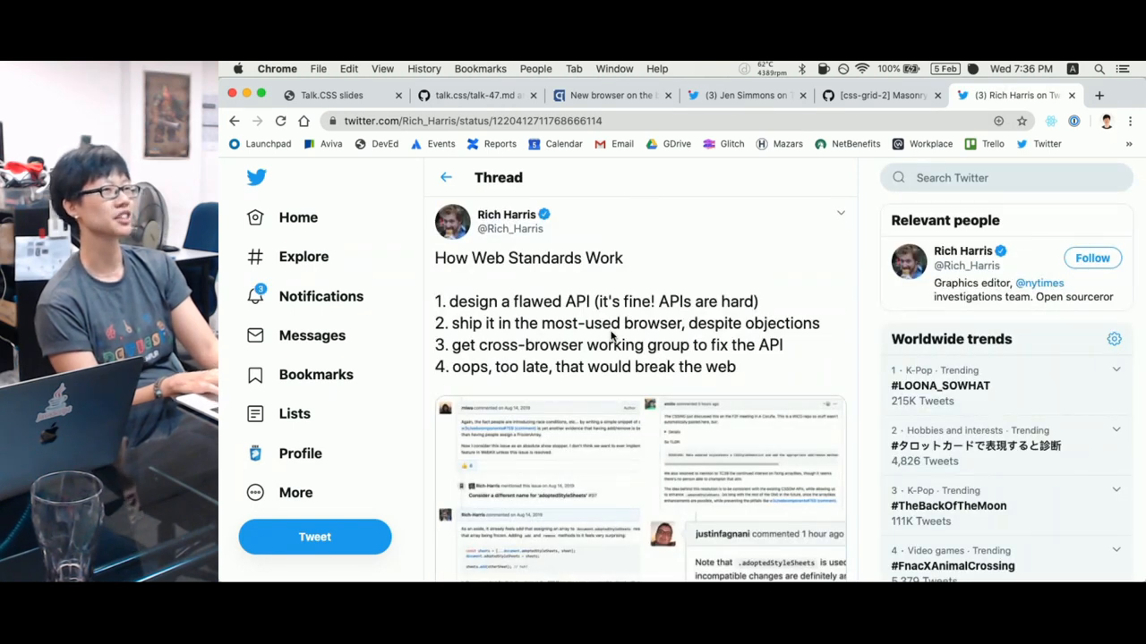
View the tweet's attached issue screenshot enlarged, close it and switch back to the talk notes tab
scroll("down", 3)
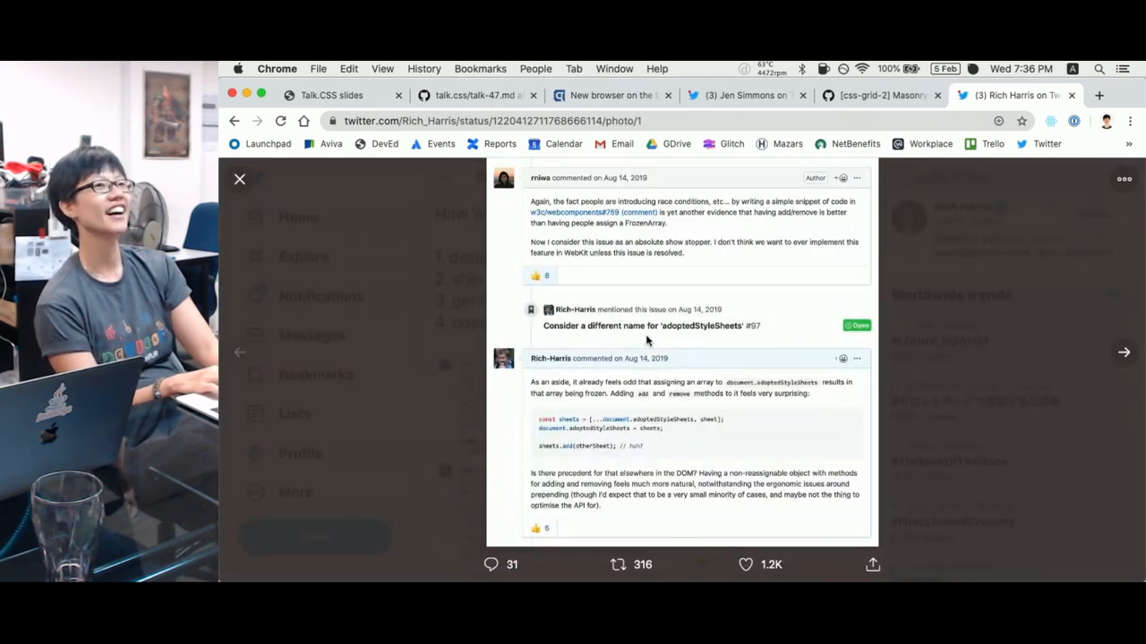
mouse_move(707, 349)
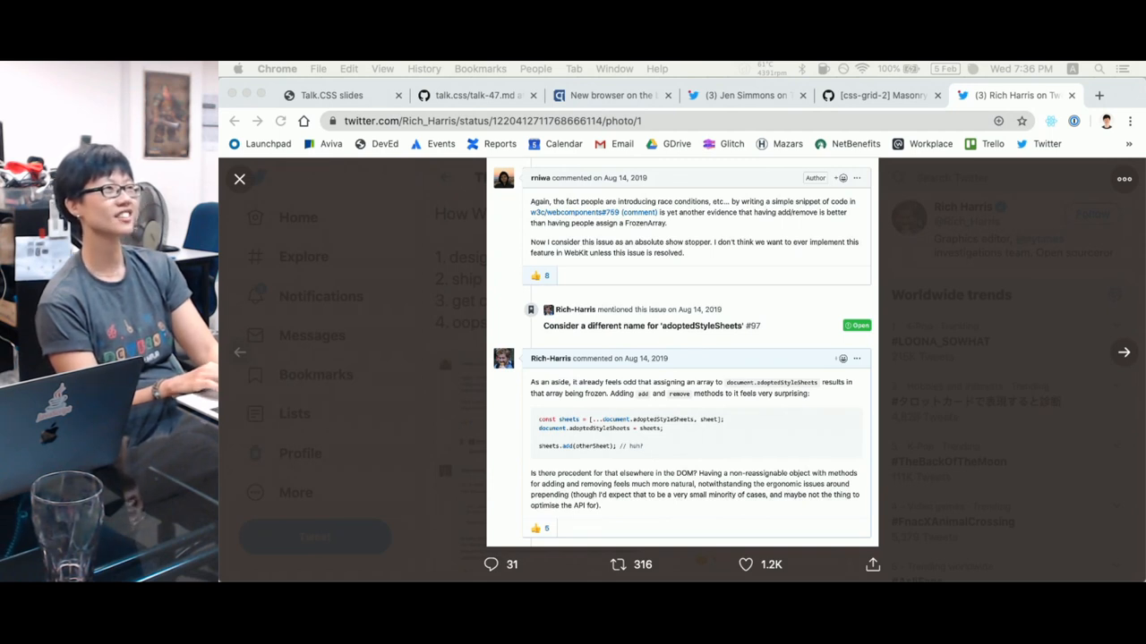
mouse_move(873, 276)
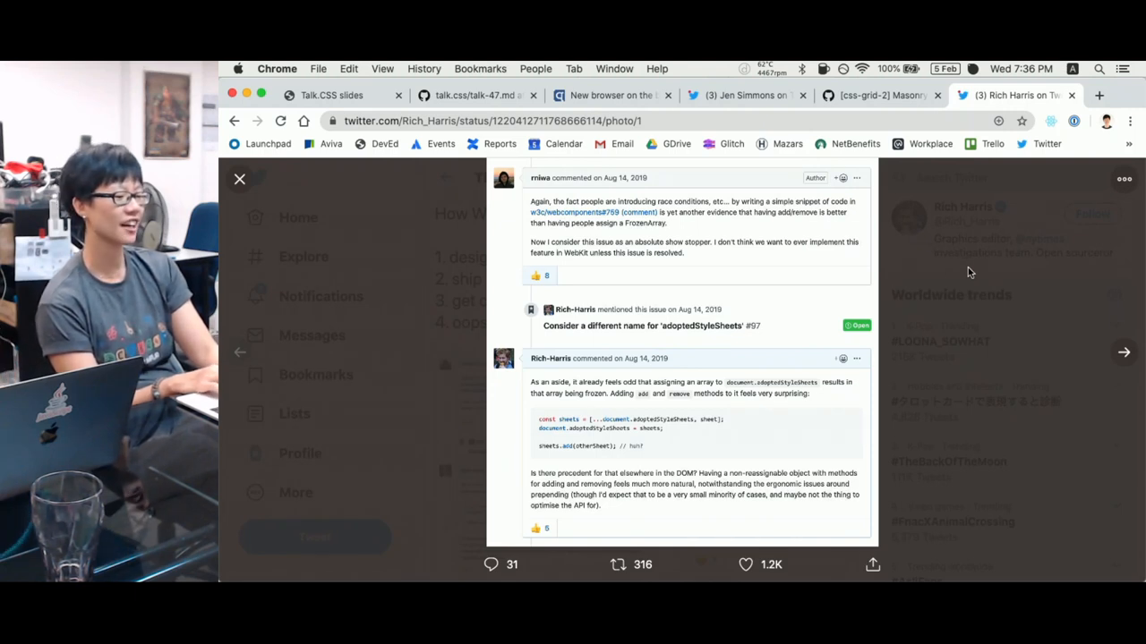
mouse_move(1131, 315)
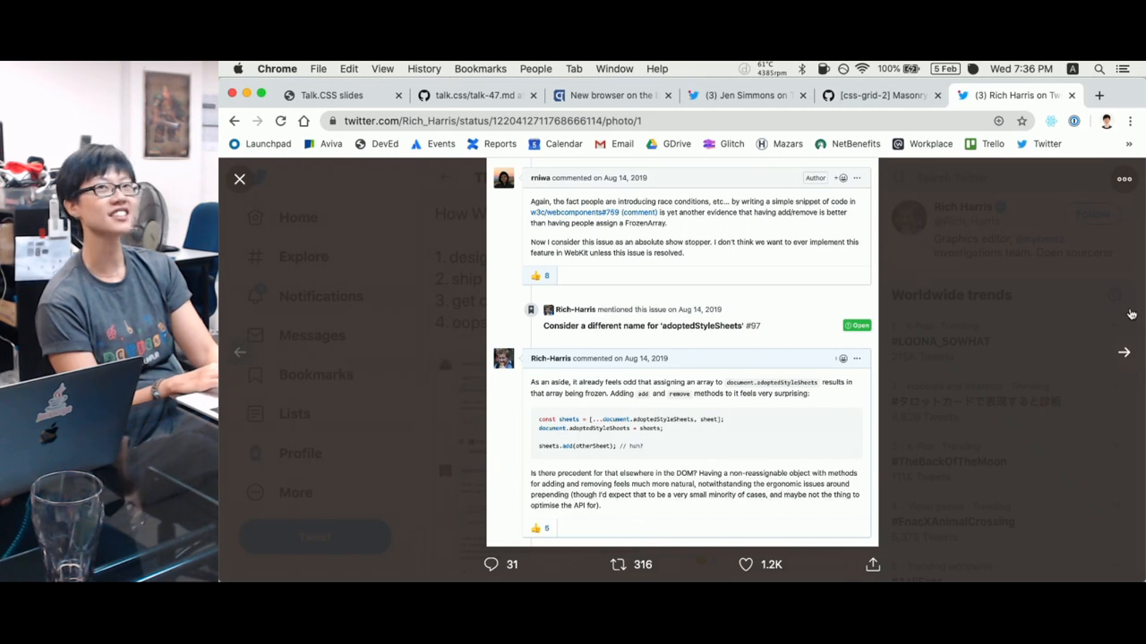
left_click(240, 179)
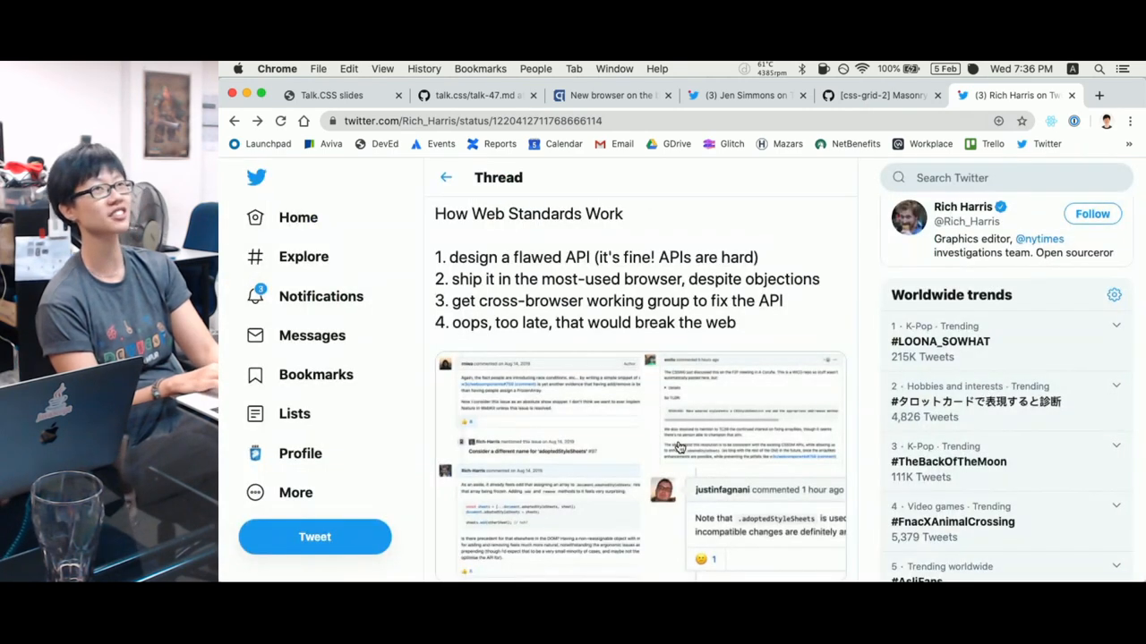
left_click(474, 95)
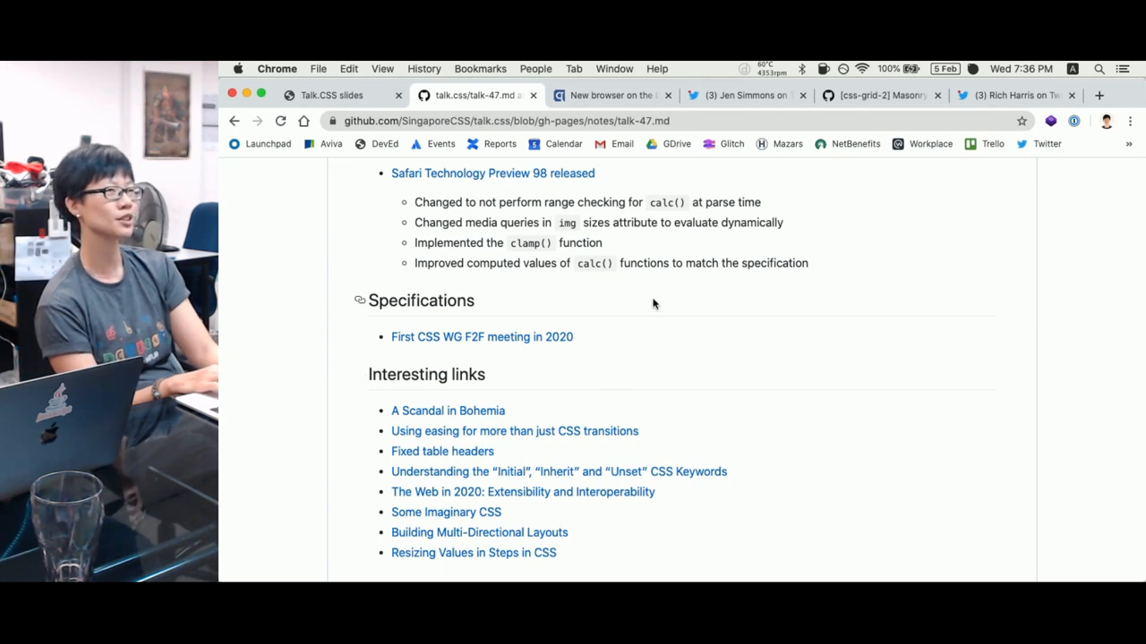
mouse_move(682, 354)
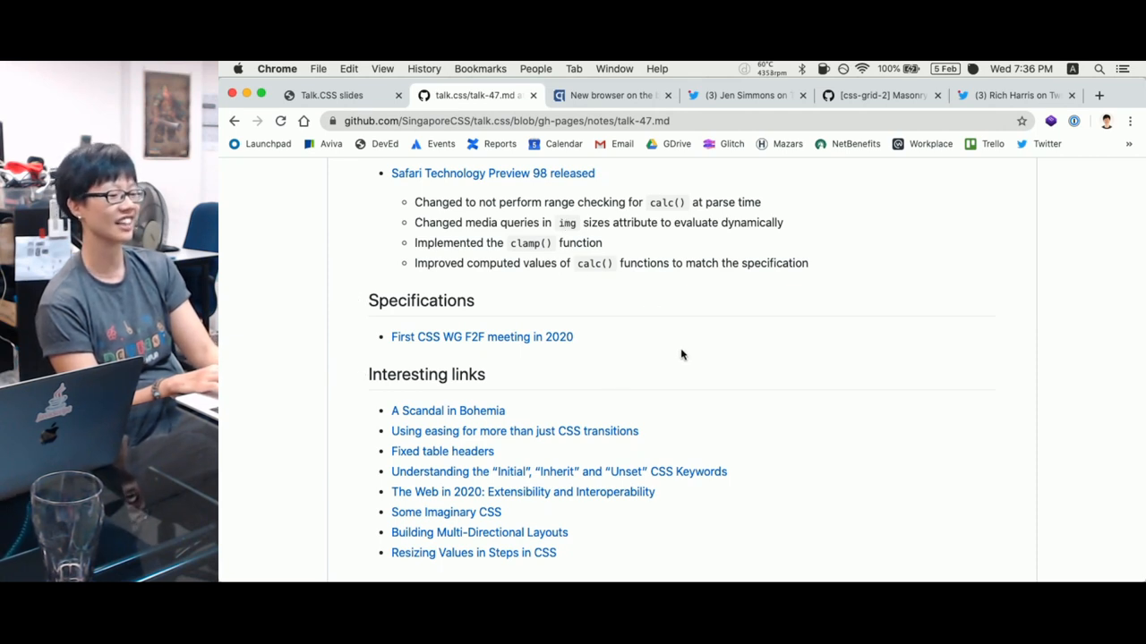
mouse_move(639, 343)
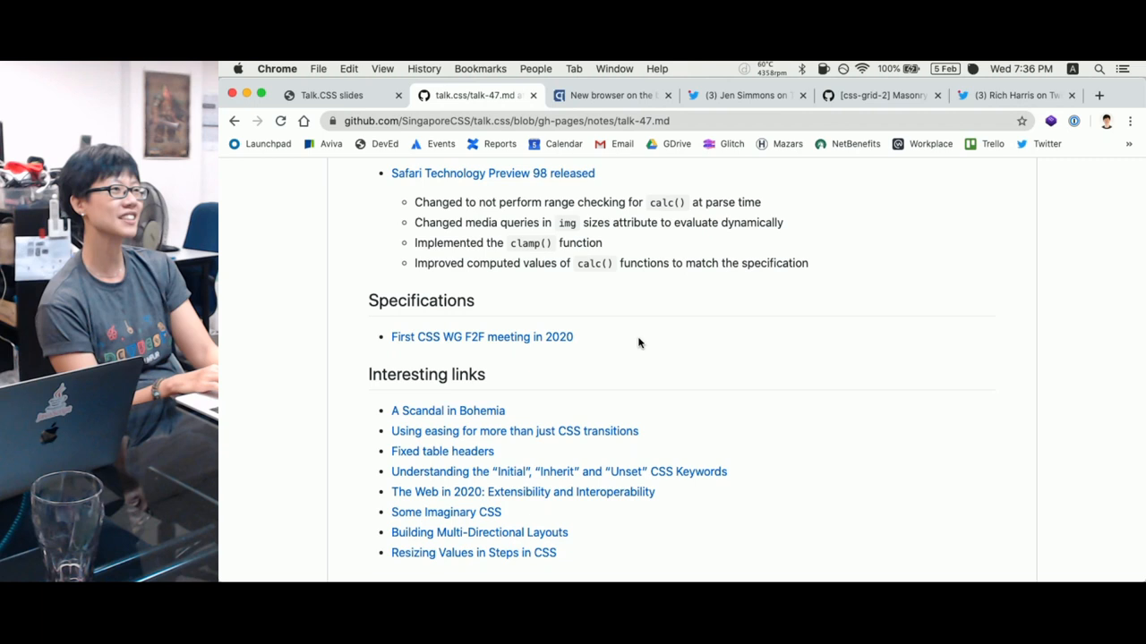
Scroll to Cool CodePens, view the newly opened CSS Grid: Cross Stitch pen, then return to the notes
scroll("down", 3)
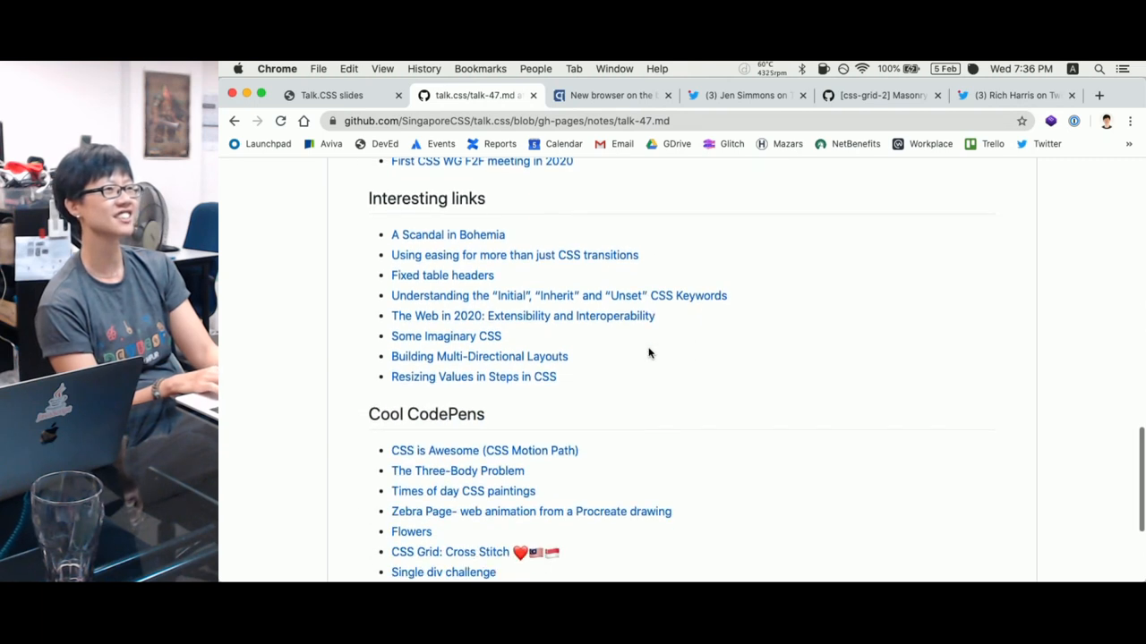
scroll("down", 3)
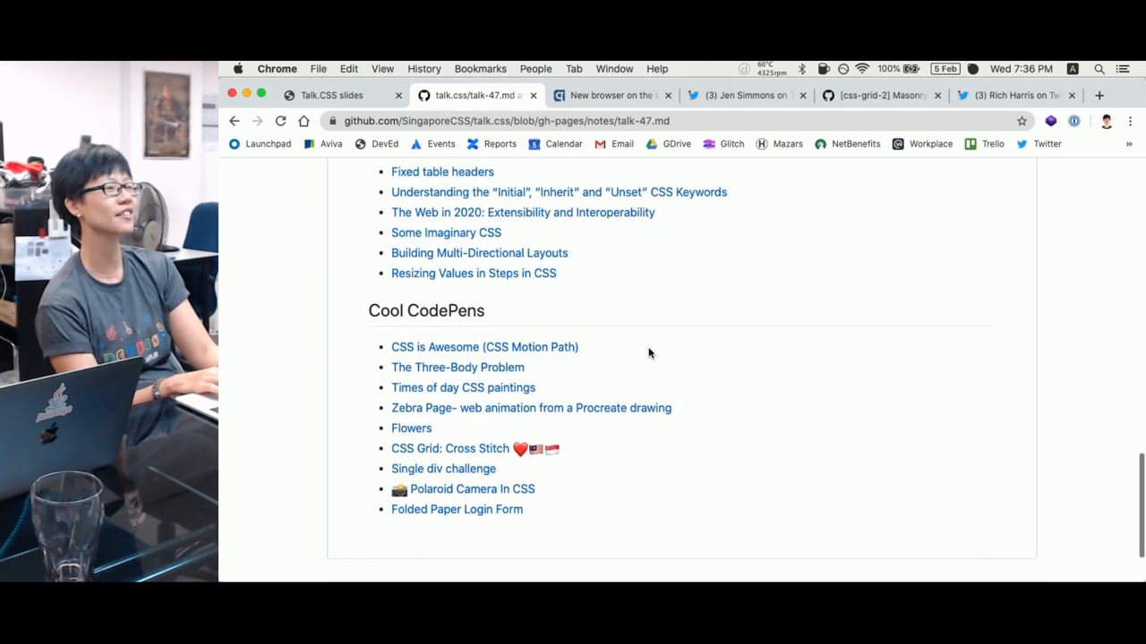
scroll("down", 3)
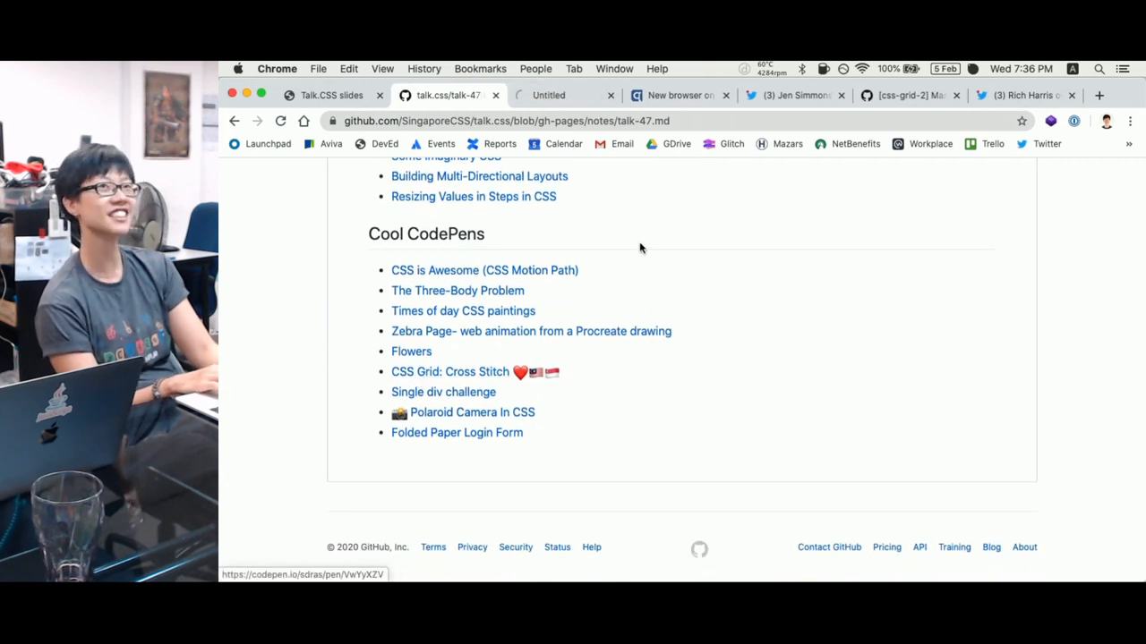
left_click(451, 370)
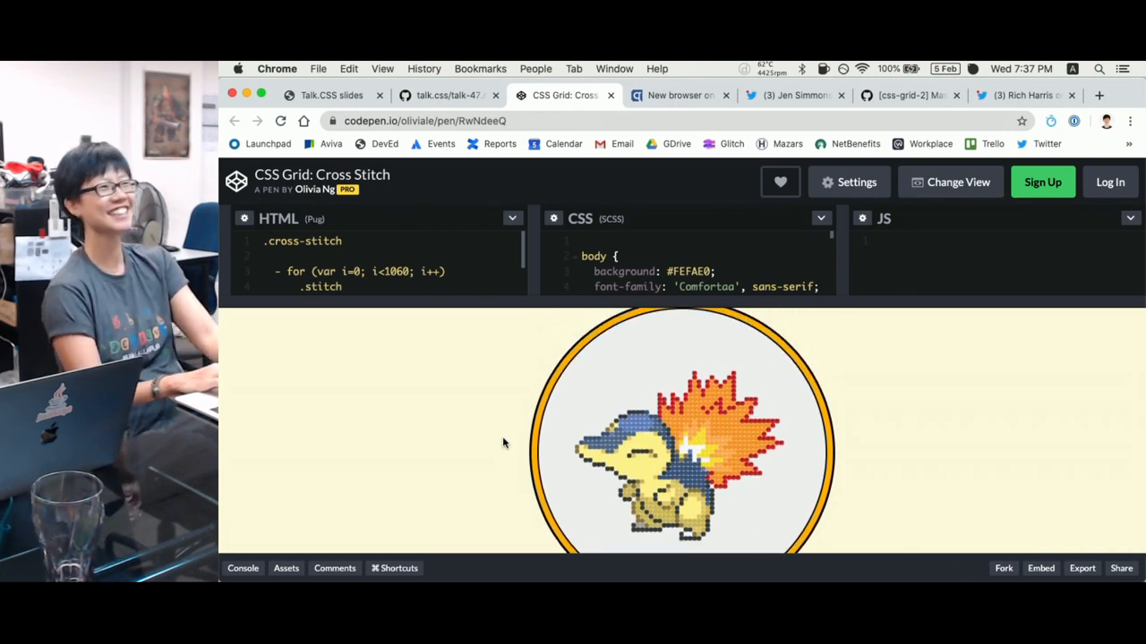
mouse_move(515, 297)
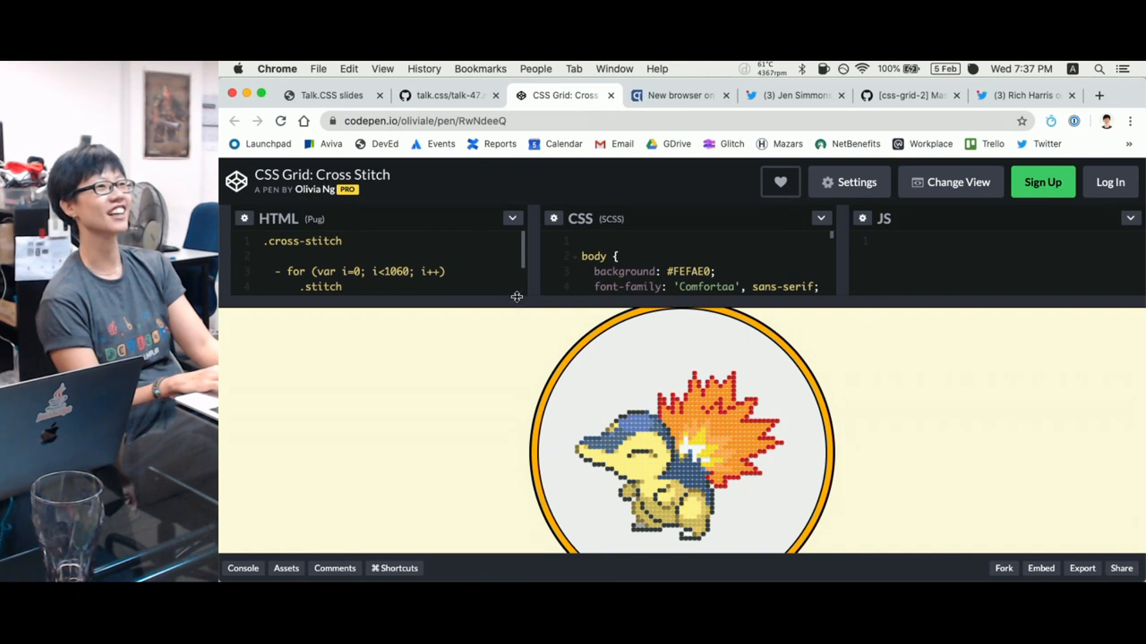
mouse_move(522, 399)
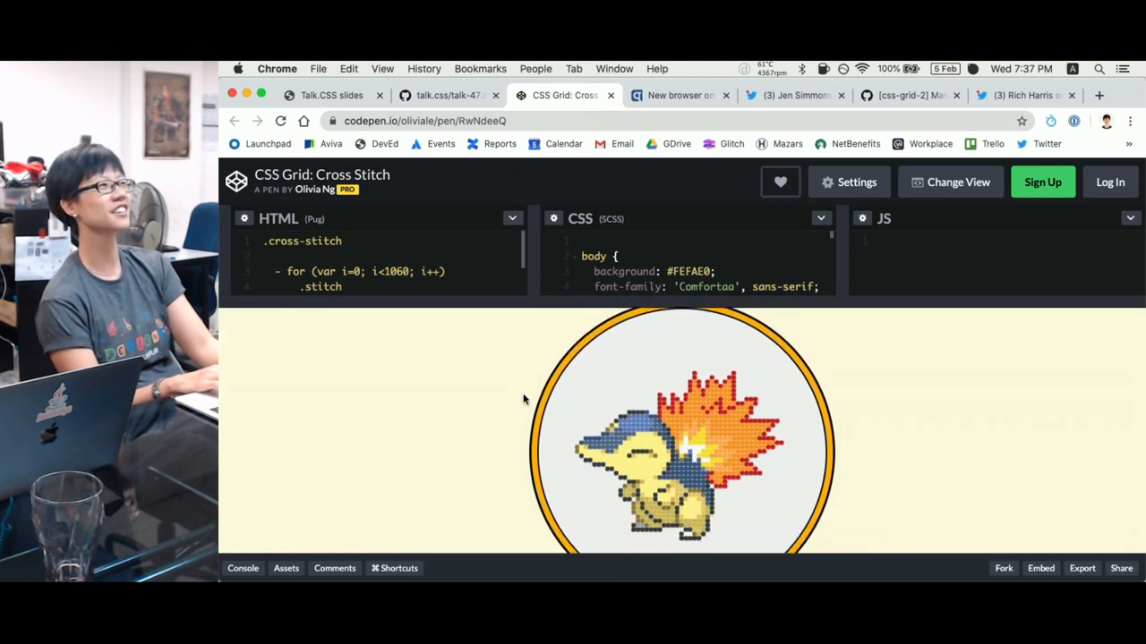
left_click(448, 97)
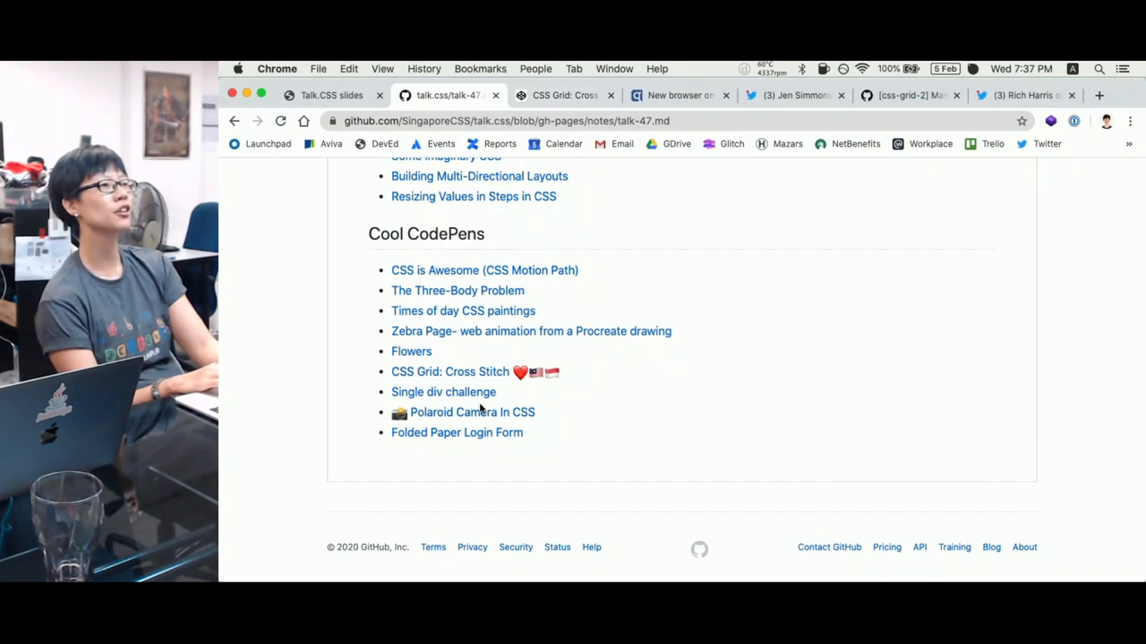
Open 'Polaroid Camera In CSS' in a new tab via the link menu, view it and return to the list
right_click(473, 412)
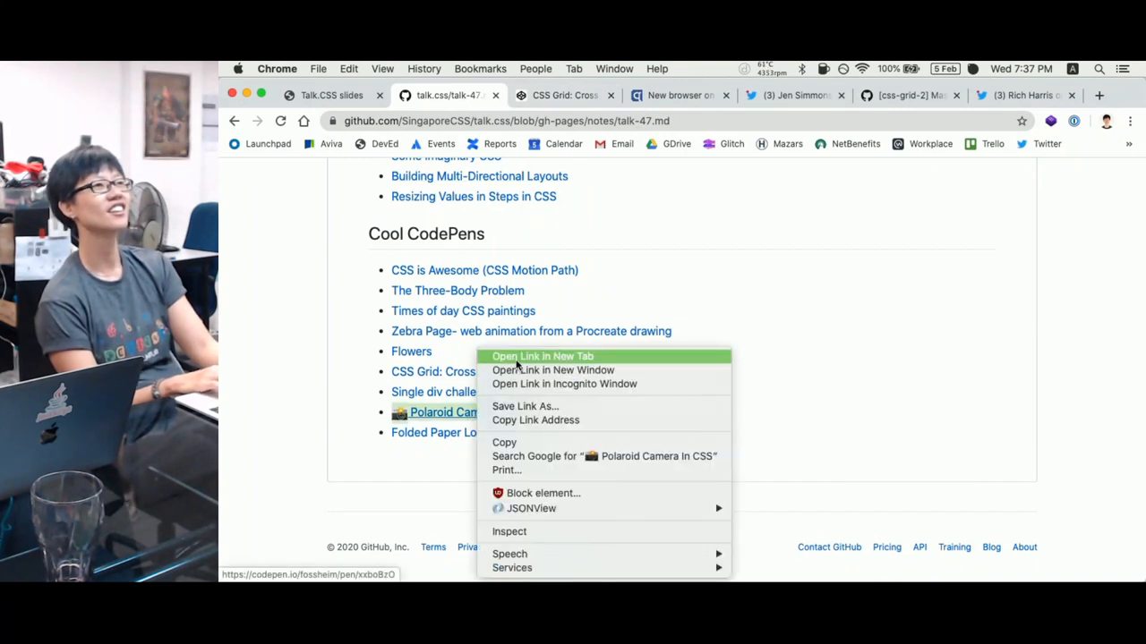
left_click(543, 356)
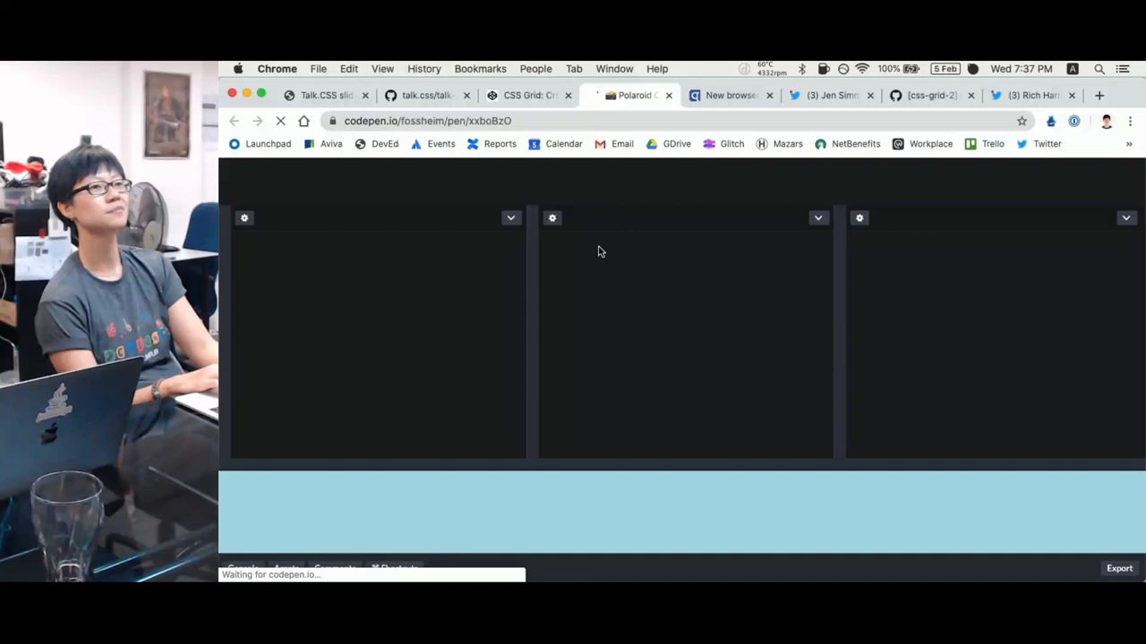
left_click(949, 182)
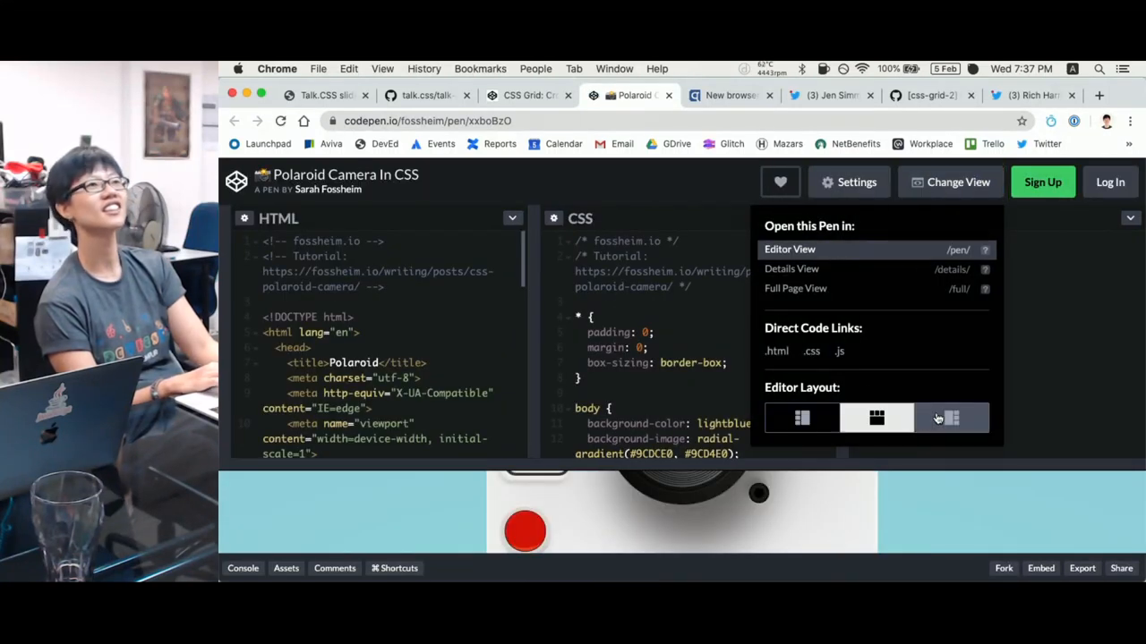
left_click(952, 419)
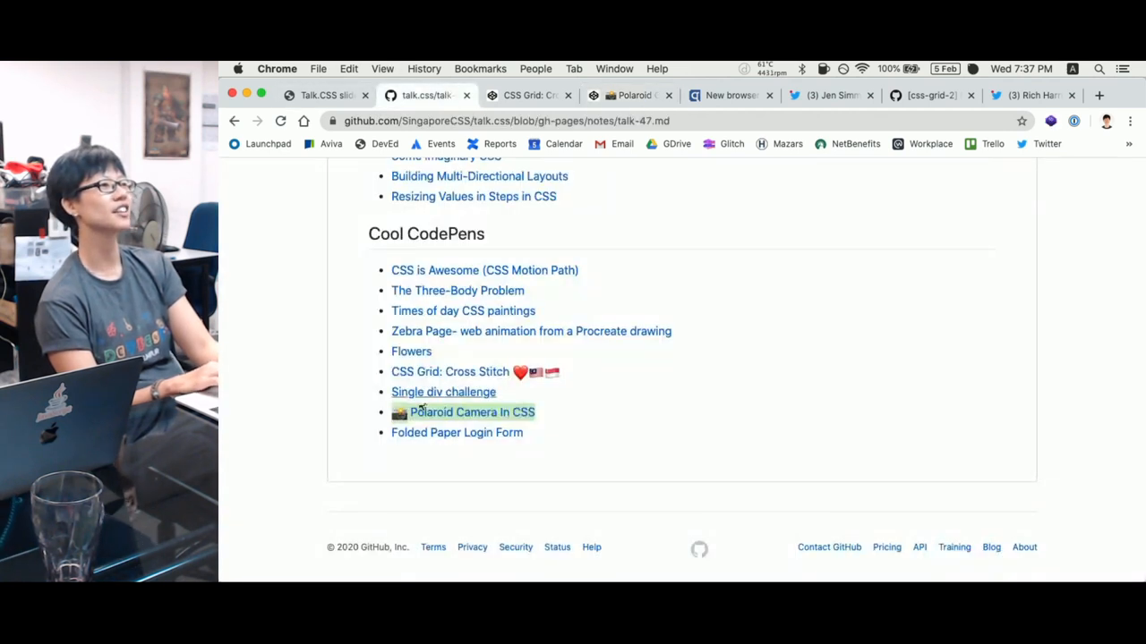
Open the Single div challenge pen in a new tab, return to the notes top, then show the Cross Stitch pen again
left_click(444, 392)
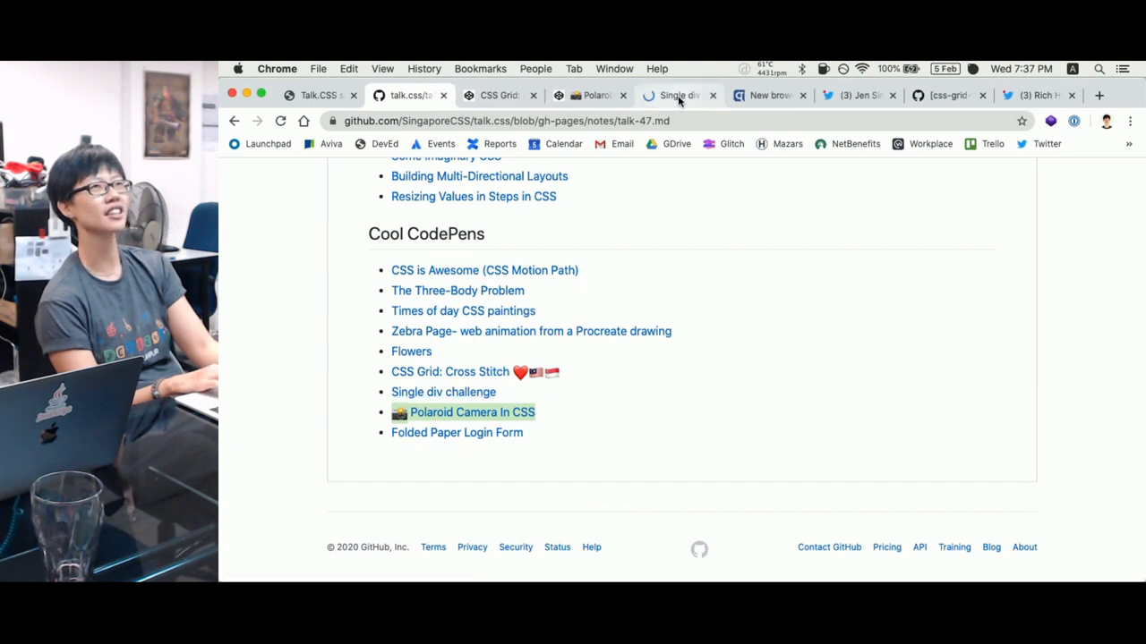
left_click(444, 390)
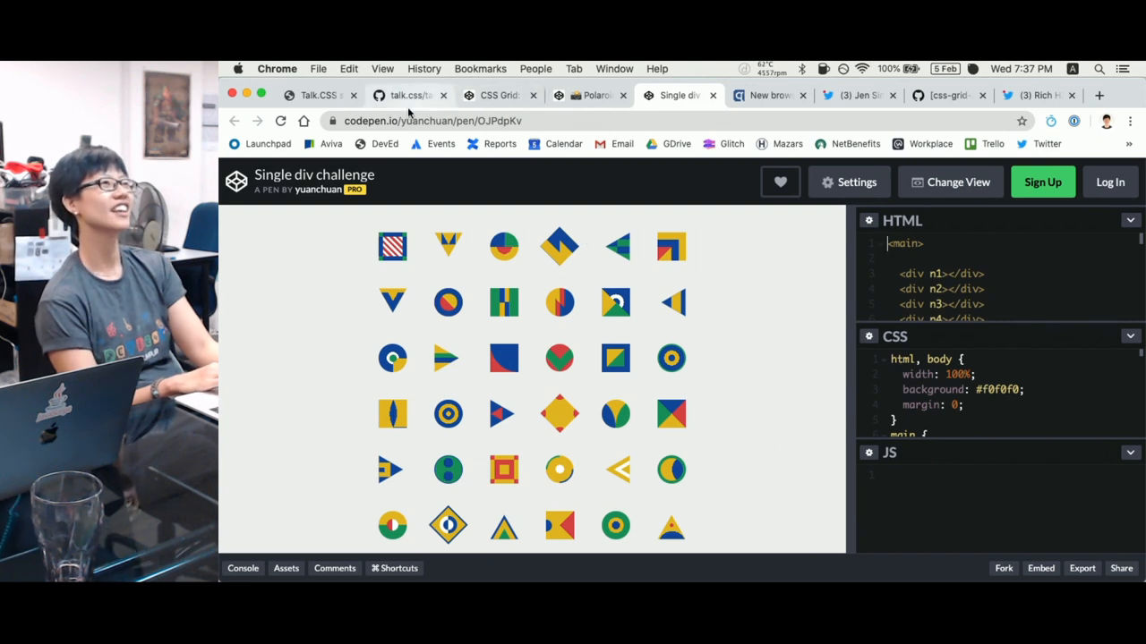
left_click(408, 94)
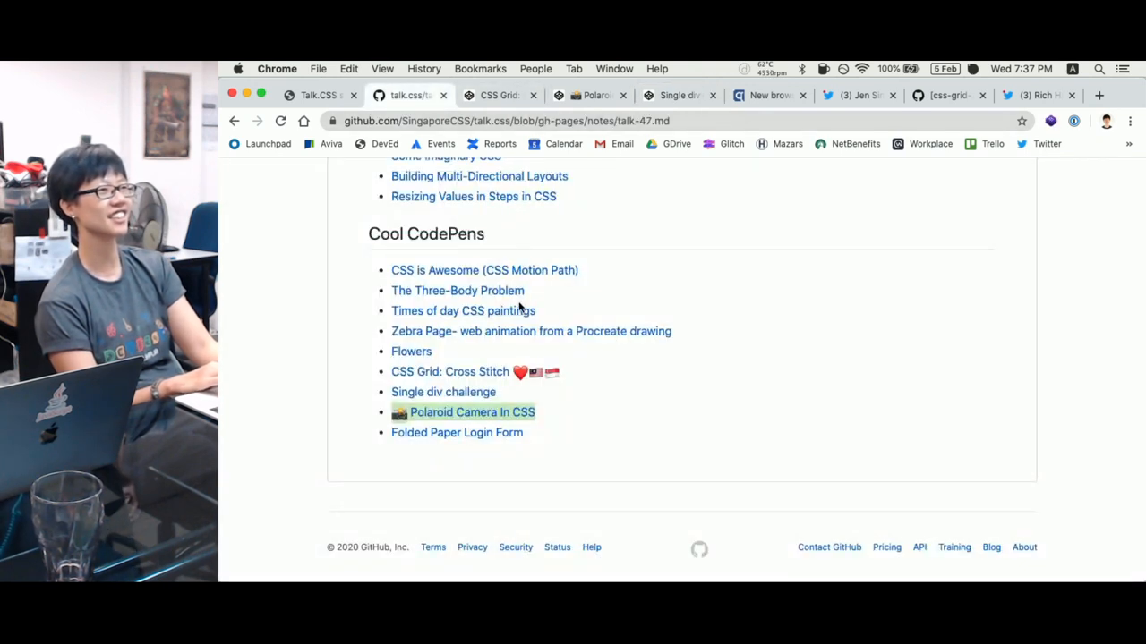
scroll("up", 3)
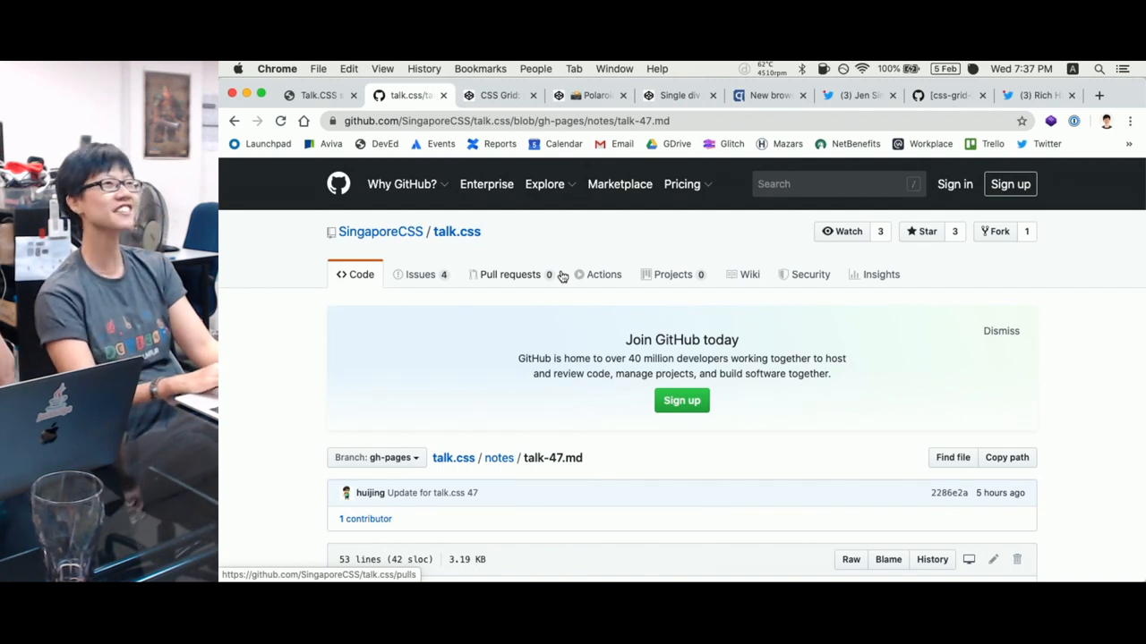
mouse_move(517, 97)
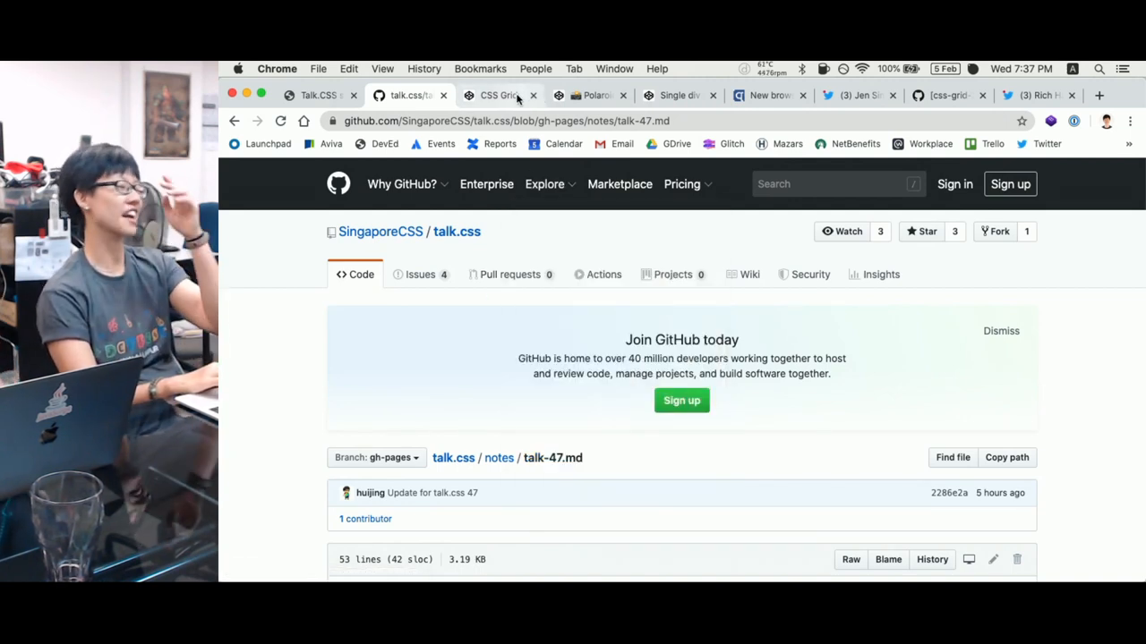
mouse_move(501, 95)
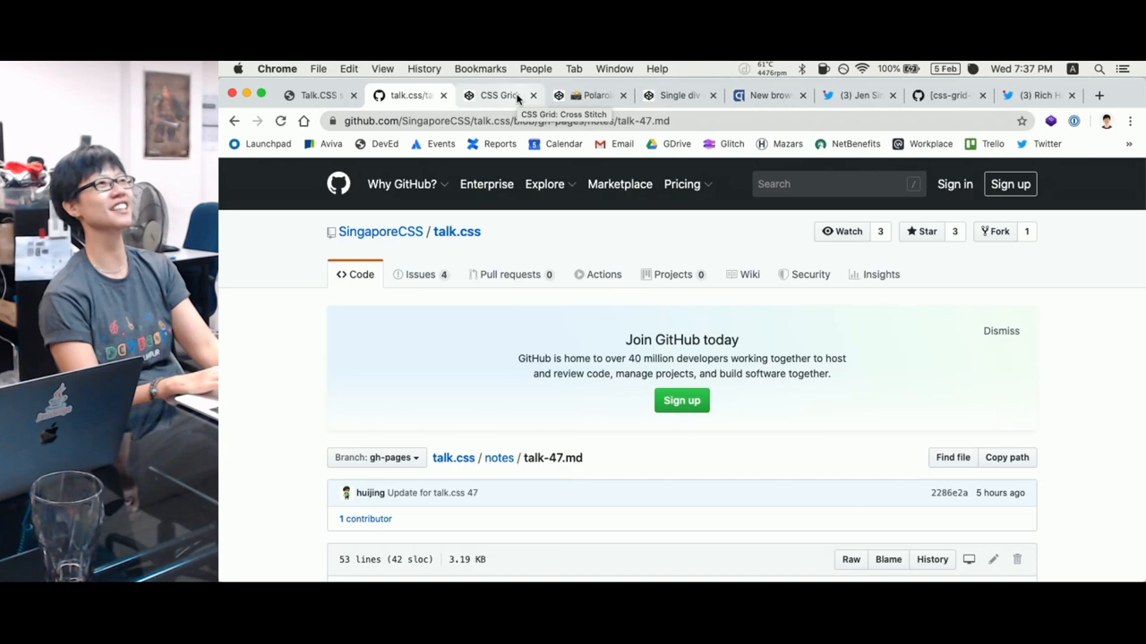
left_click(497, 95)
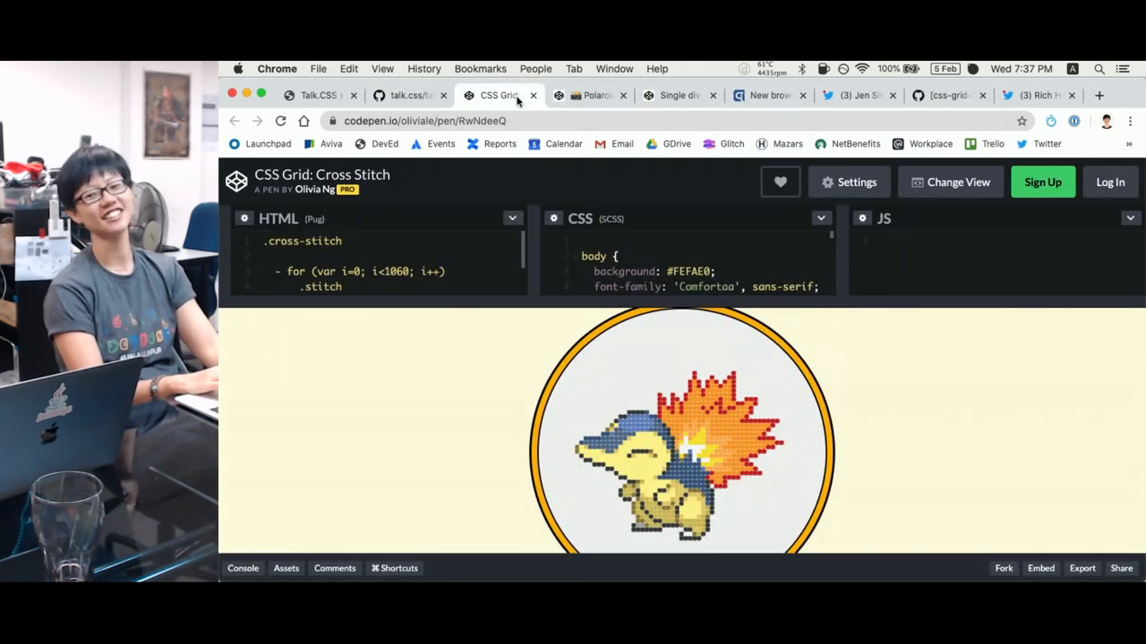